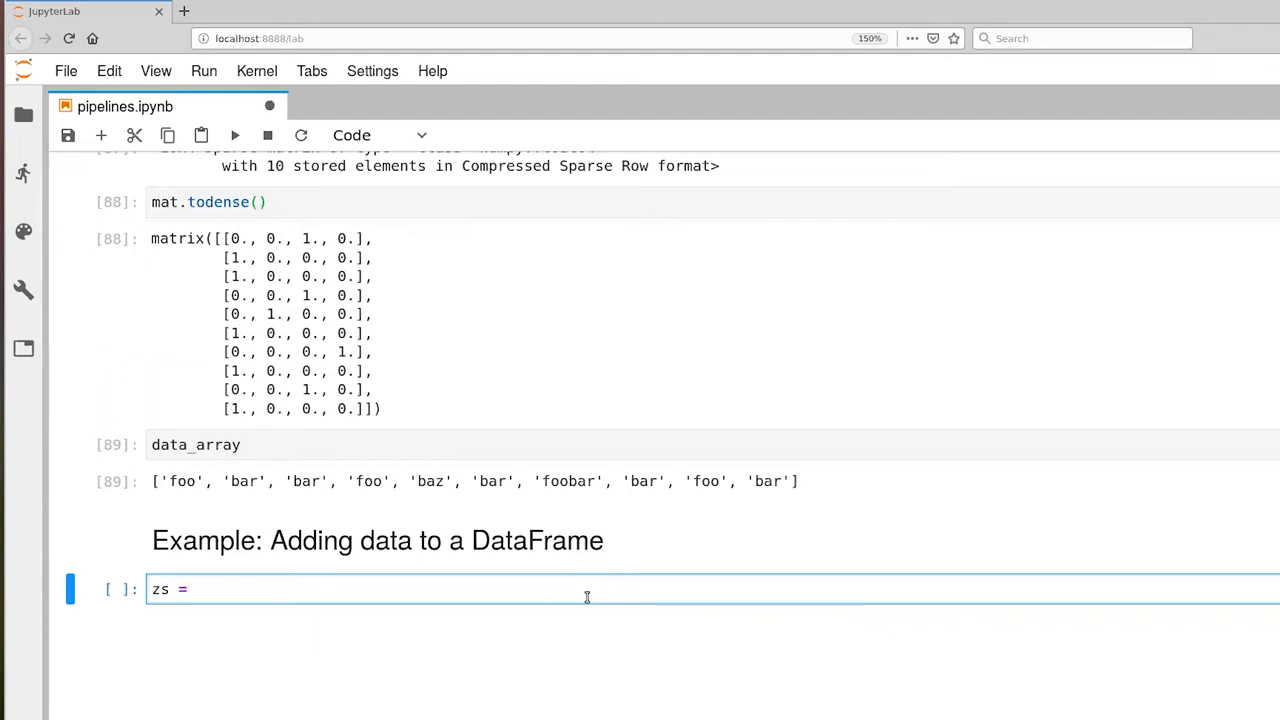
- Fix the variable name and assign infant_data['left_wrist_z'].values to z
key("Backspace")
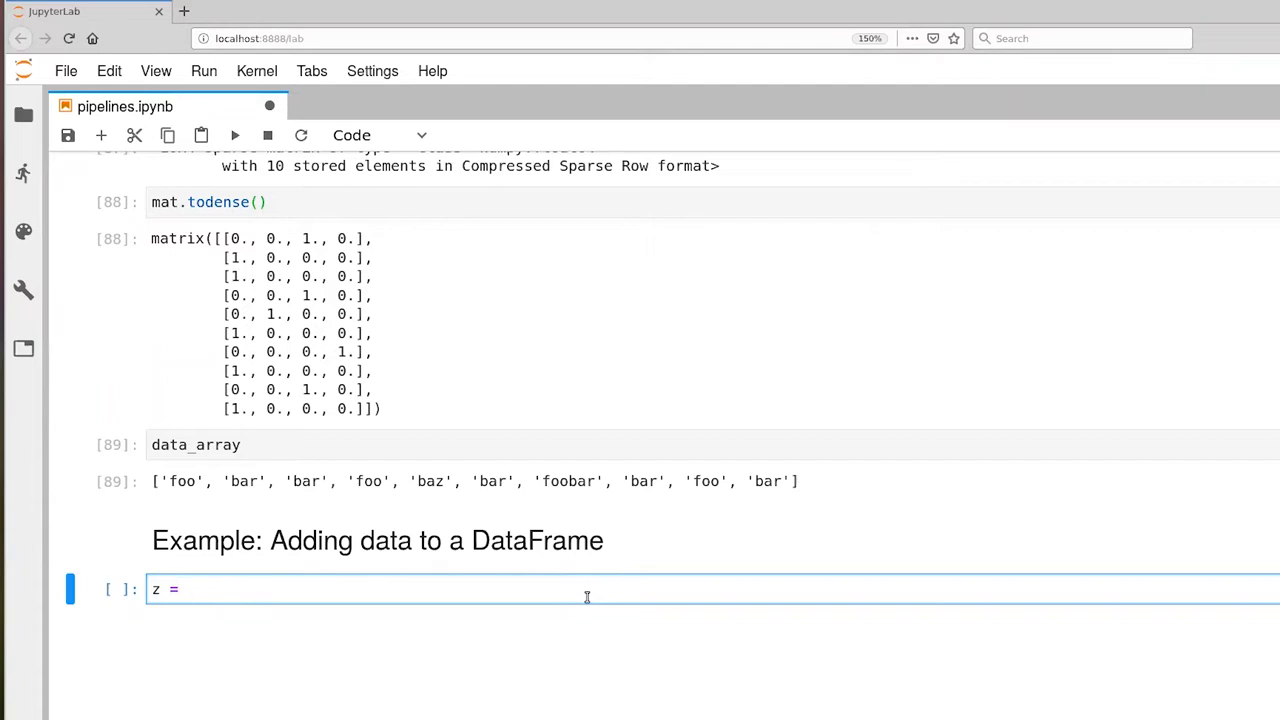
type("infant_")
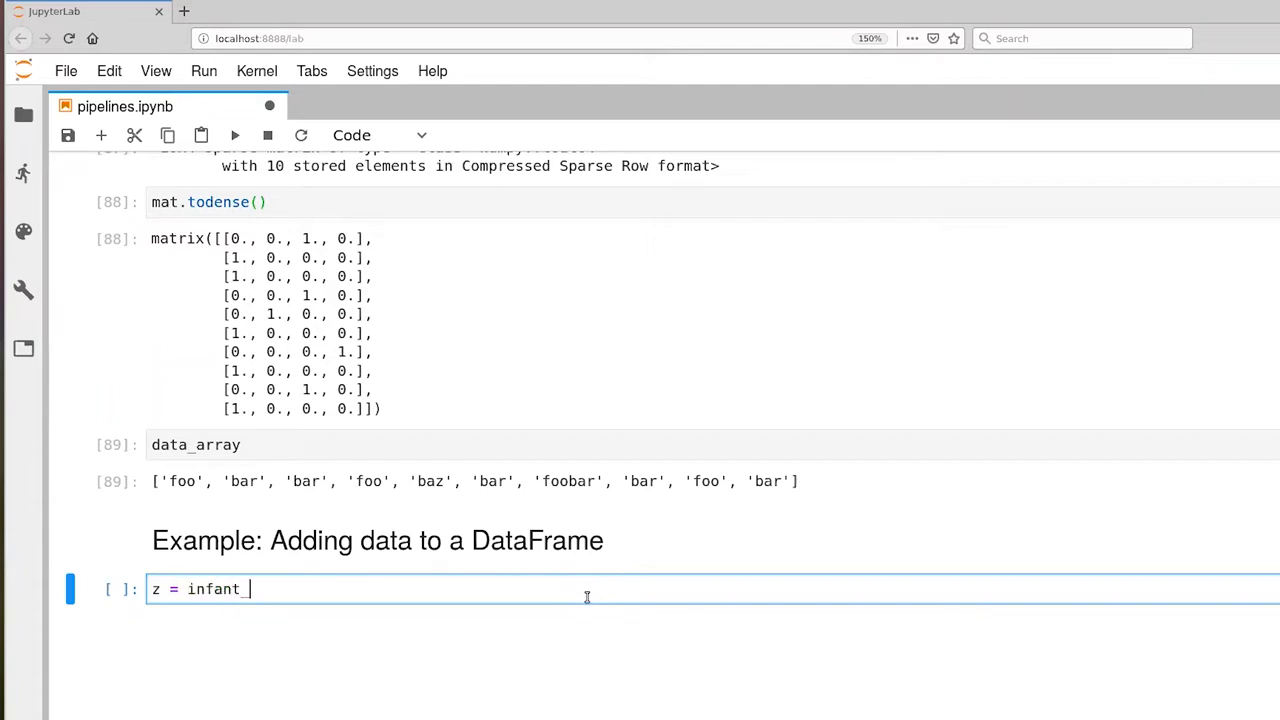
type("_data['l']")
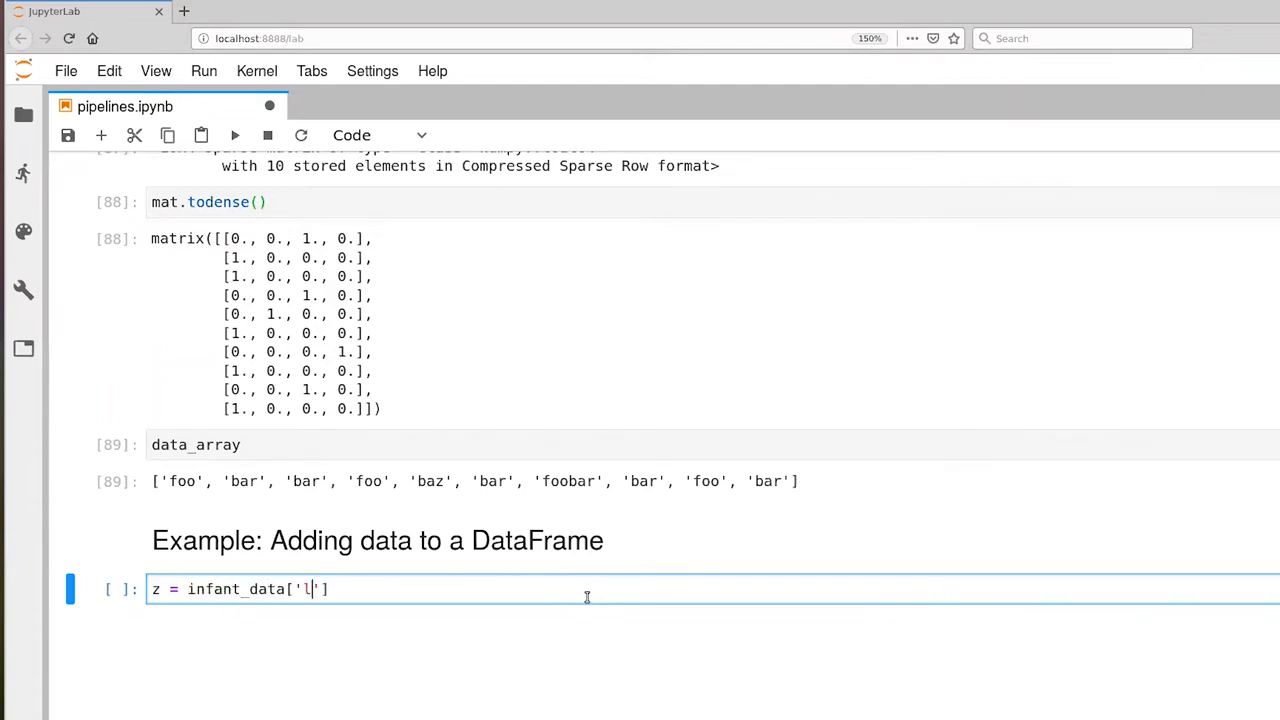
type("eft_wrist_")
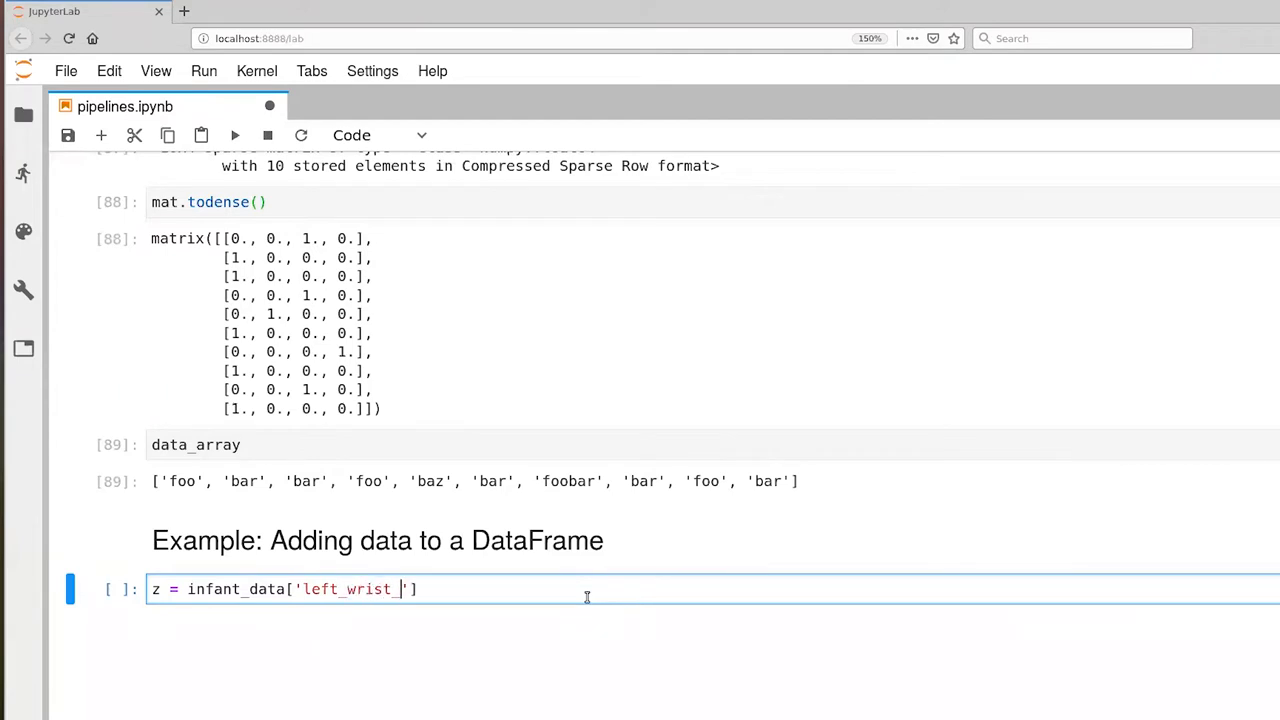
type("z'].")
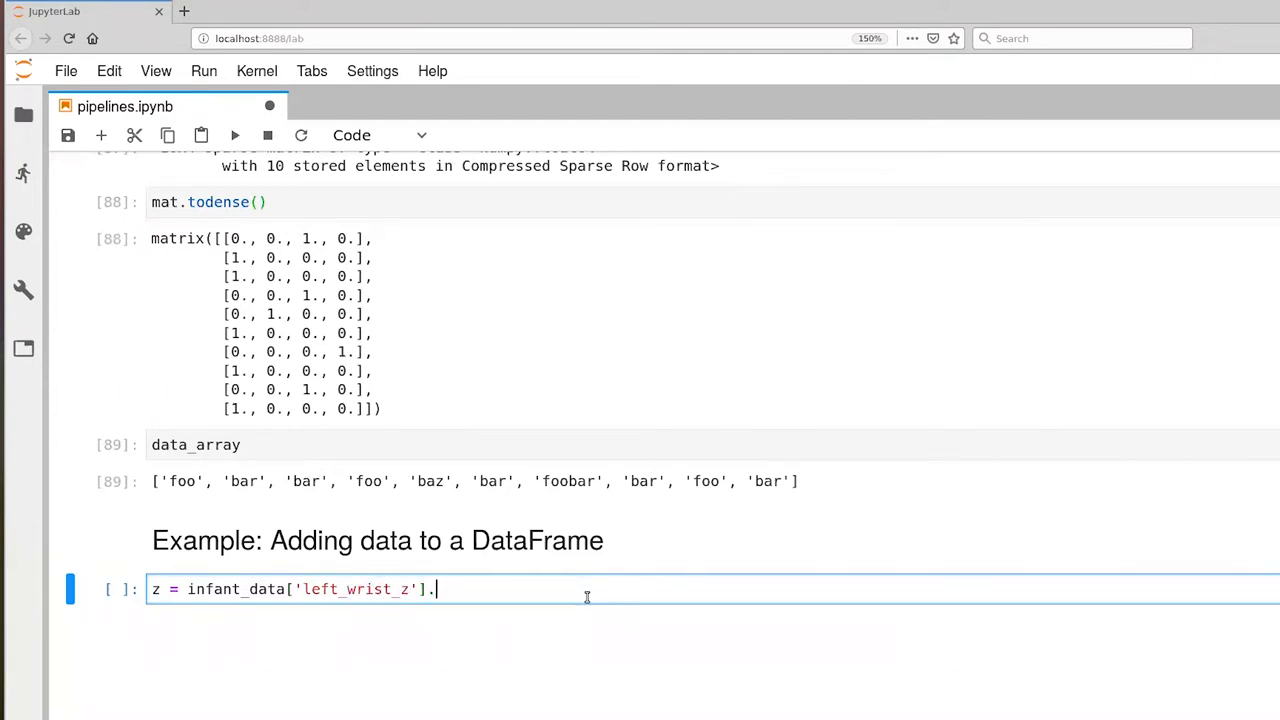
type("values")
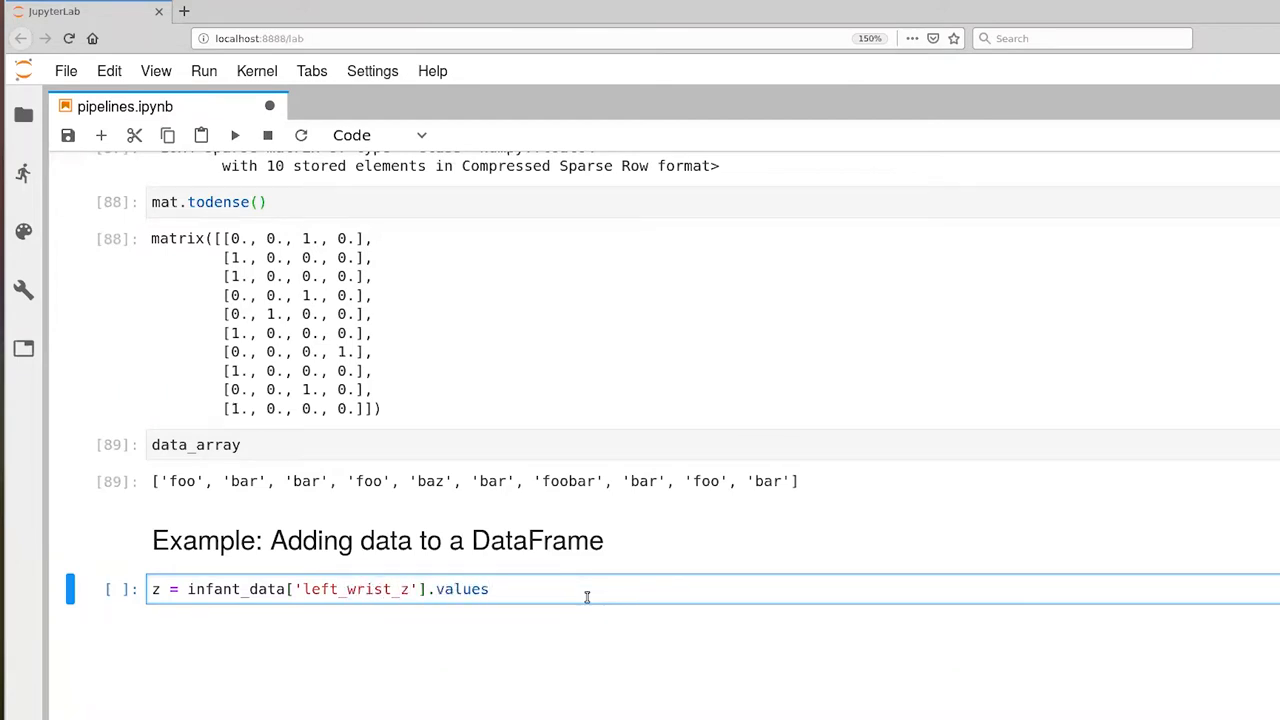
- Begin a labels comprehension: 'High' if z > .1, 'Mid' if z > -.1, else 'Low'
type("lab")
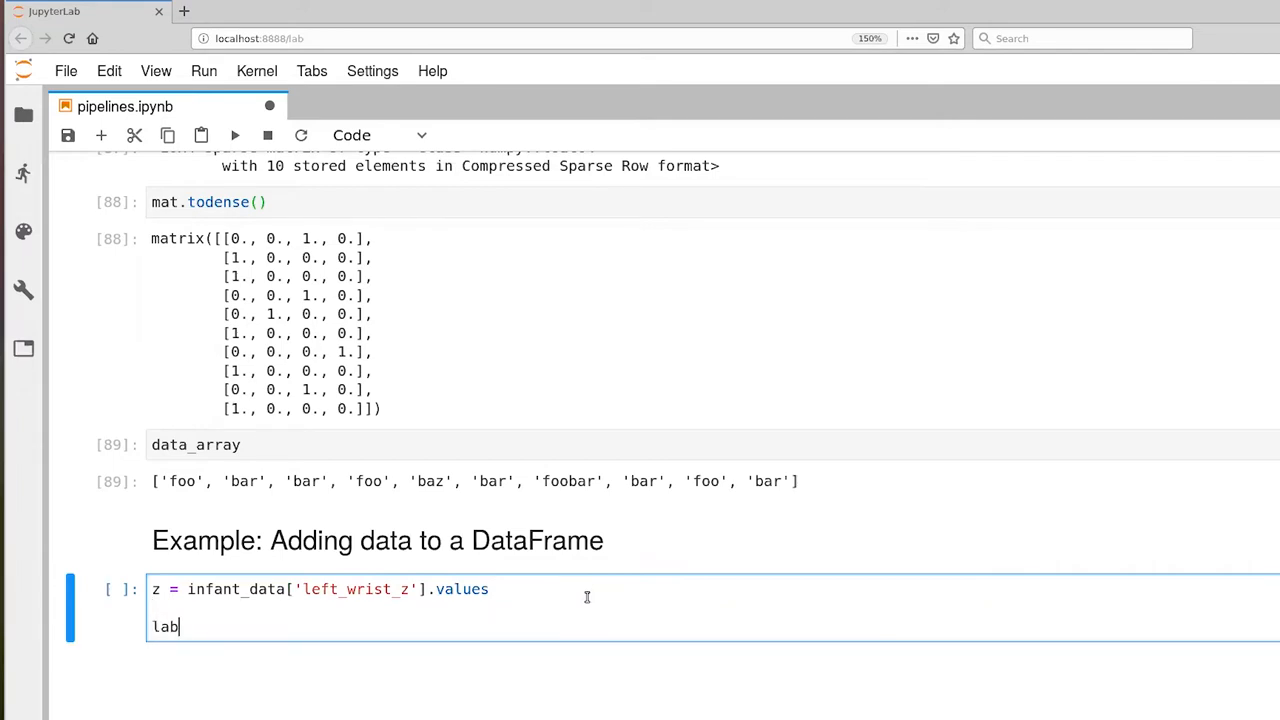
type("els =")
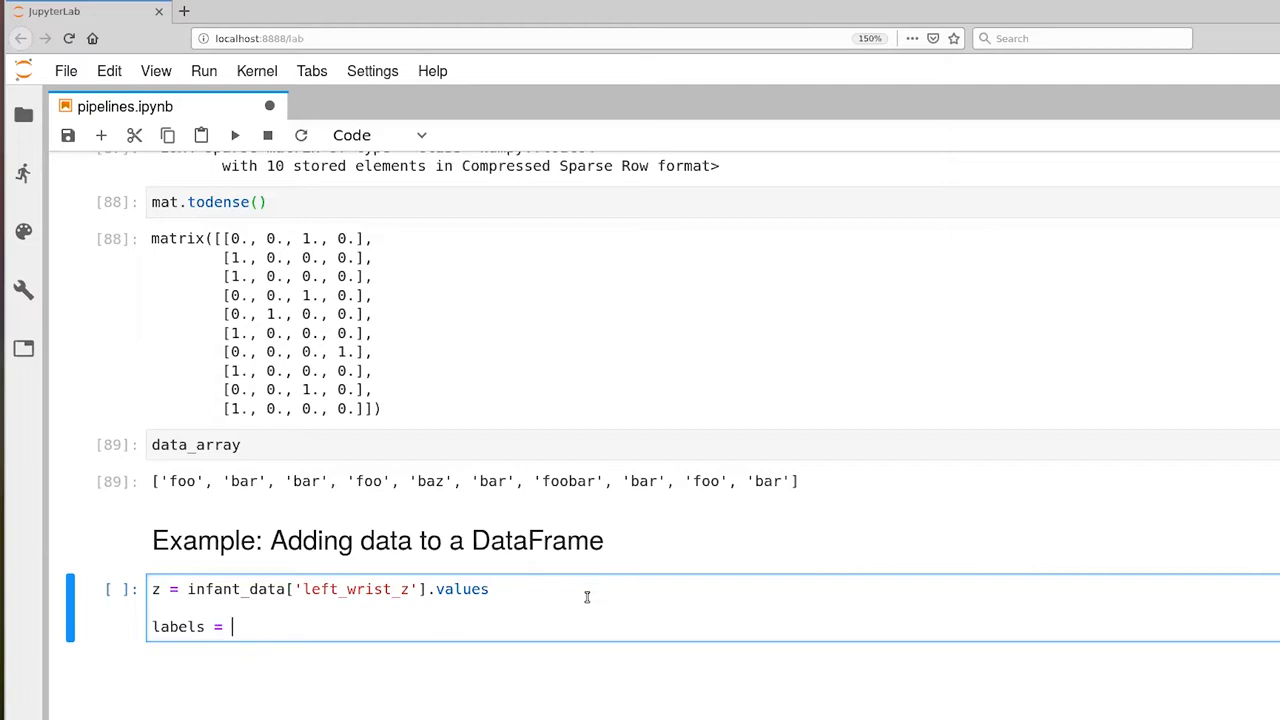
type("['High' ]")
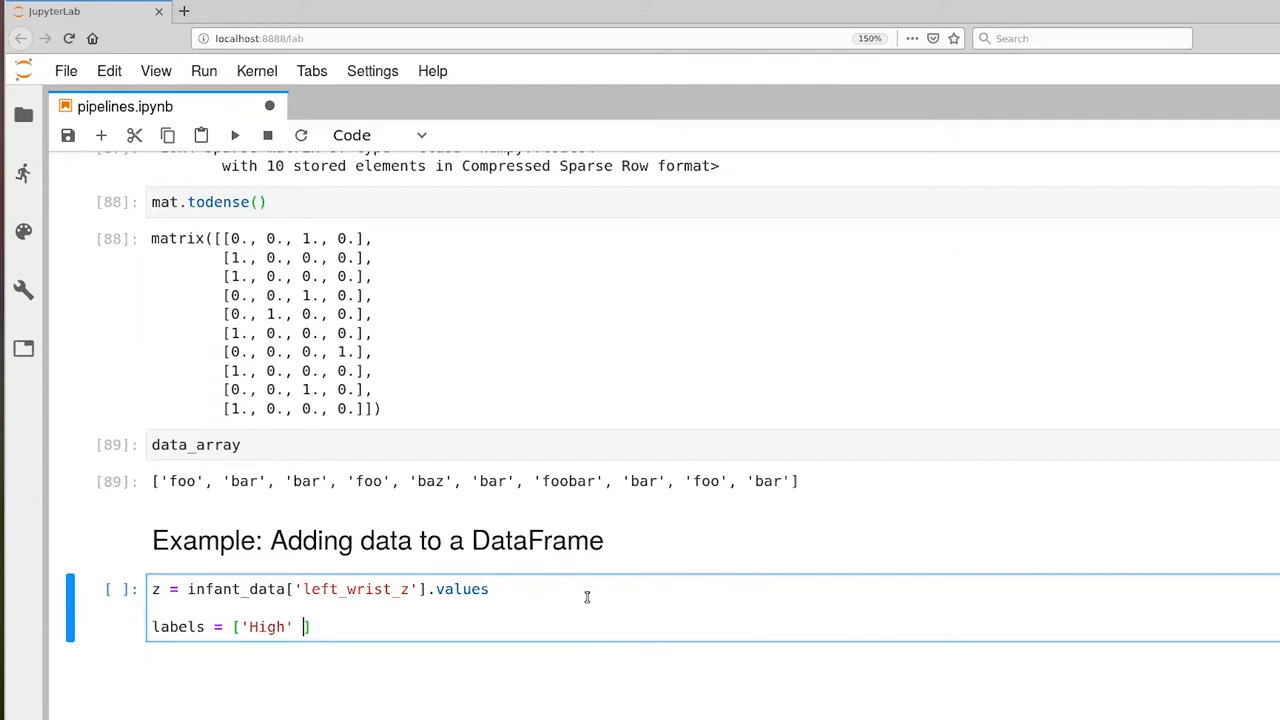
type("if z")
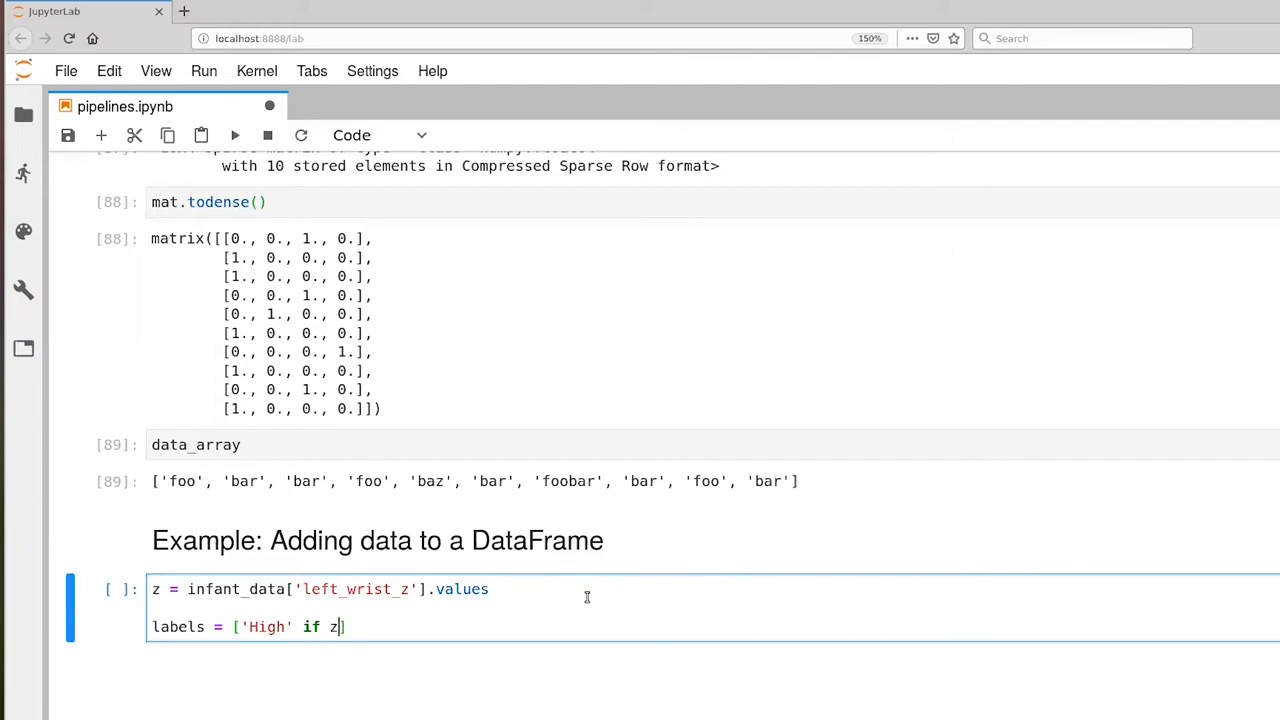
type("> .1")
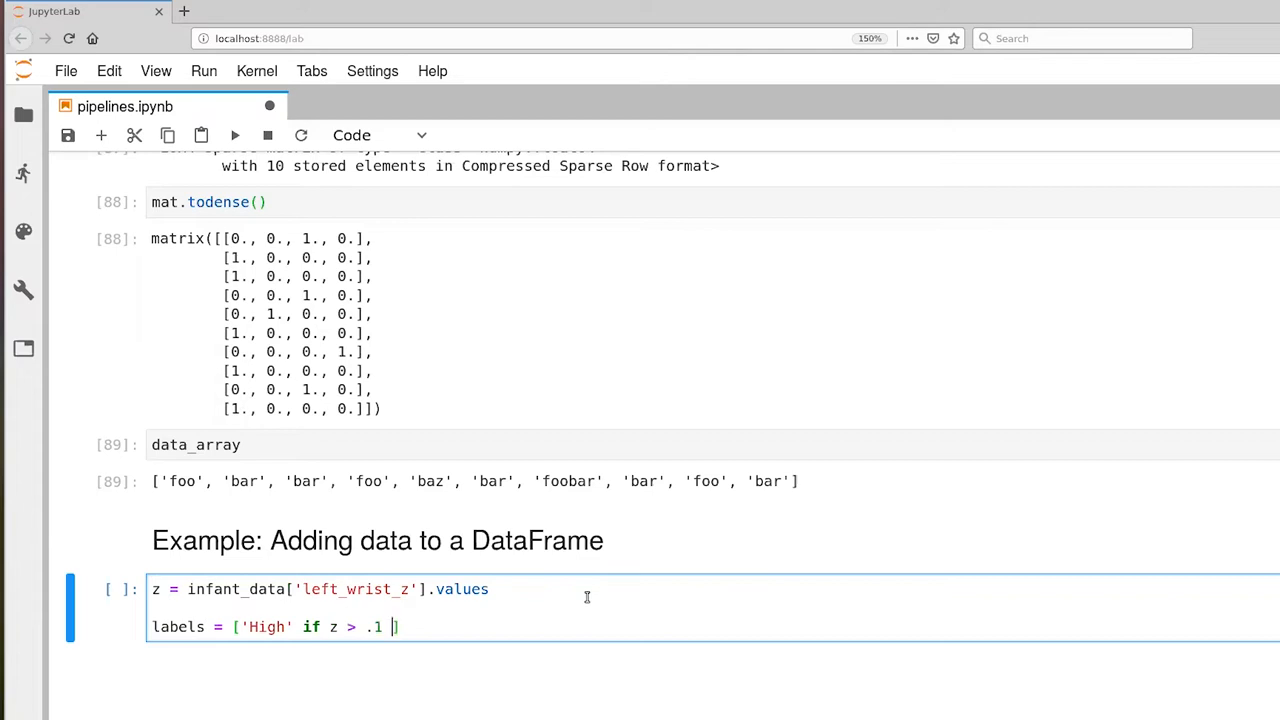
type("else ''")
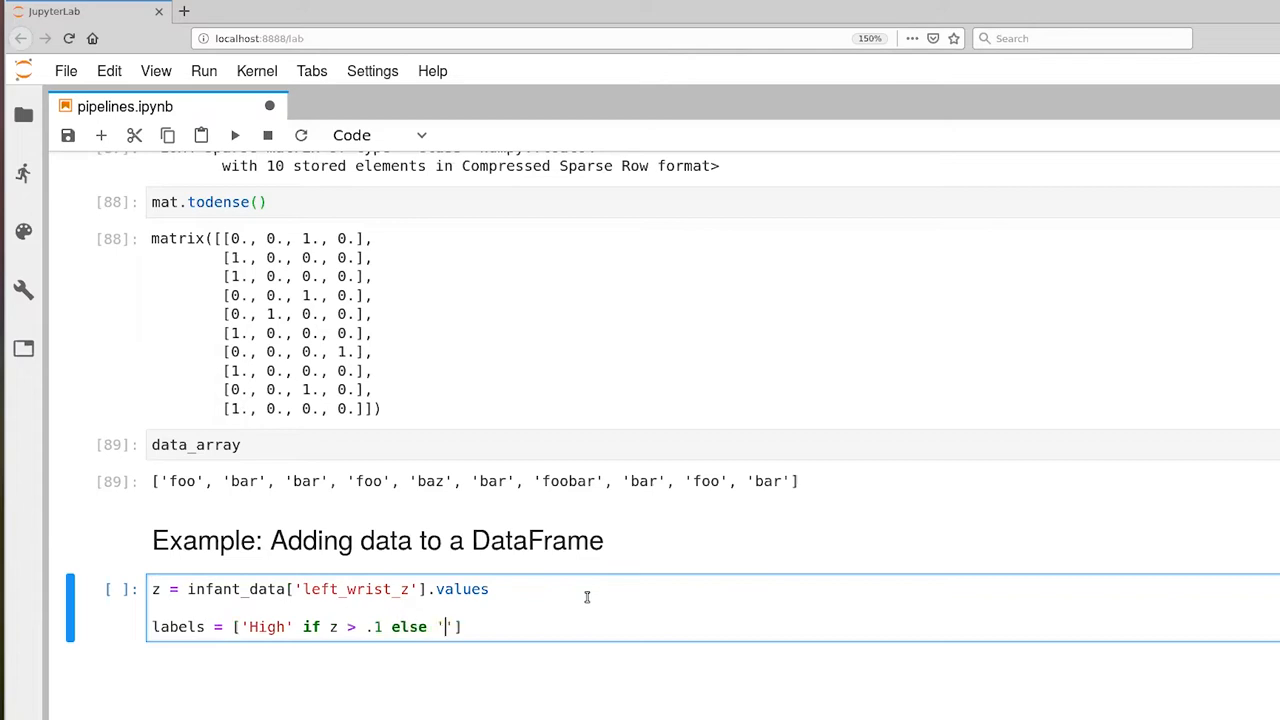
type("Mid")
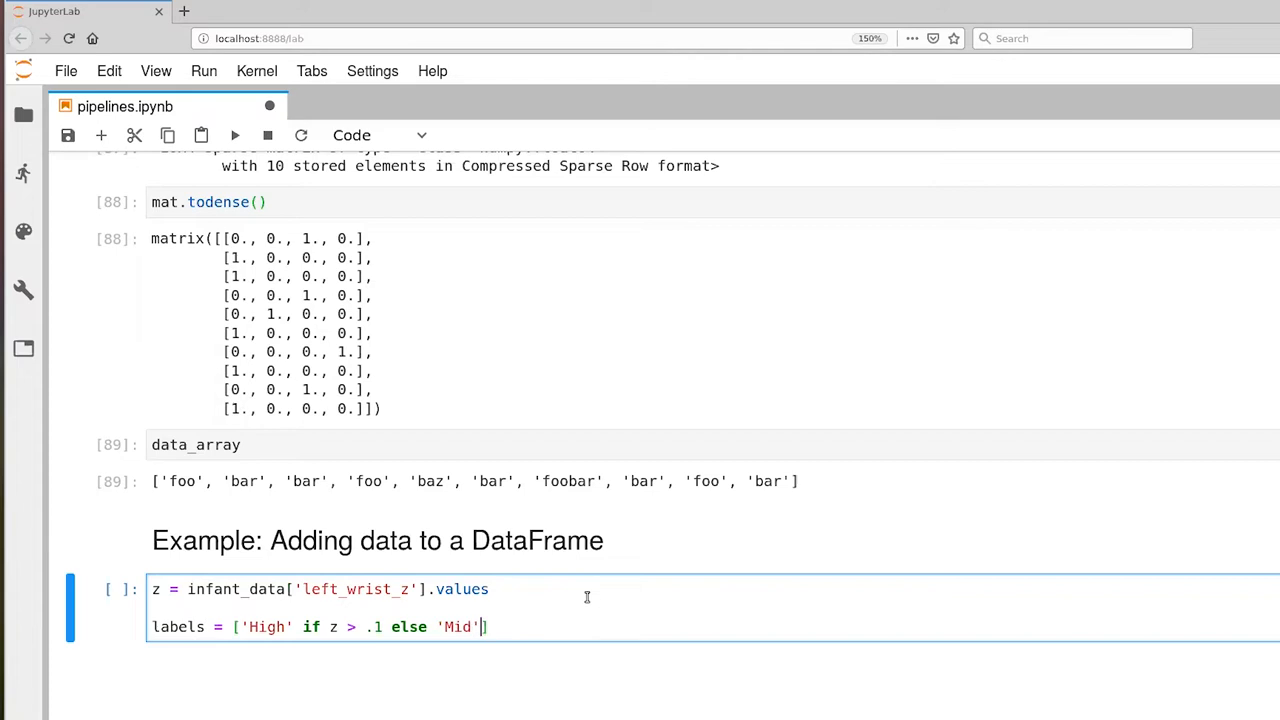
type("ifz >")
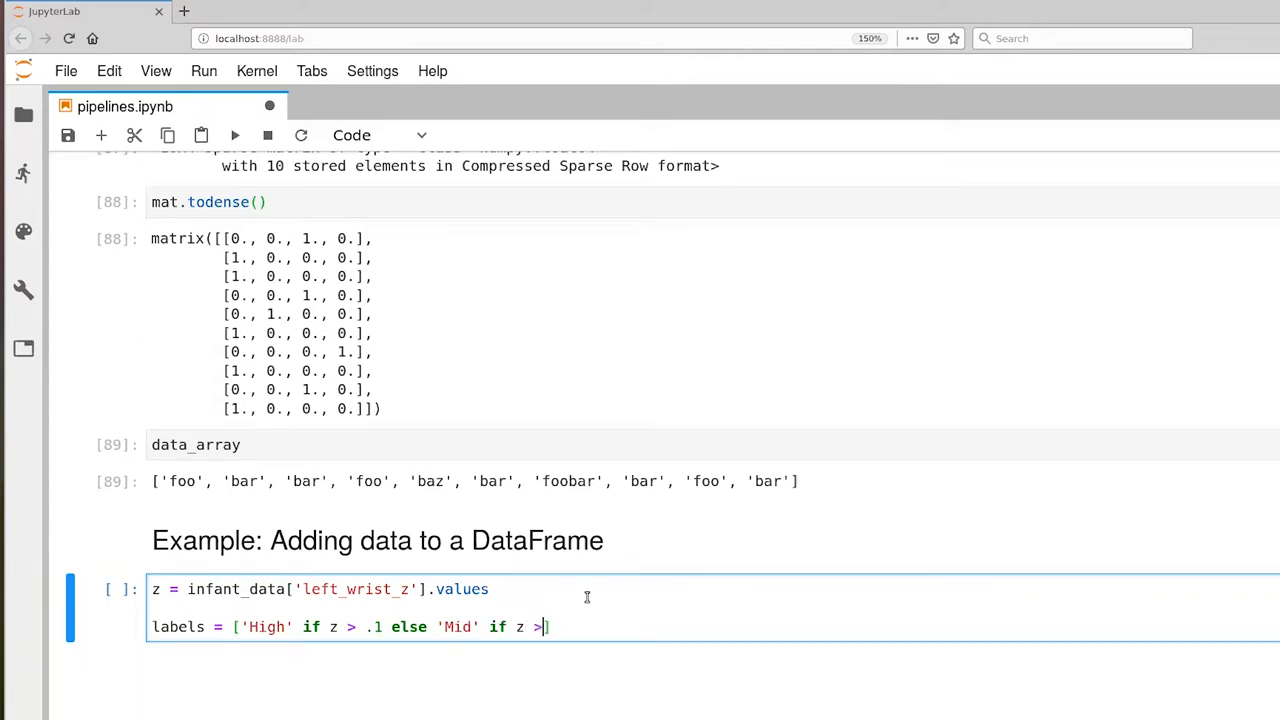
type("-.1")
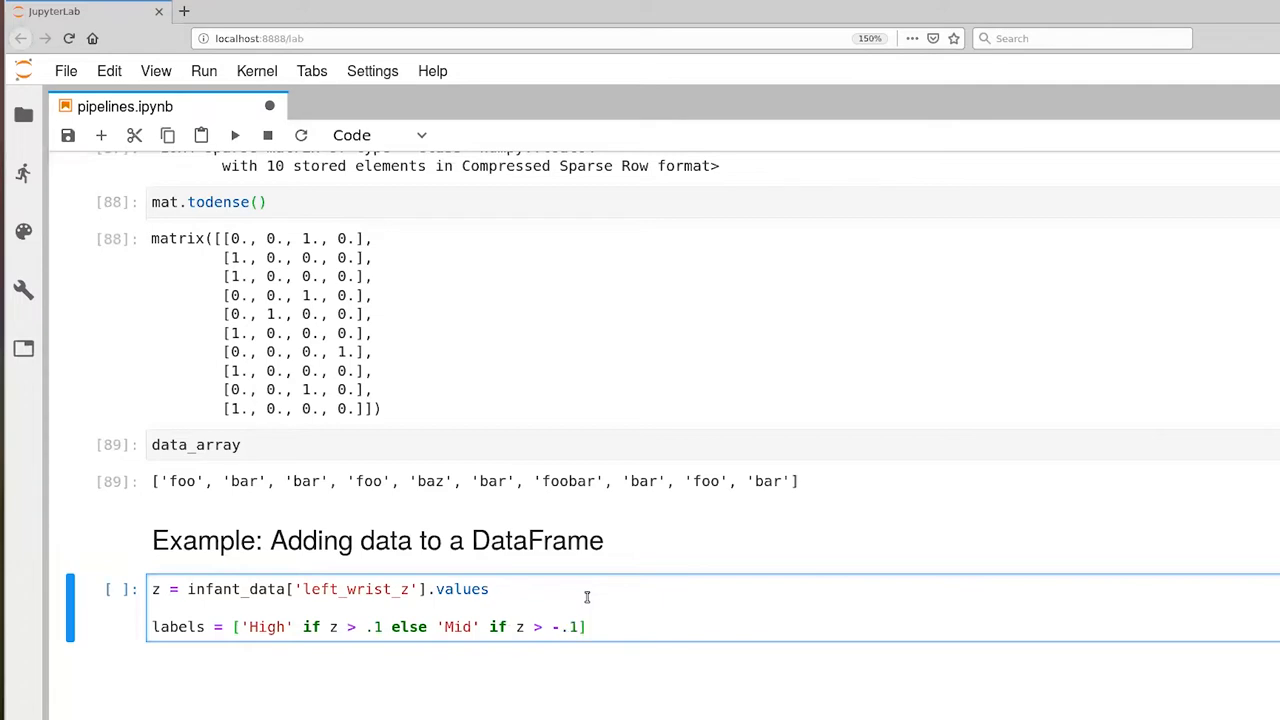
type("else 'L'")
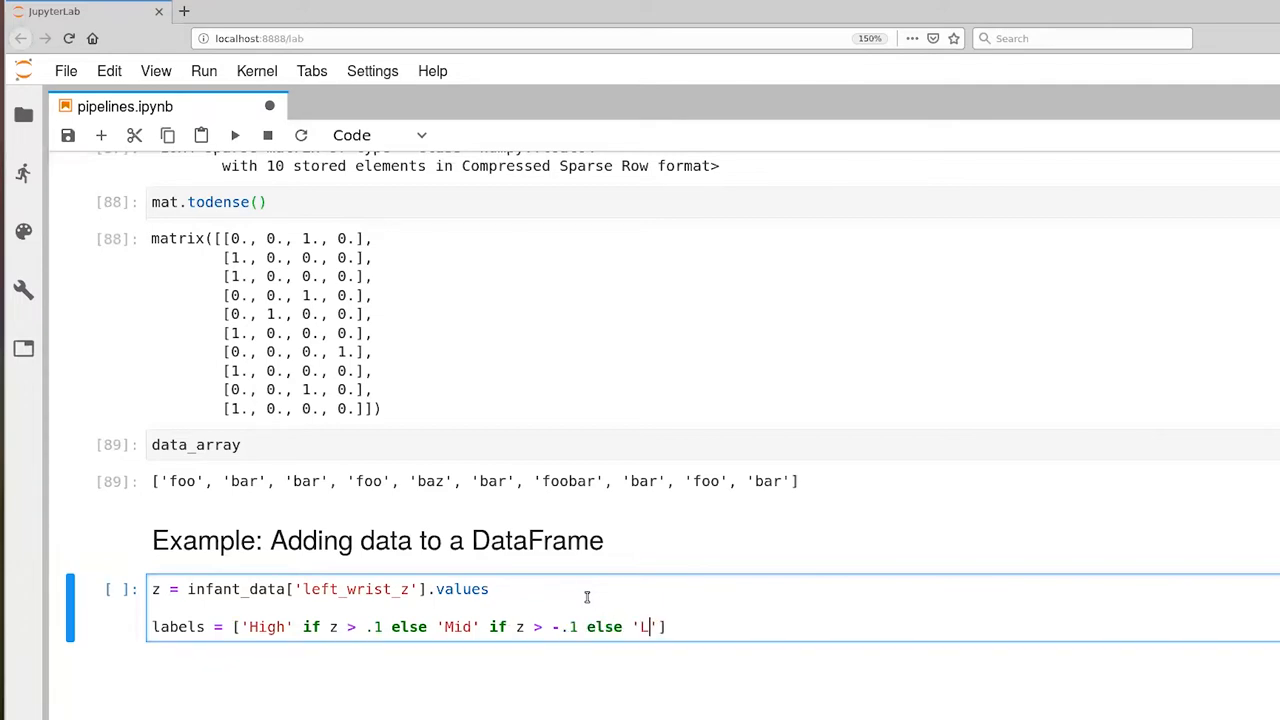
type("ow")
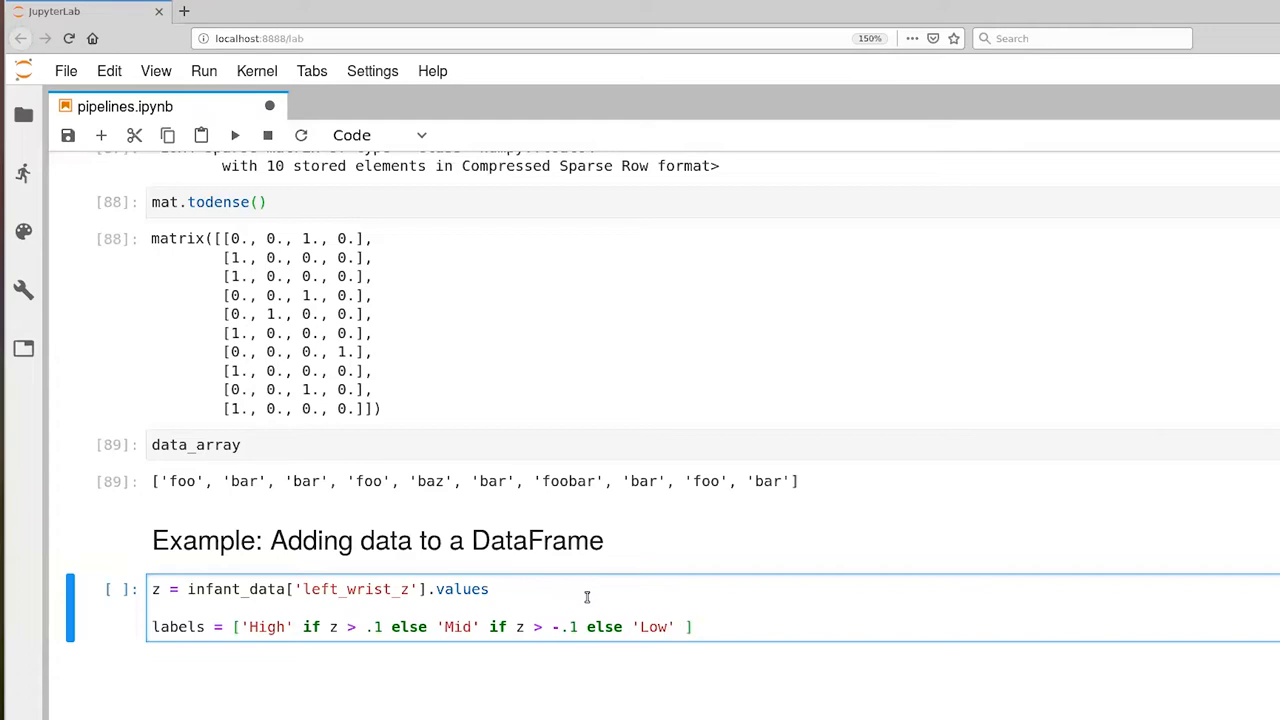
type("for")
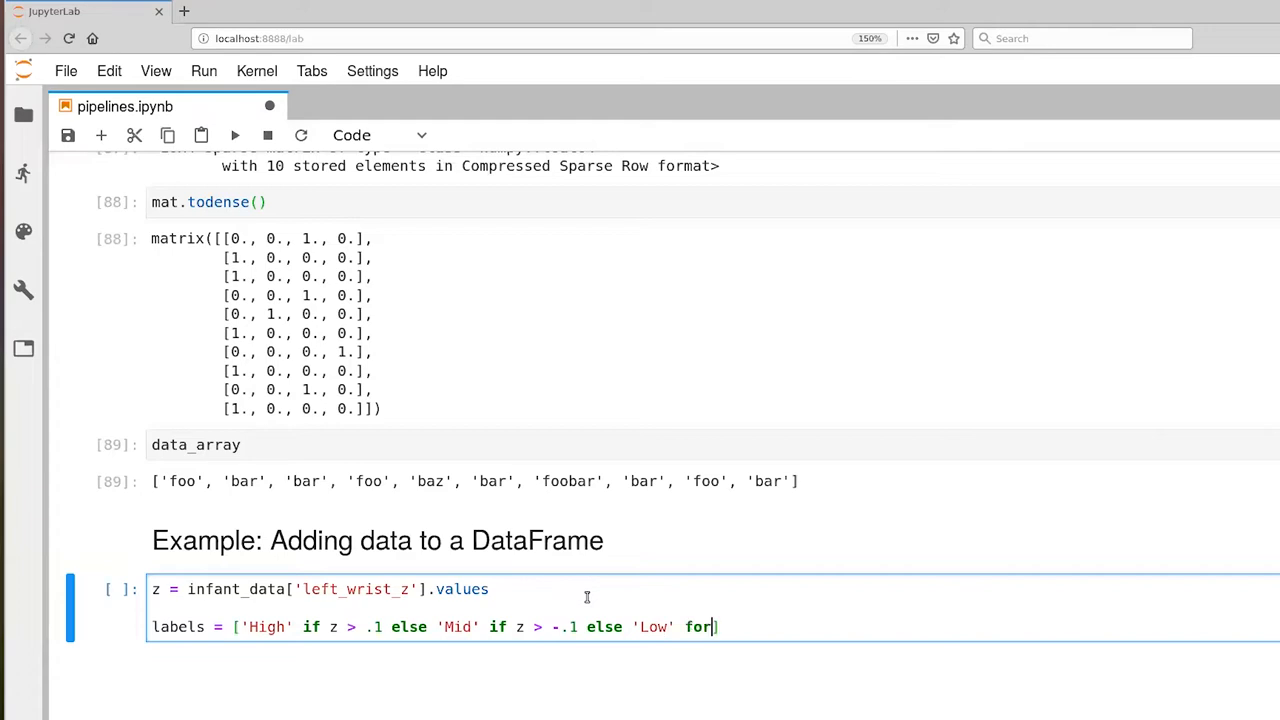
type("z in zs")
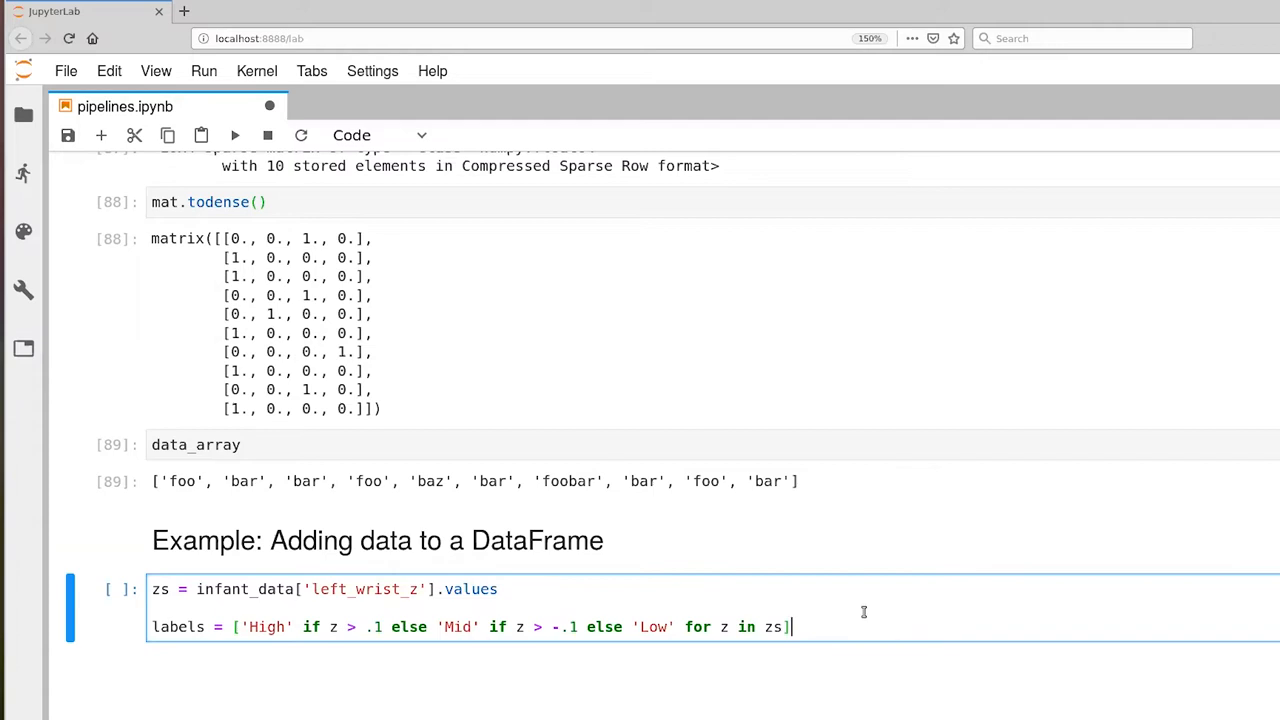
- Convert labels with np.array(labels).reshape(-1,1) and run the cell
type("labels")
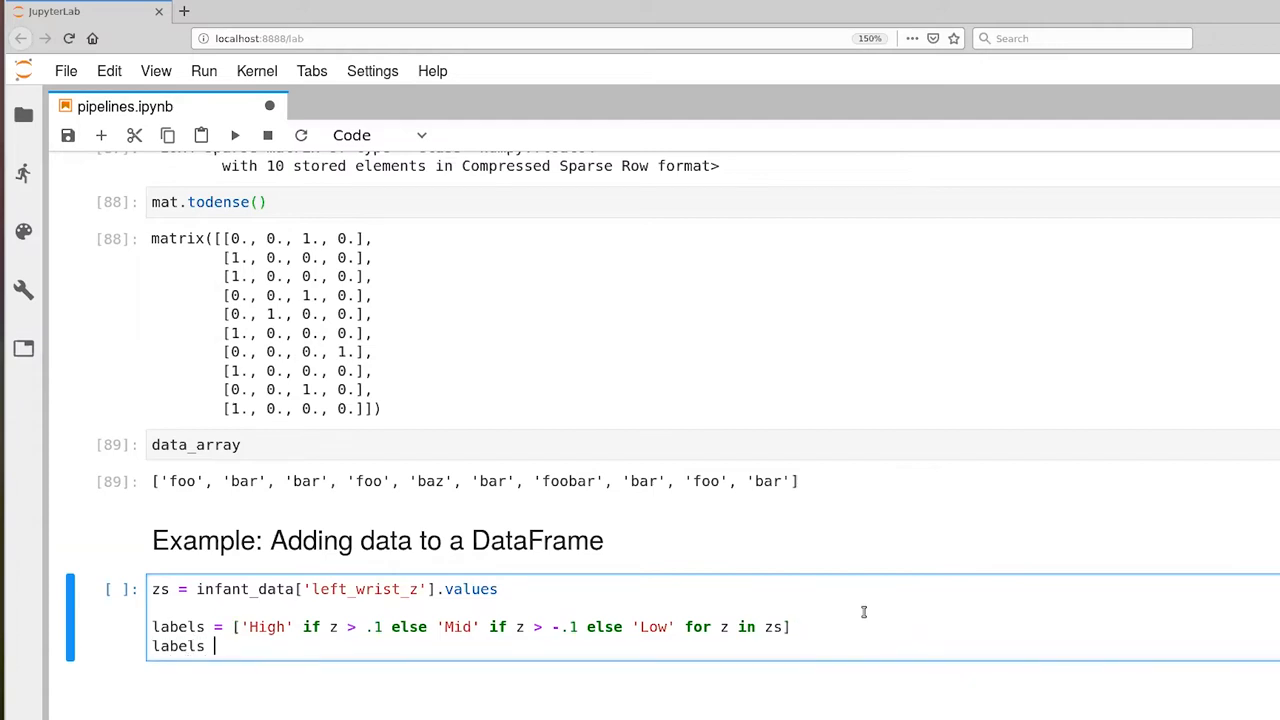
type("no")
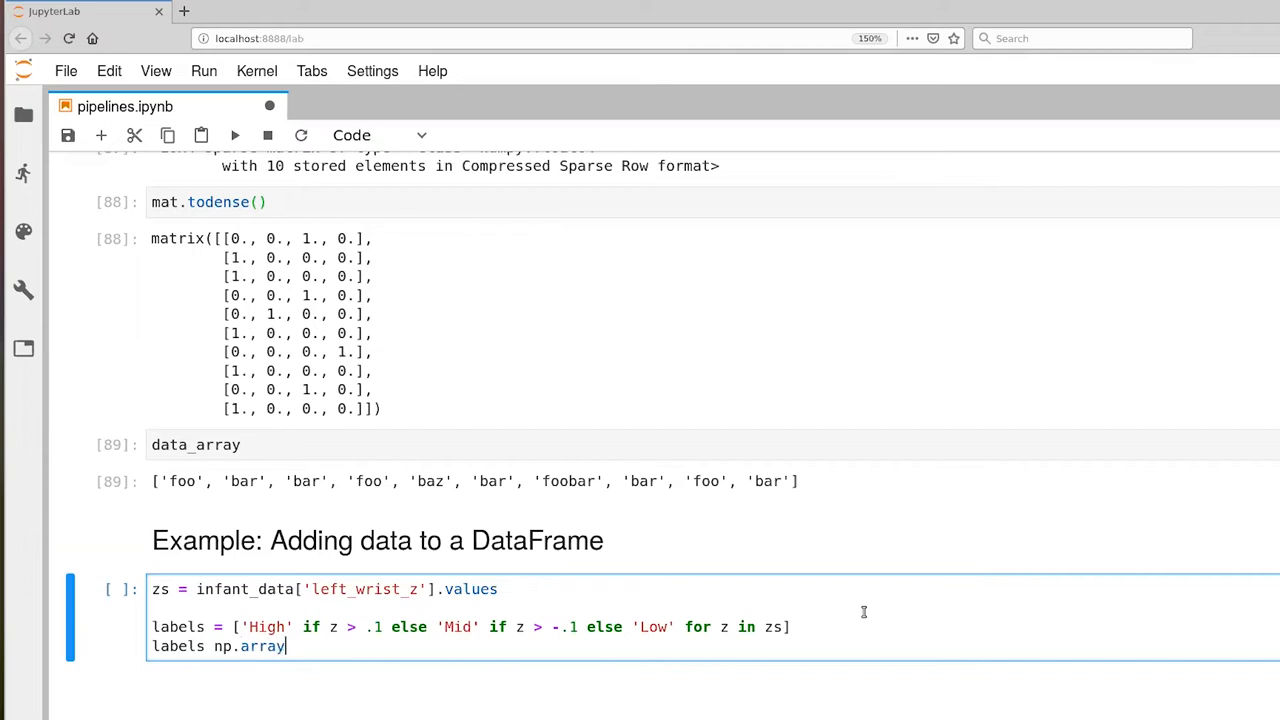
type("(labels)")
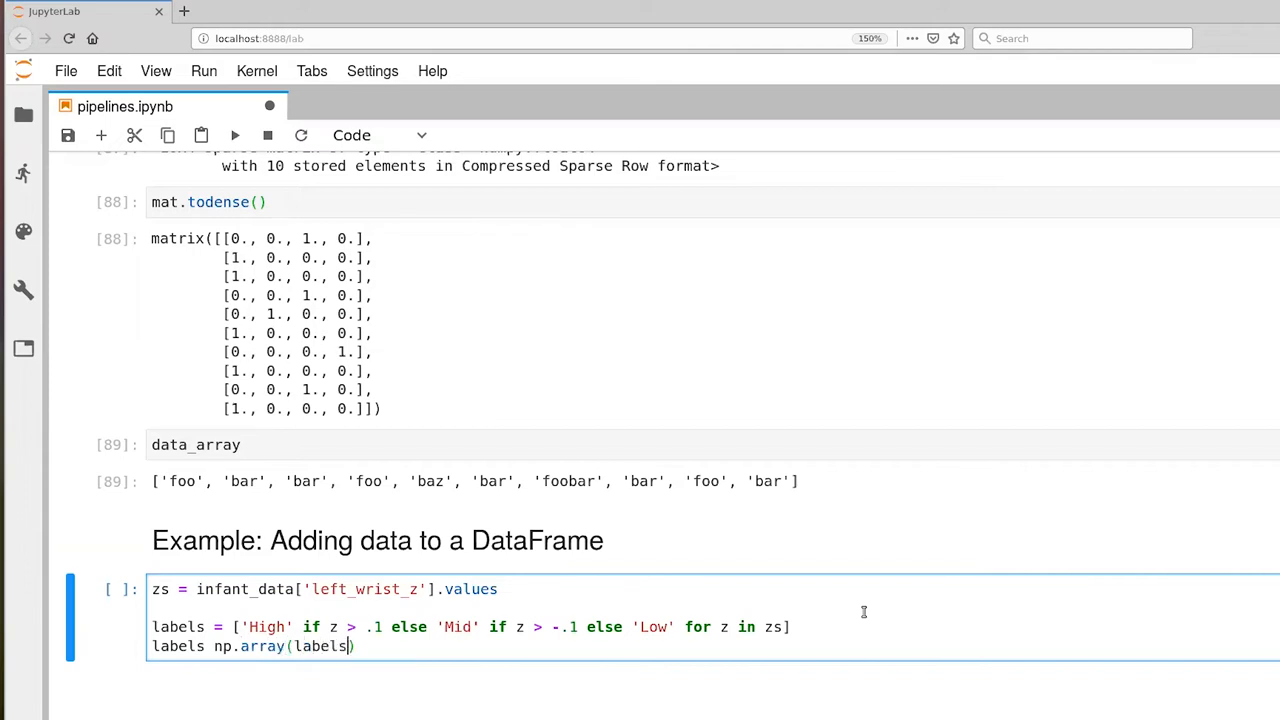
type(".reshape(-1,")
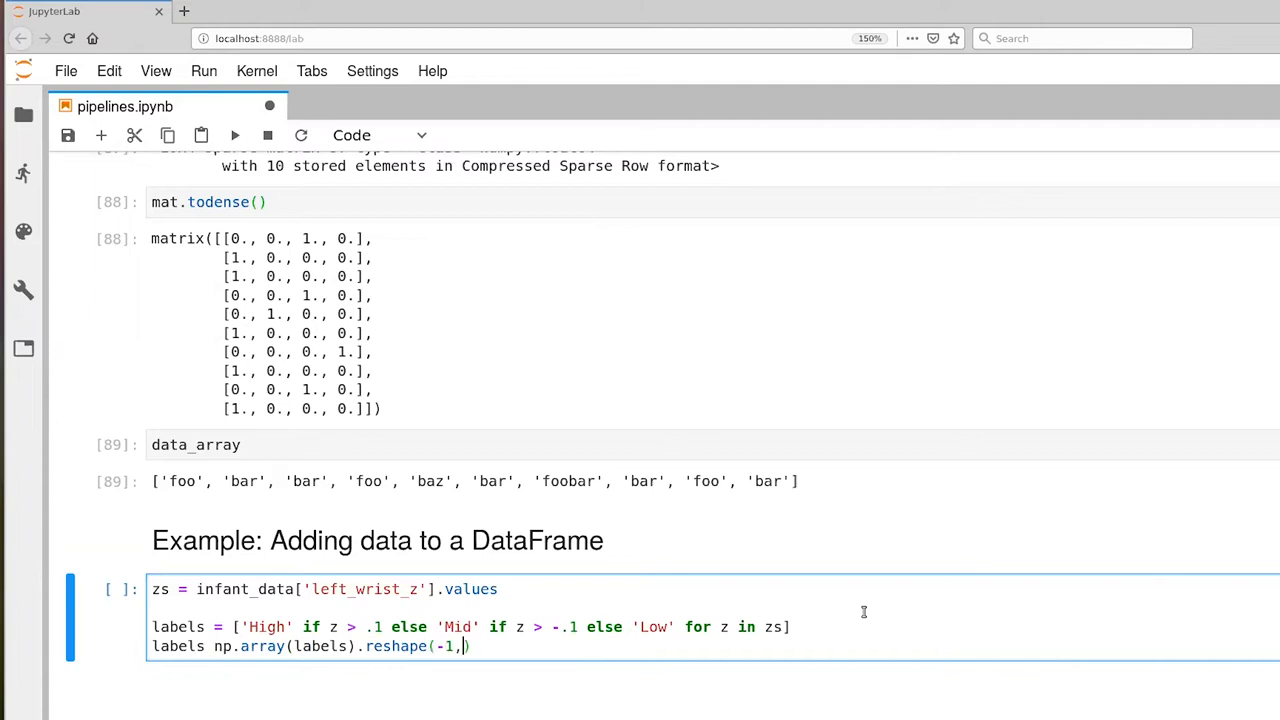
type("1")
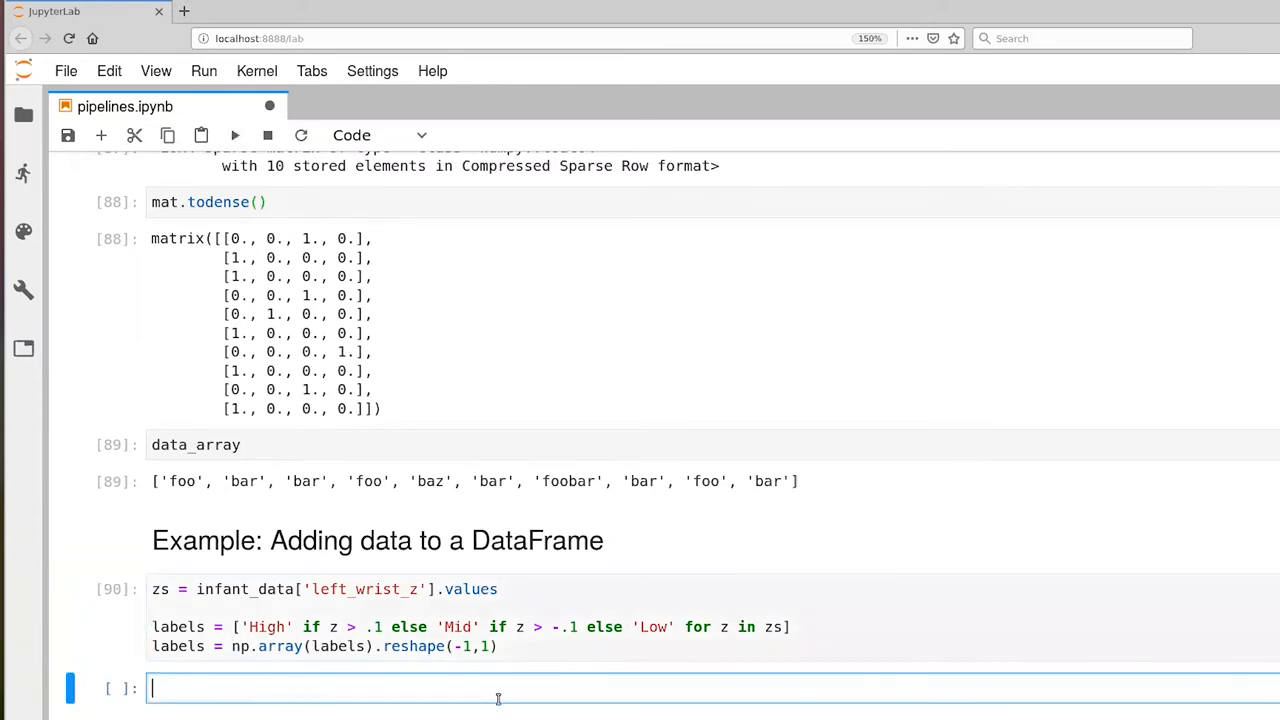
type("label")
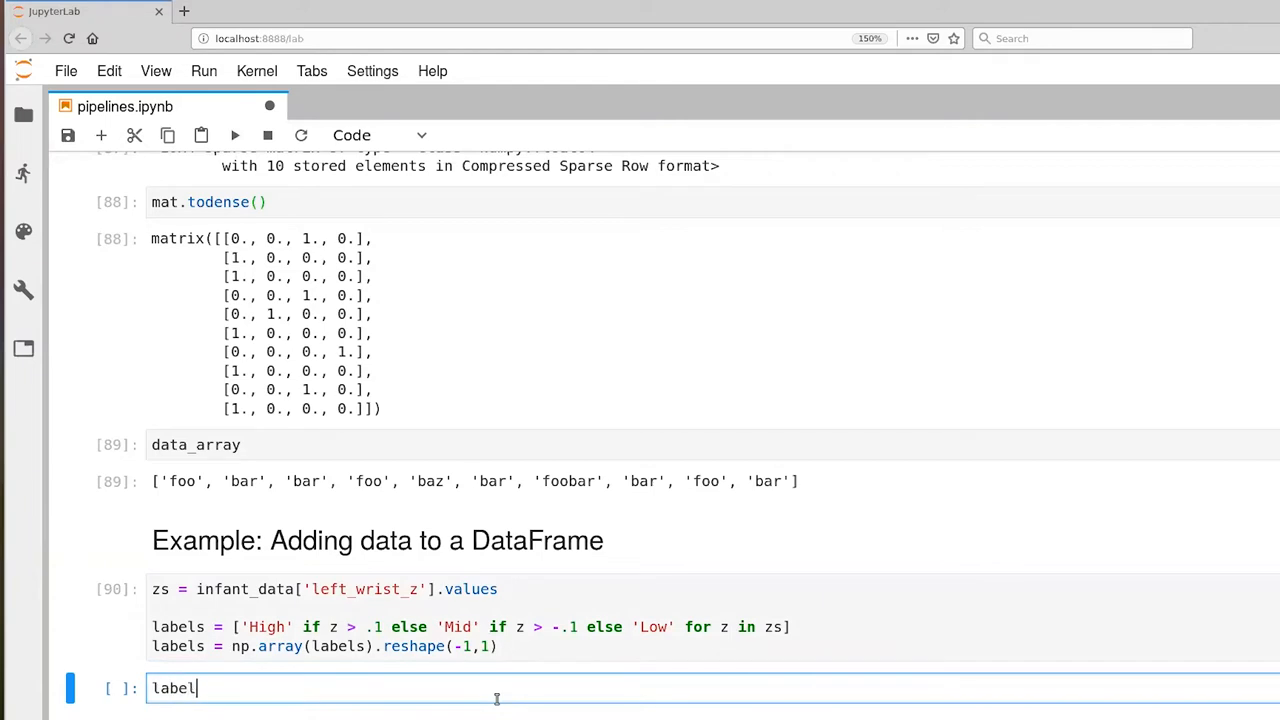
type("[:20]")
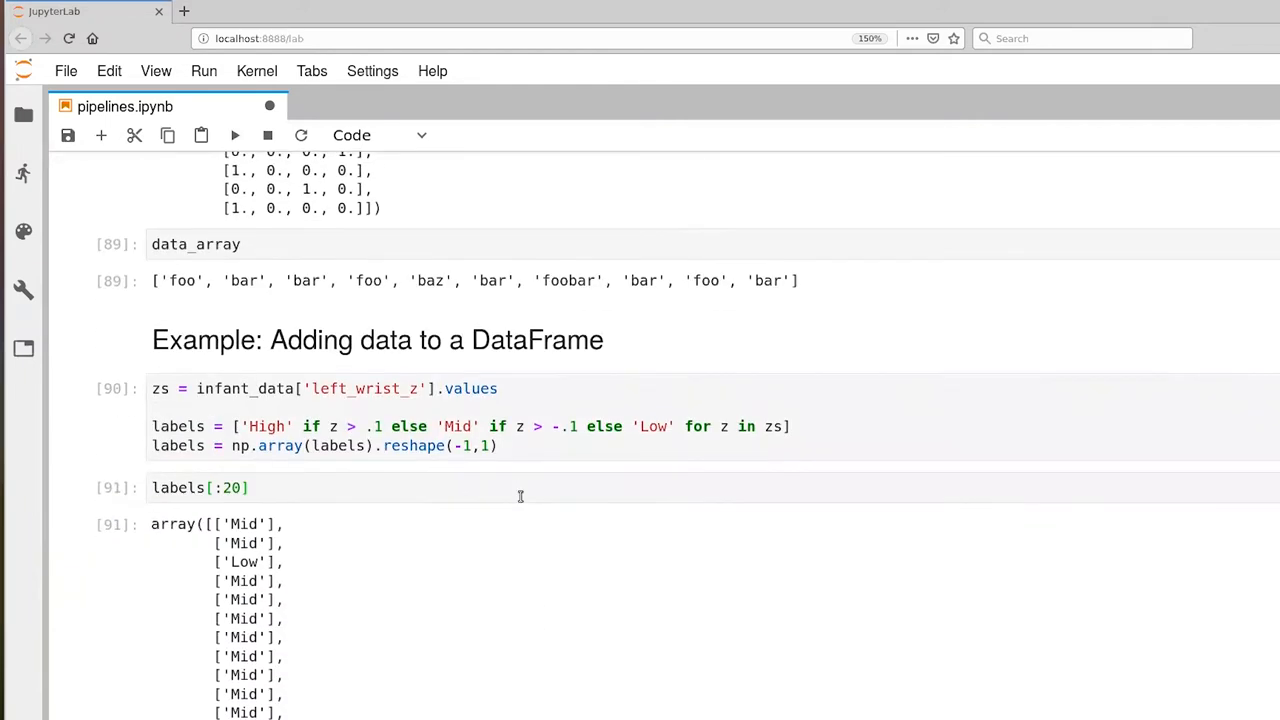
scroll("down", 3)
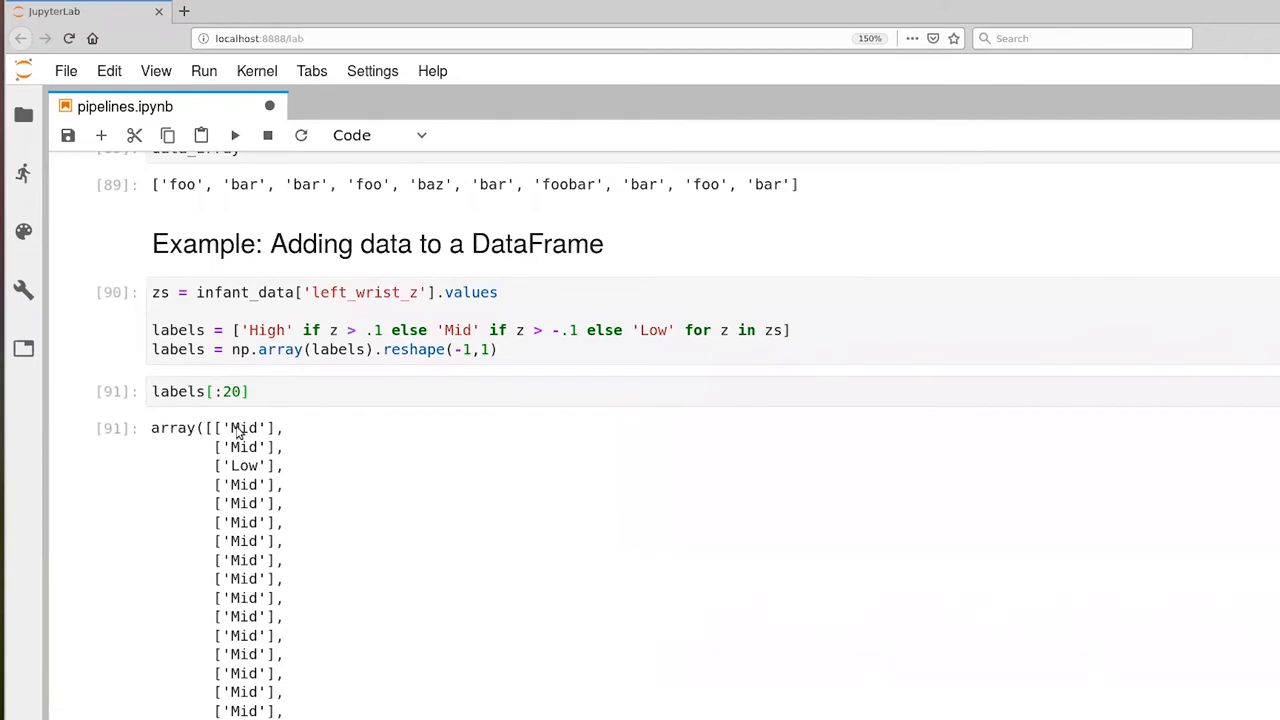
mouse_move(240, 450)
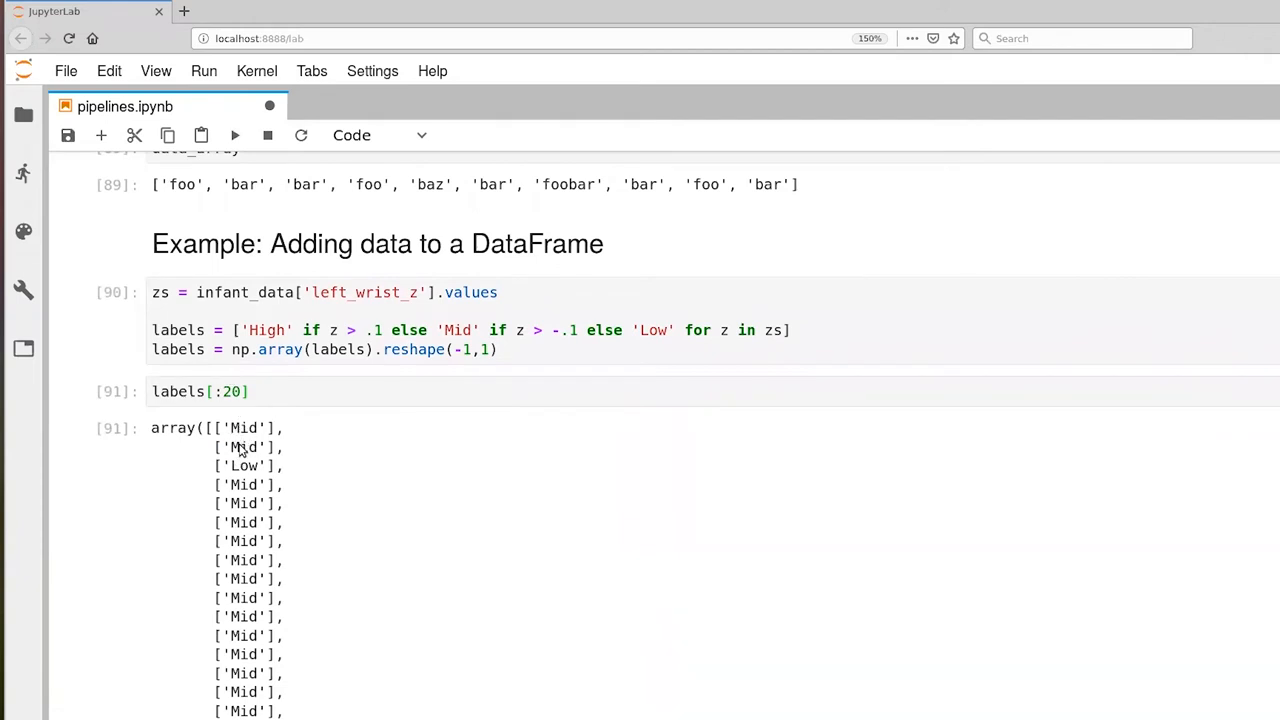
scroll("down", 3)
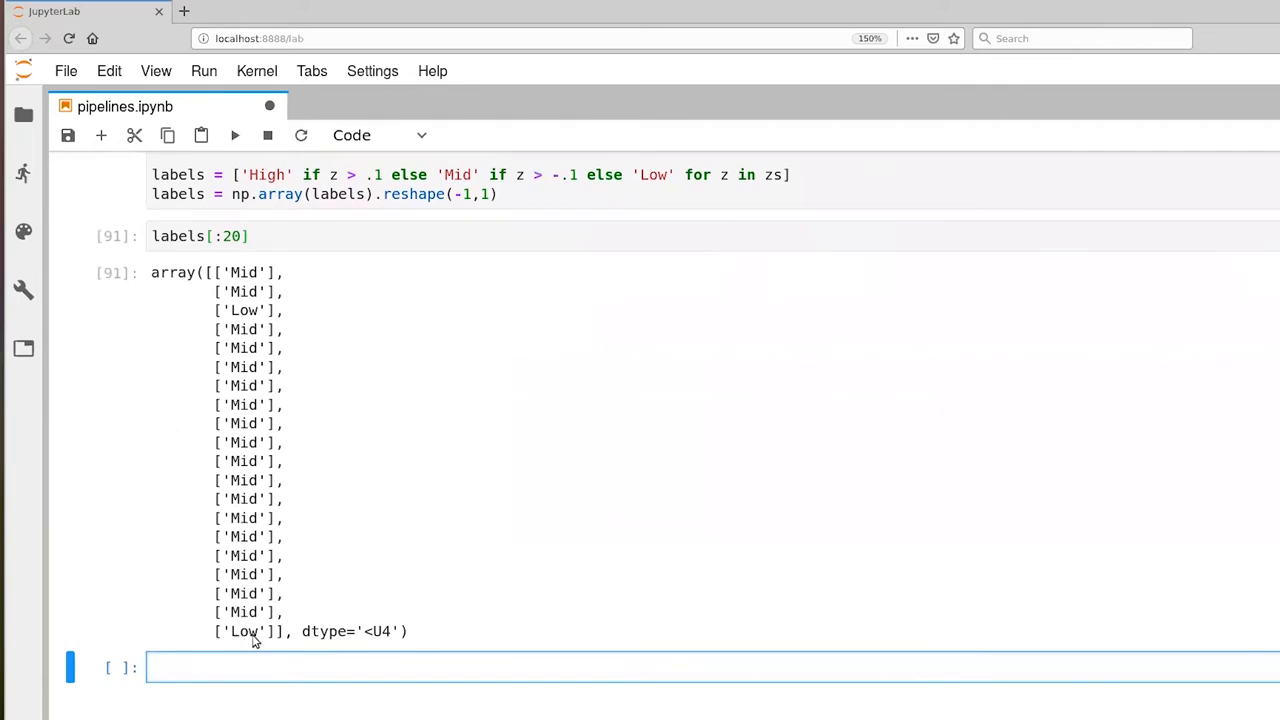
mouse_move(262, 604)
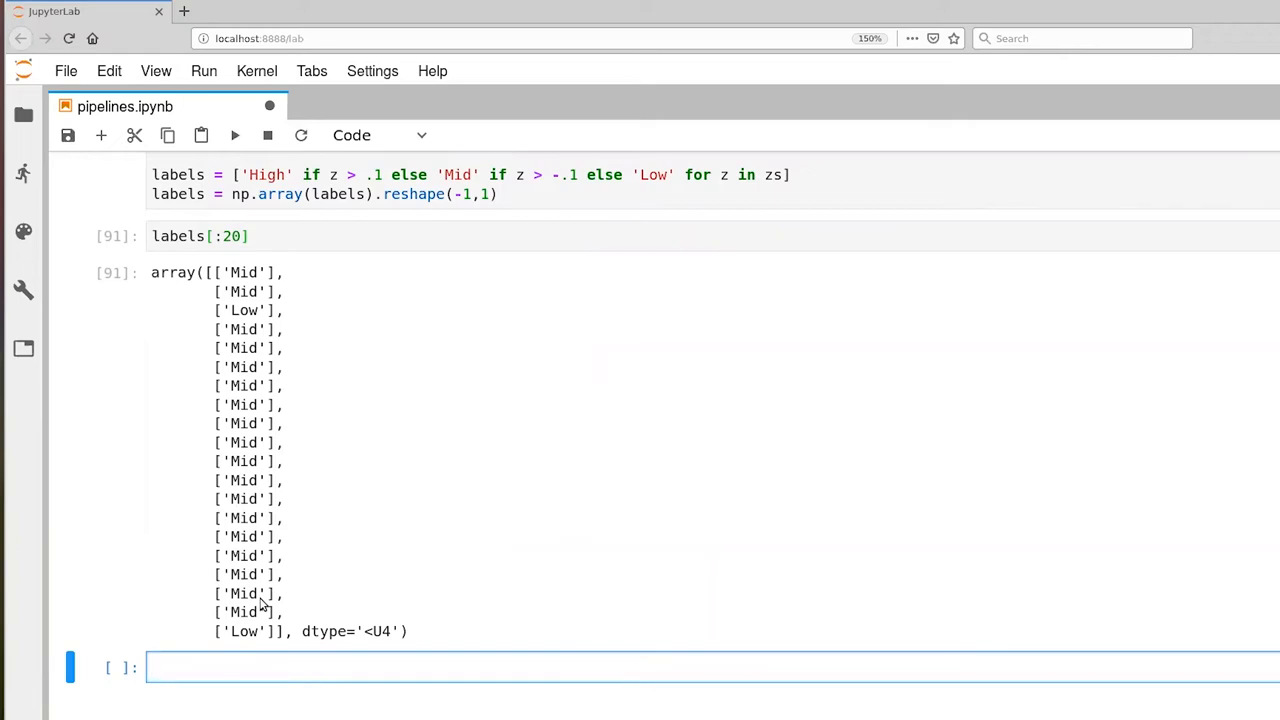
- Create encoder2 = OneHotEncoder(), fit_transform the labels into mat, and display mat.todense()
type("e")
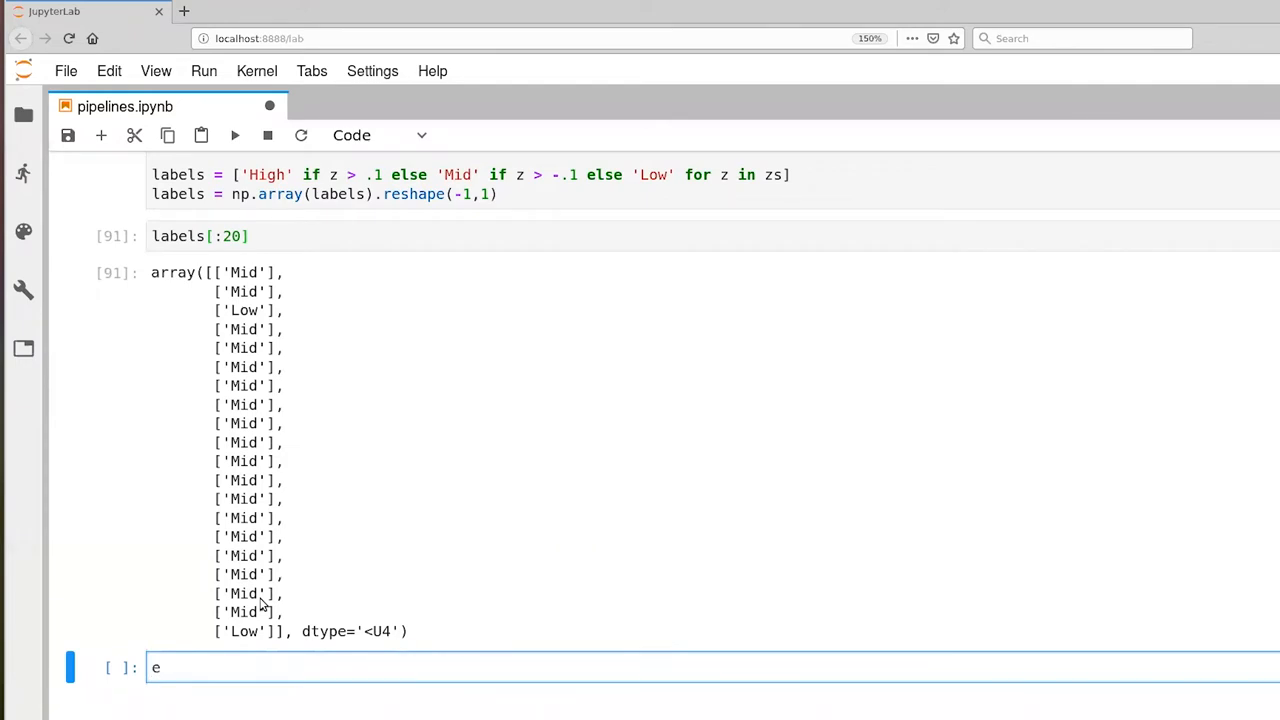
type("ncoder2 = OneHotEncoder()")
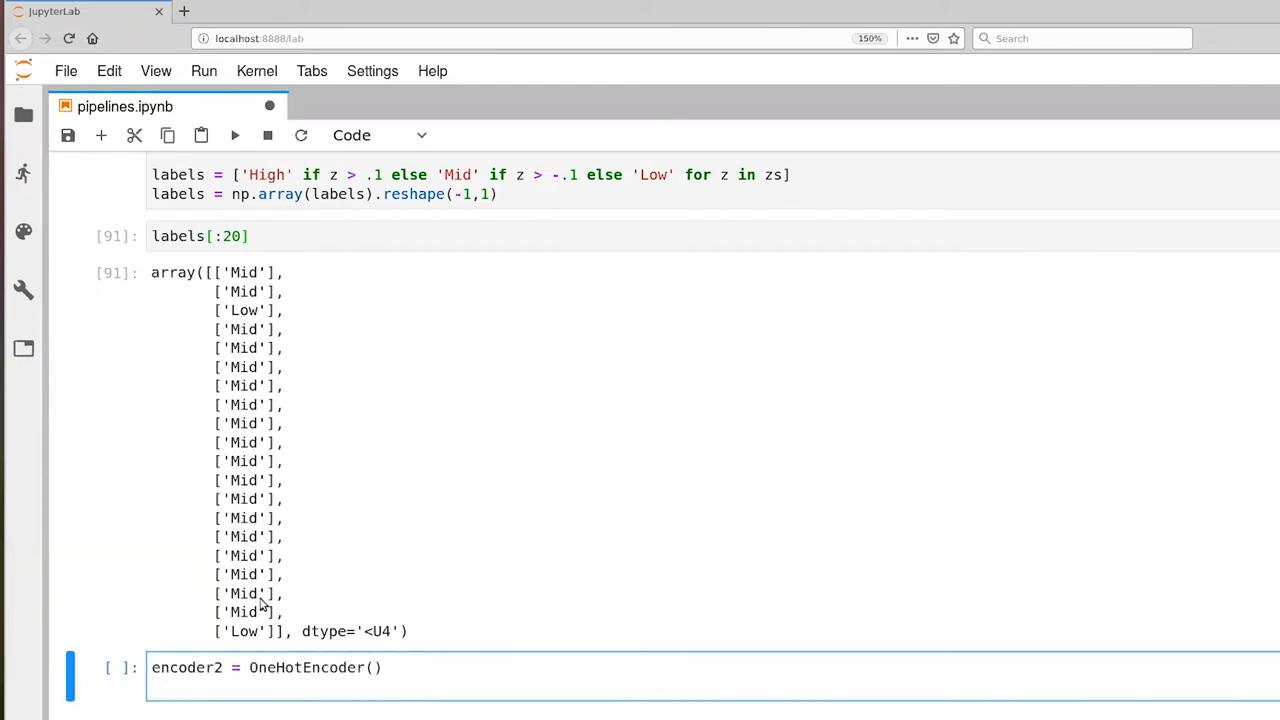
type("mat =")
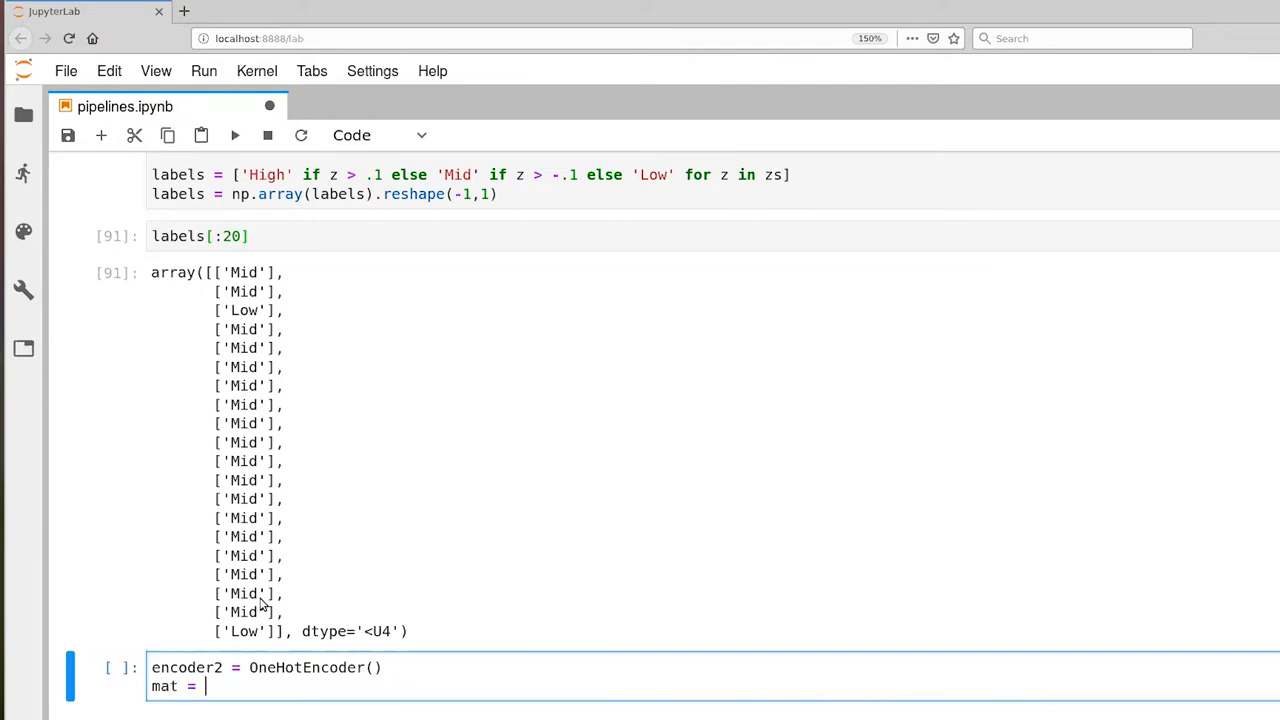
type("encoder3")
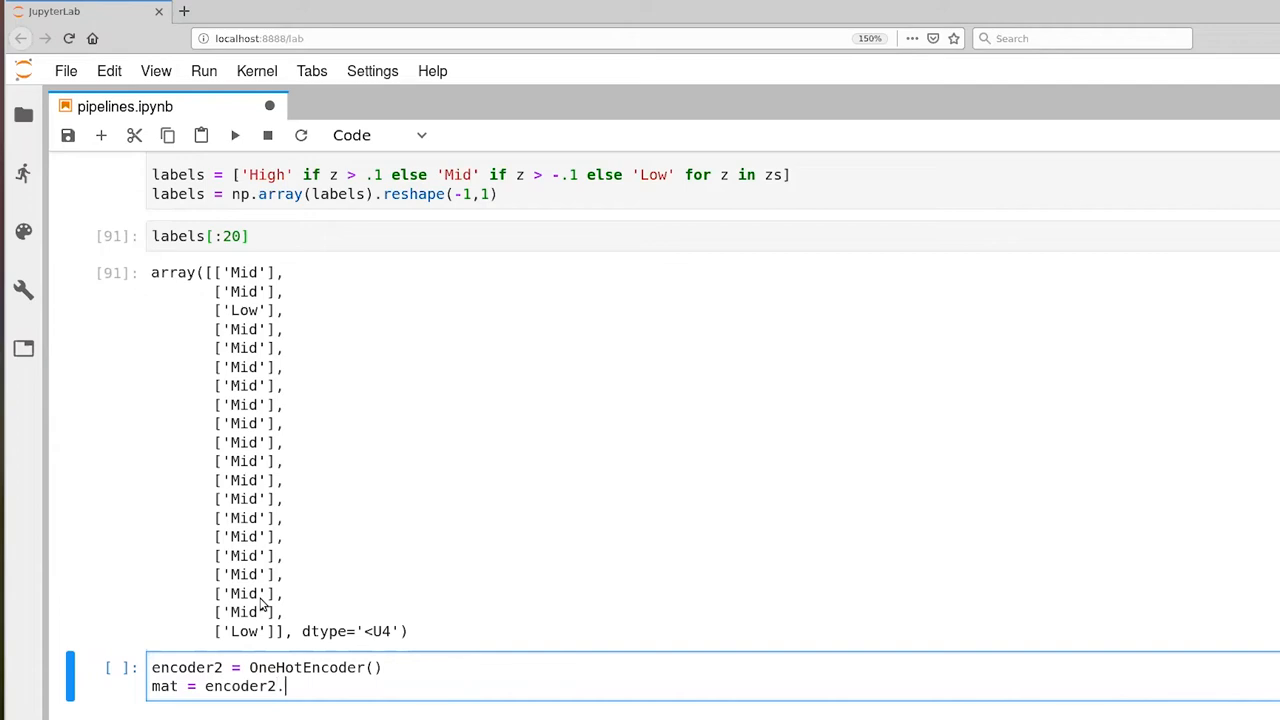
type("fit")
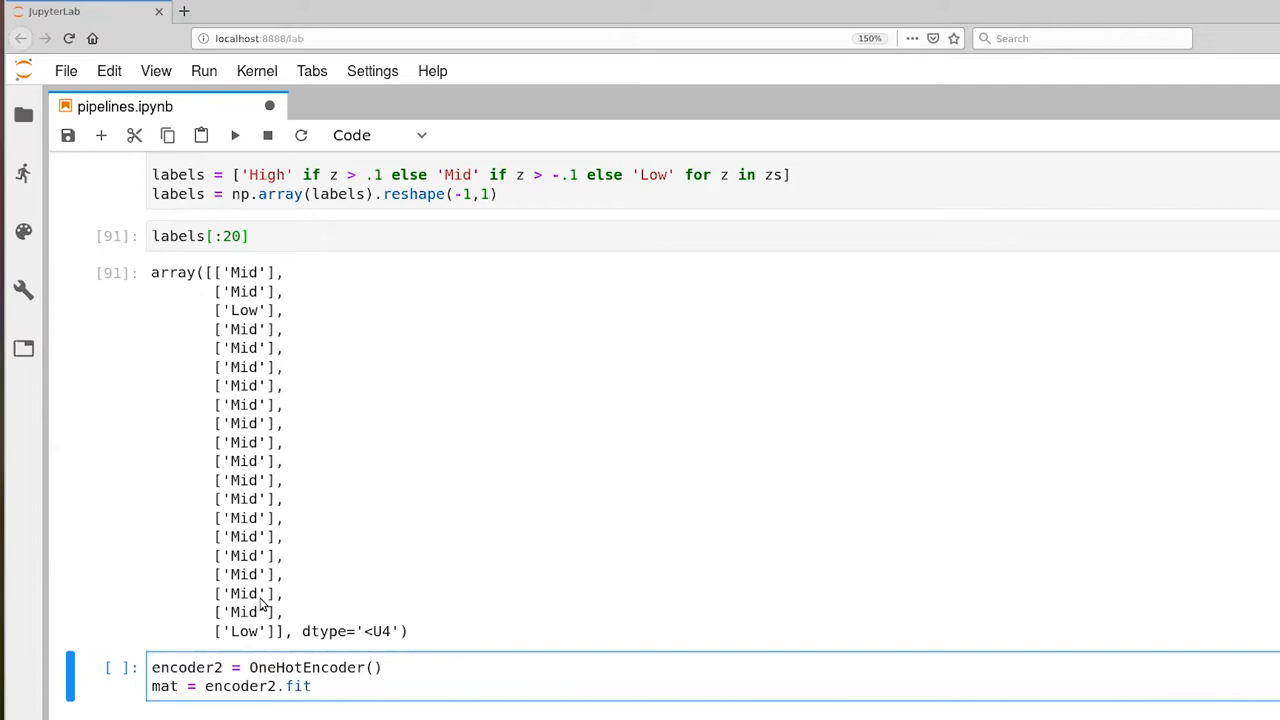
type("_transform()")
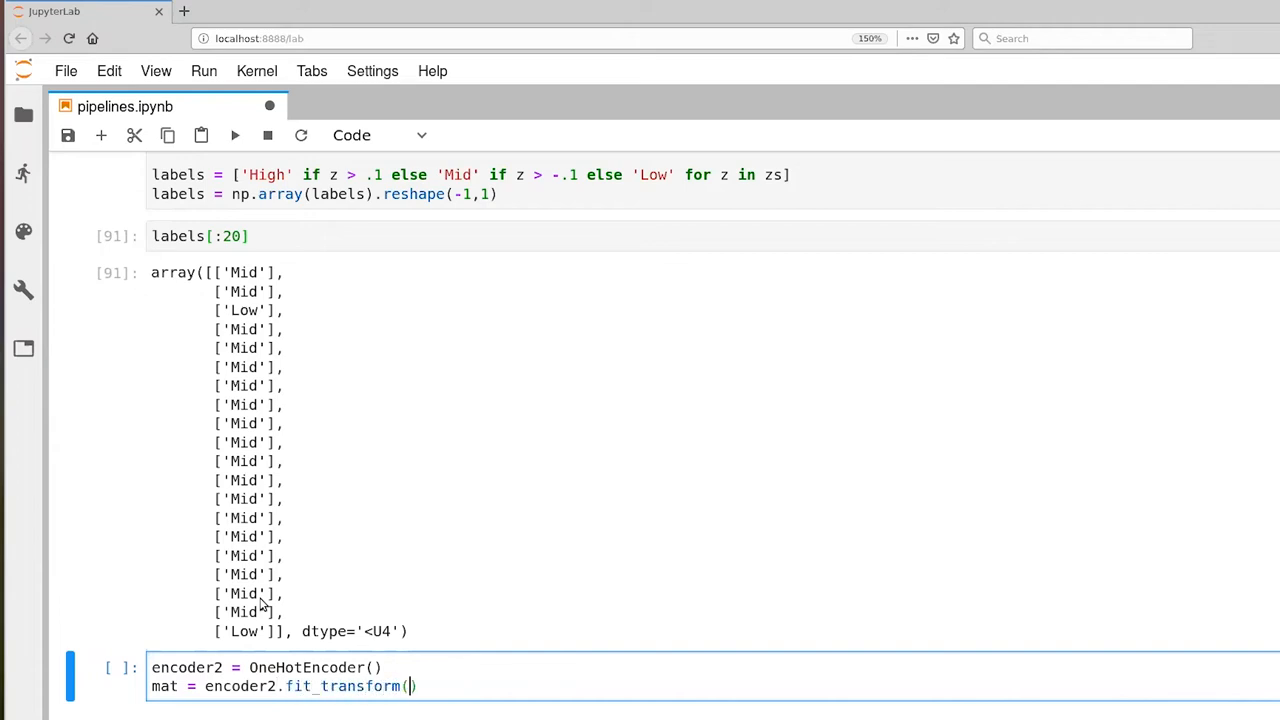
type("la")
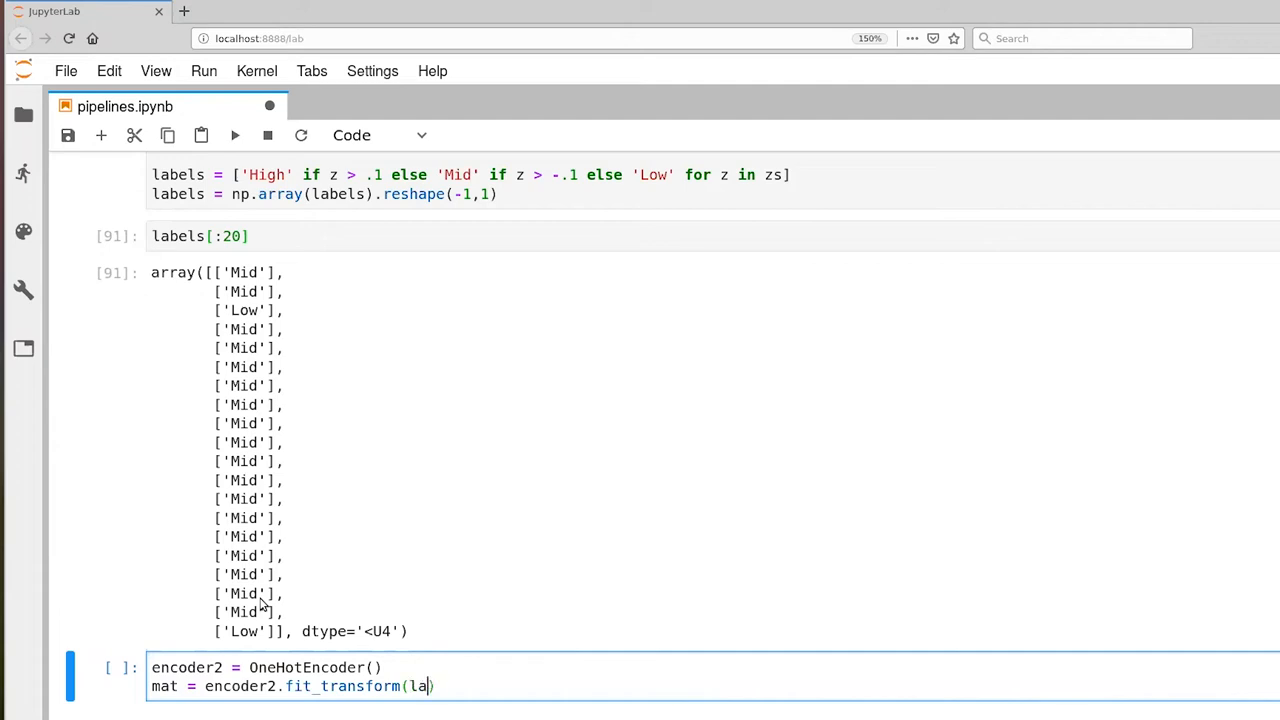
type("bels")
type("mat")
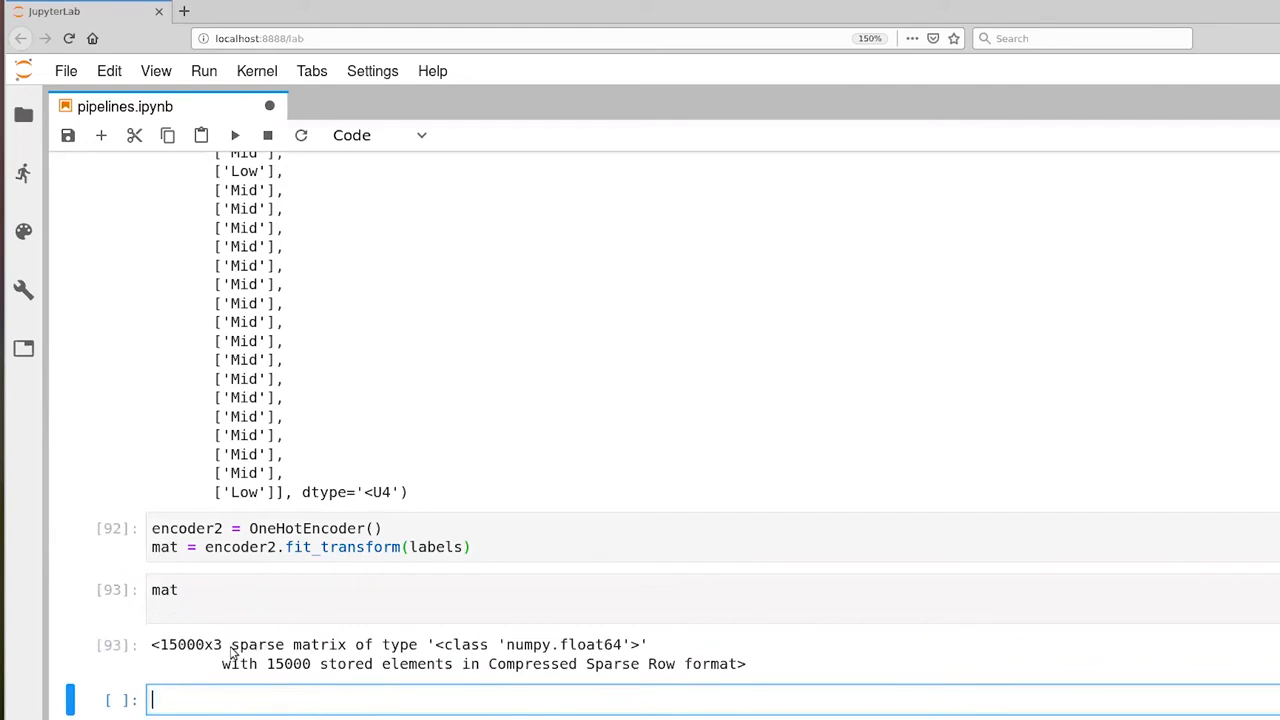
mouse_move(158, 672)
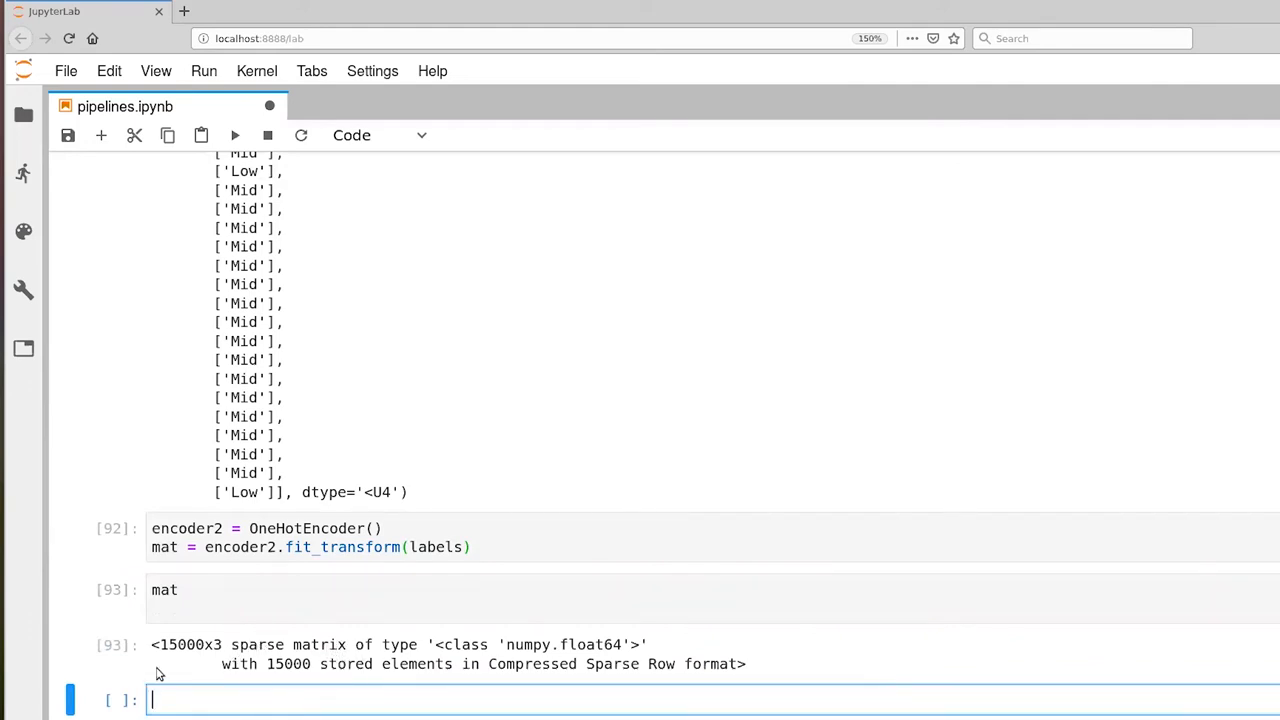
mouse_move(210, 655)
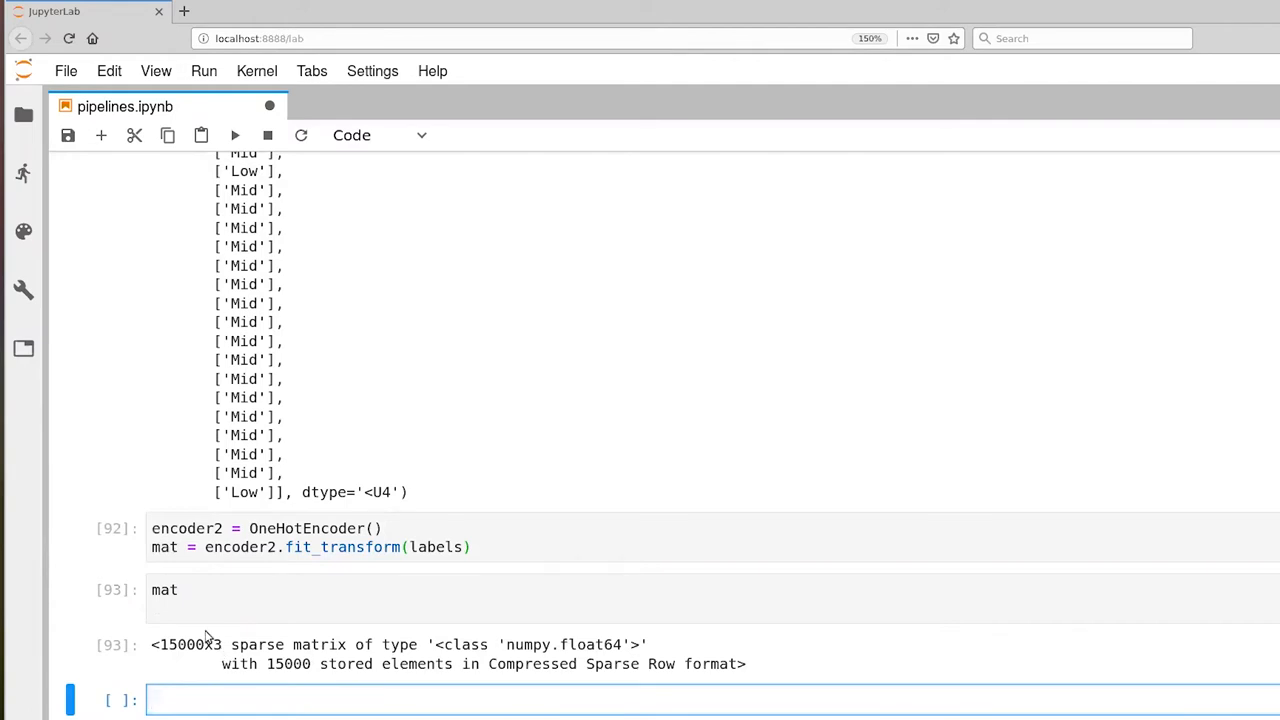
mouse_move(249, 397)
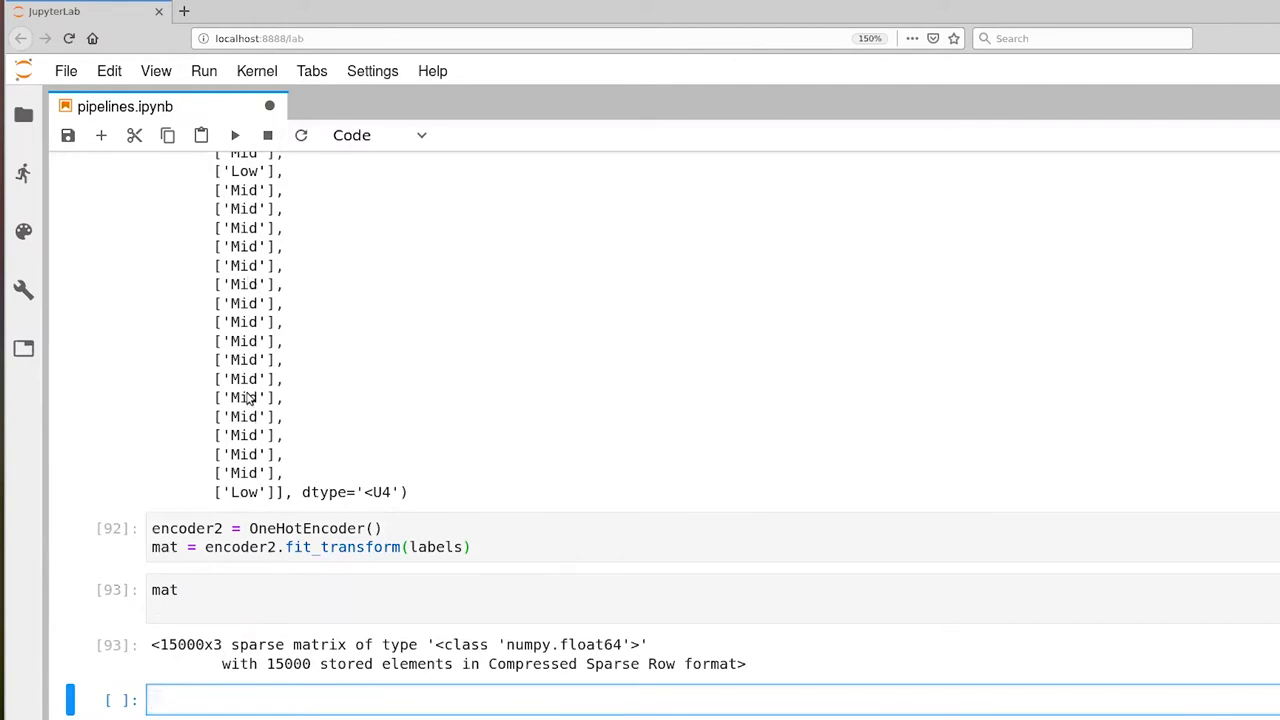
mouse_move(409, 614)
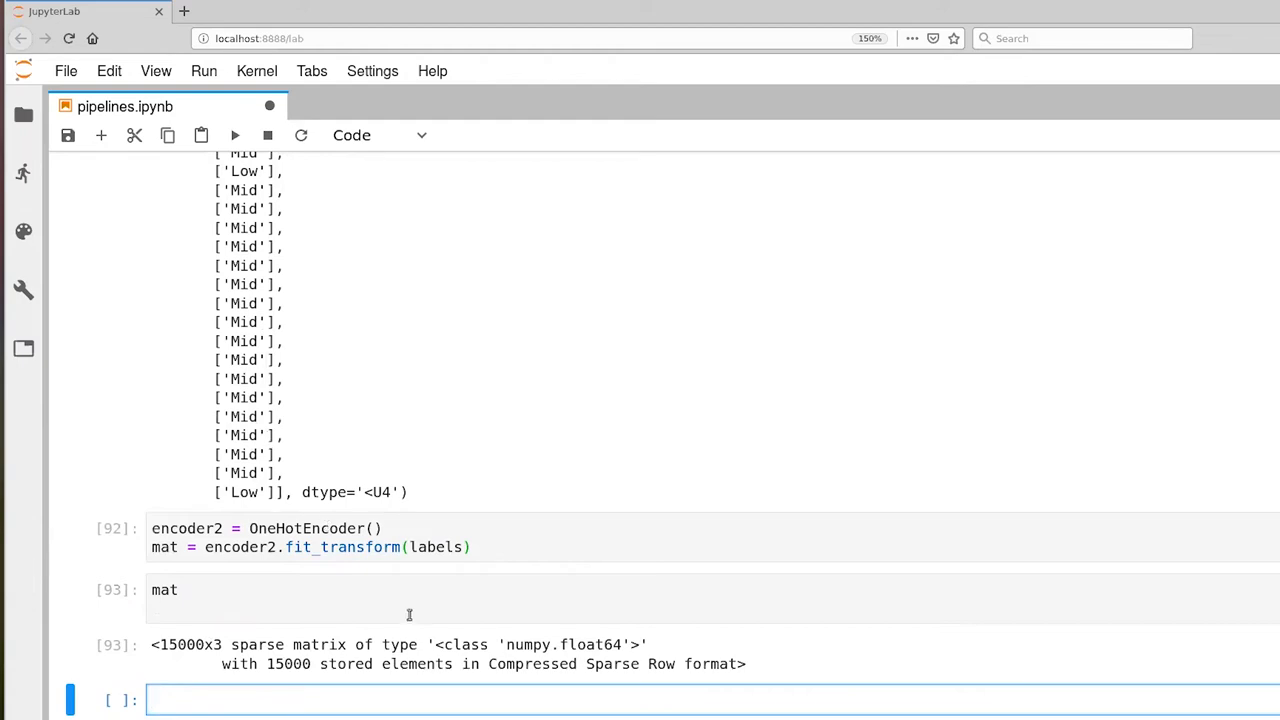
mouse_move(356, 561)
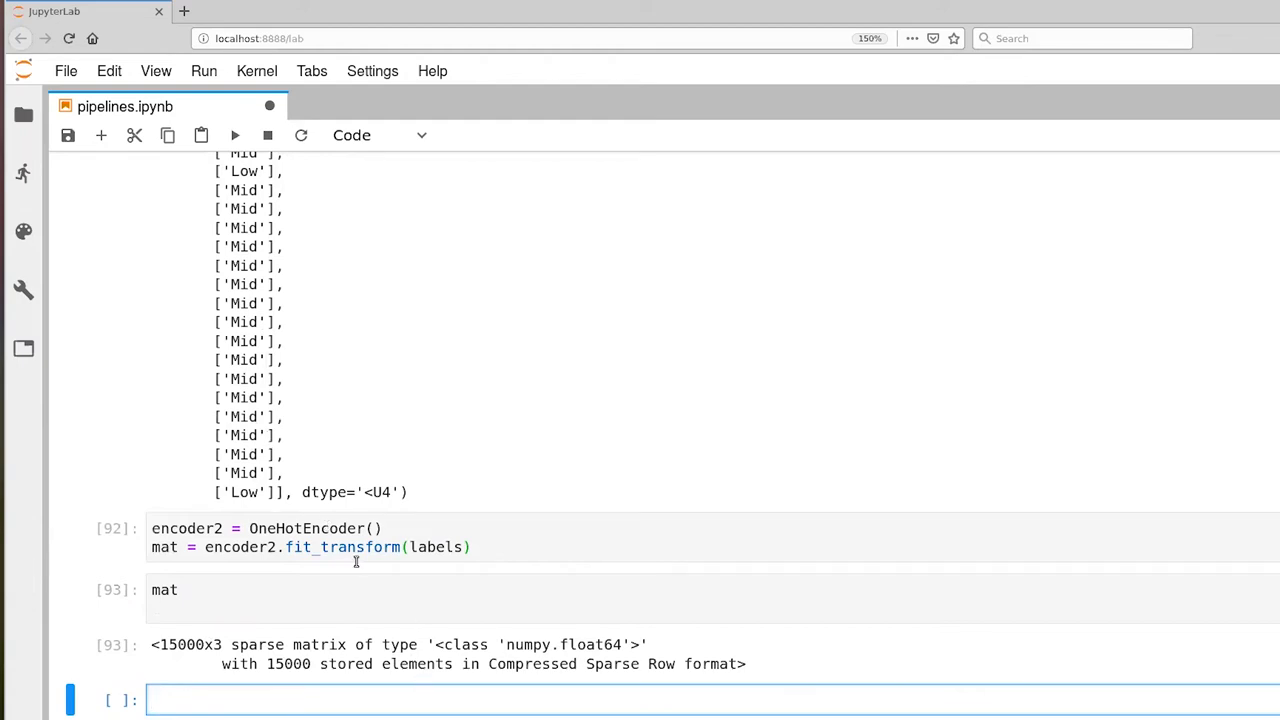
type("mat.tos")
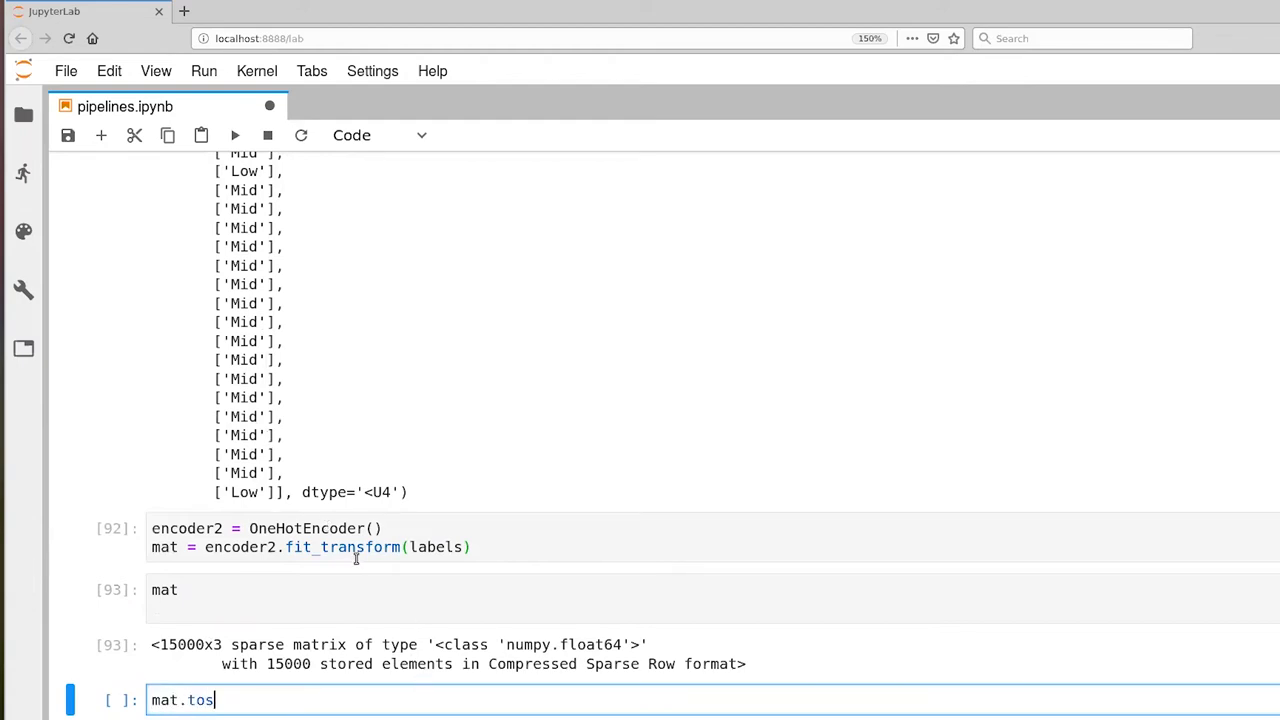
type("ense()")
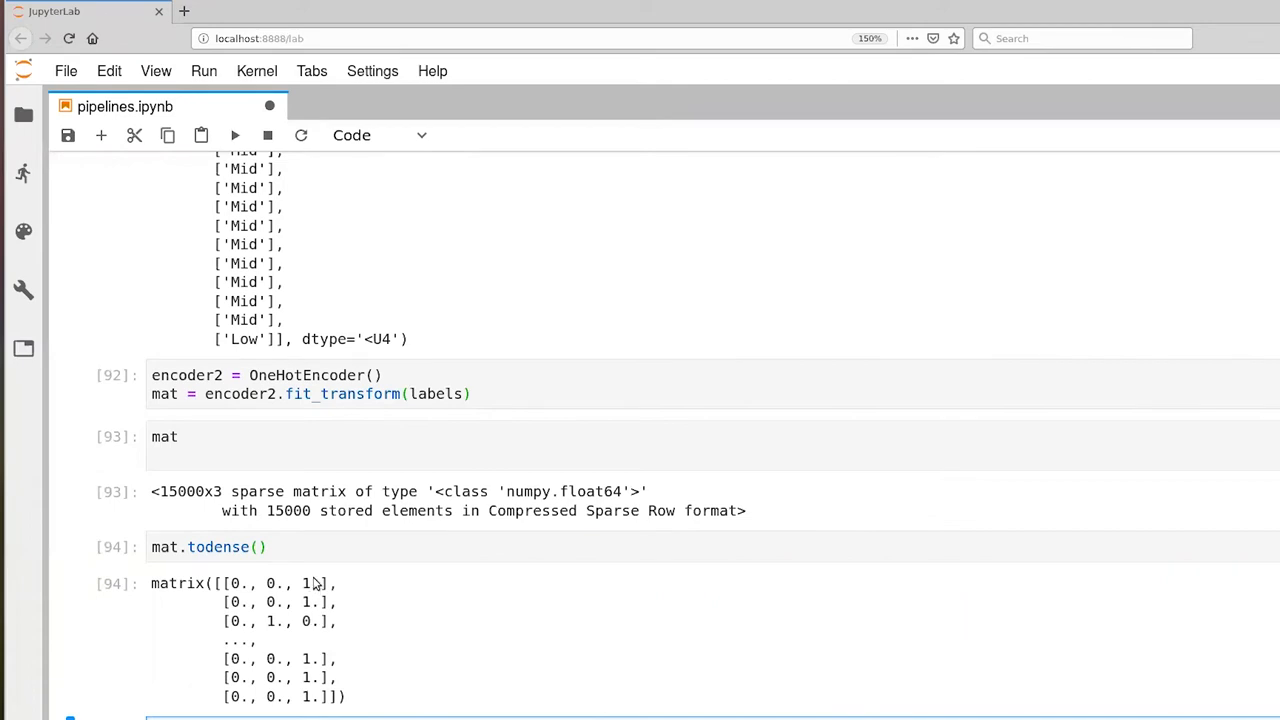
mouse_move(307, 675)
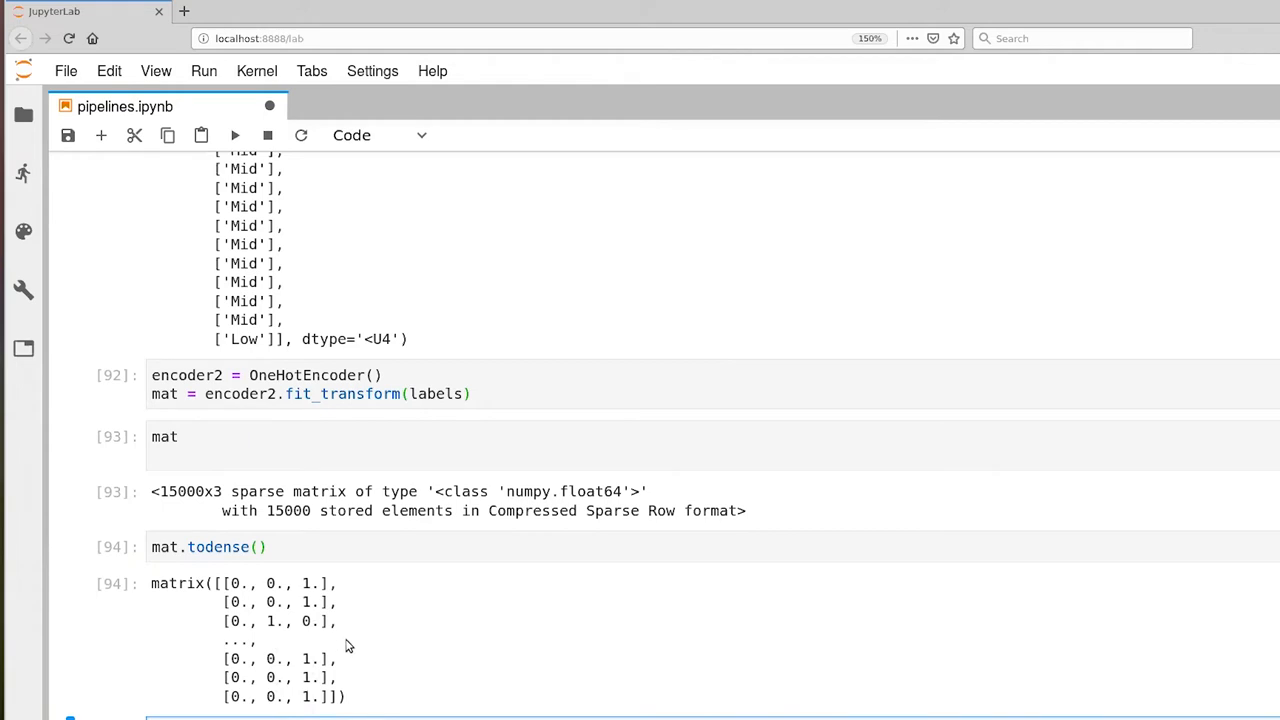
mouse_move(320, 703)
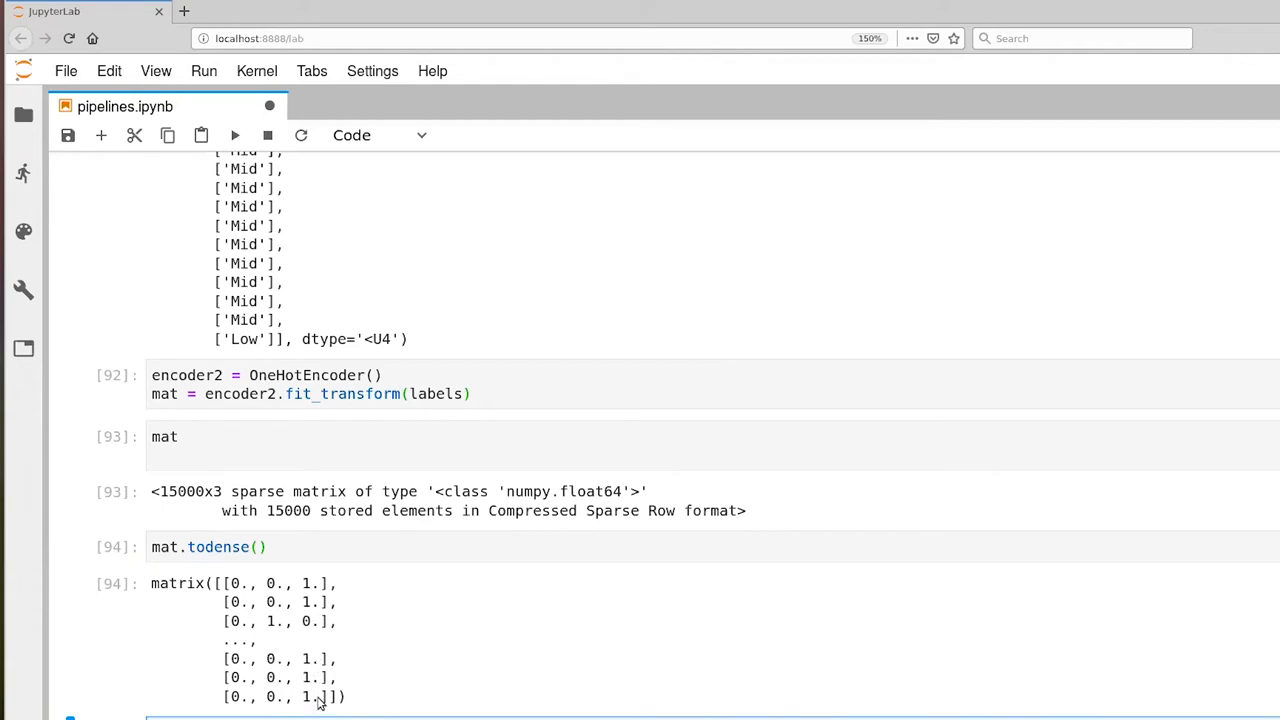
mouse_move(303, 655)
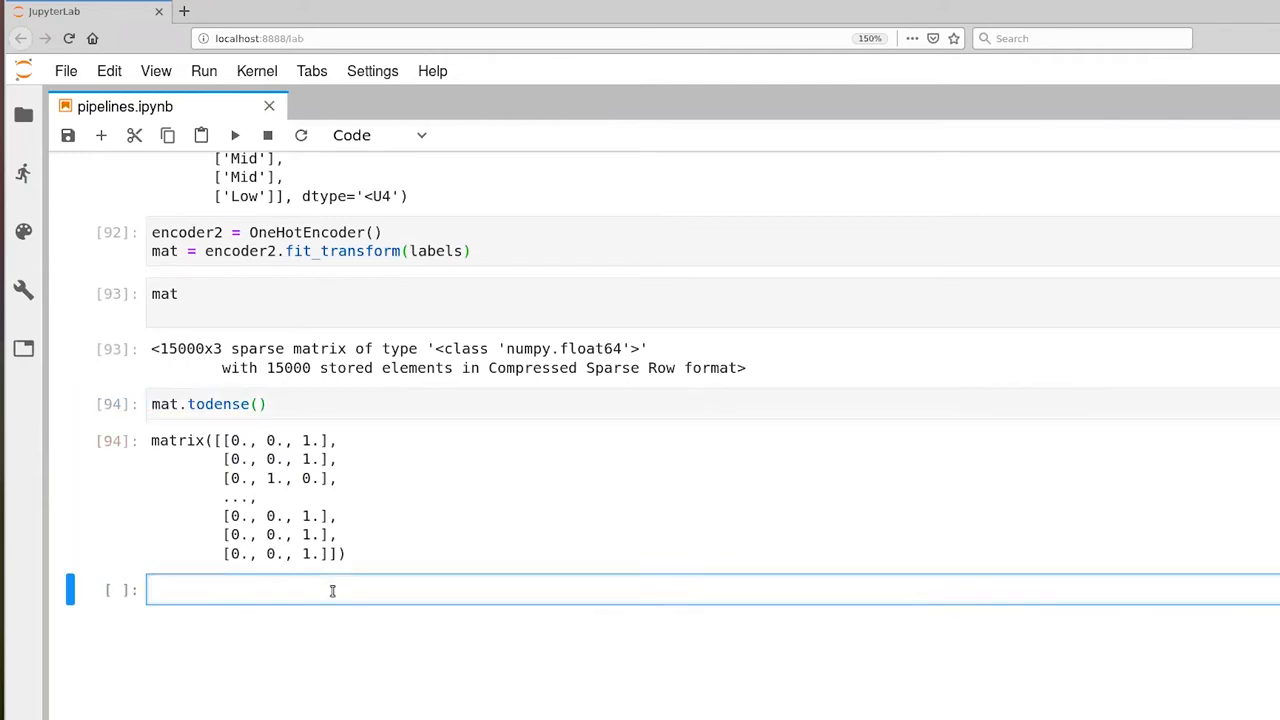
type("new")
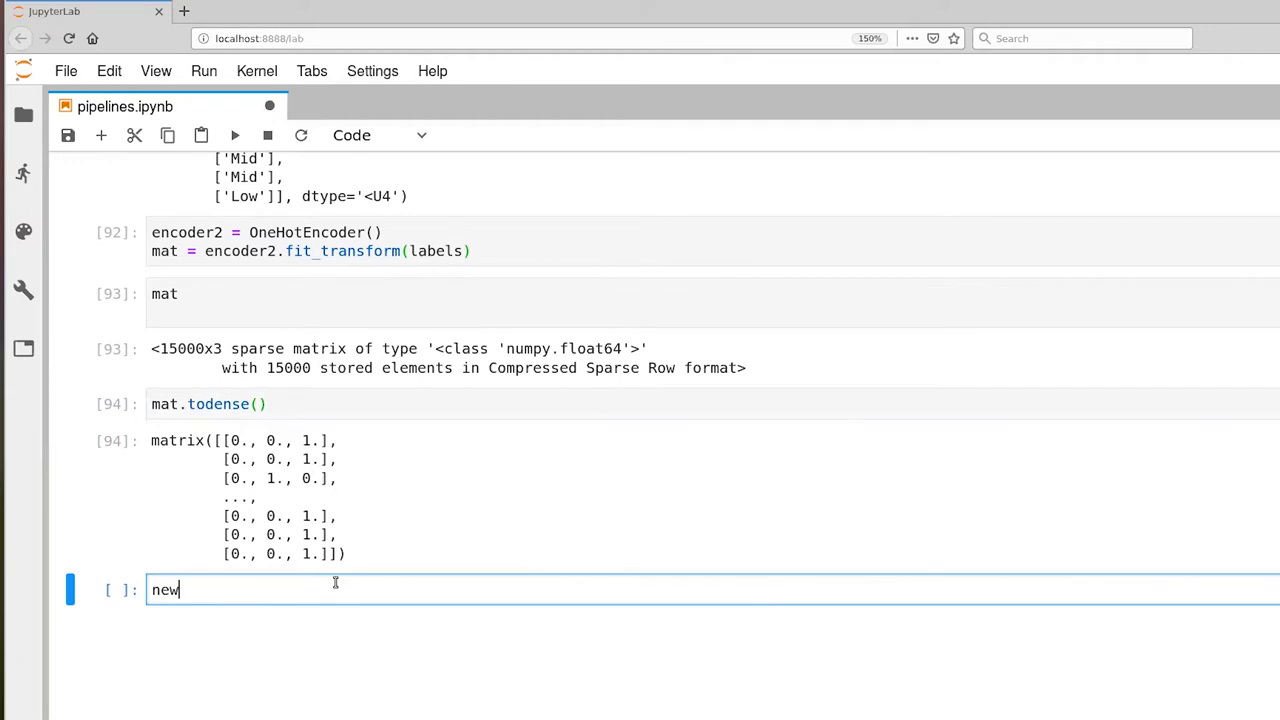
type("_data = pd")
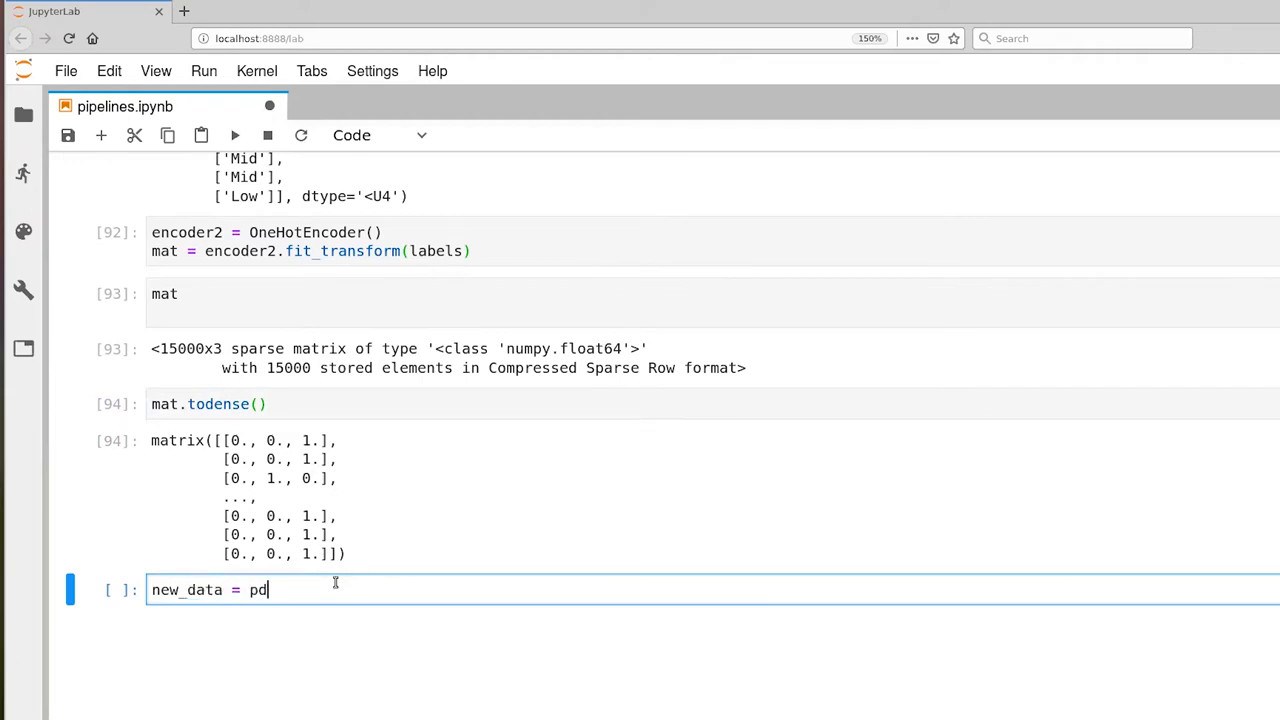
type(".DataFr")
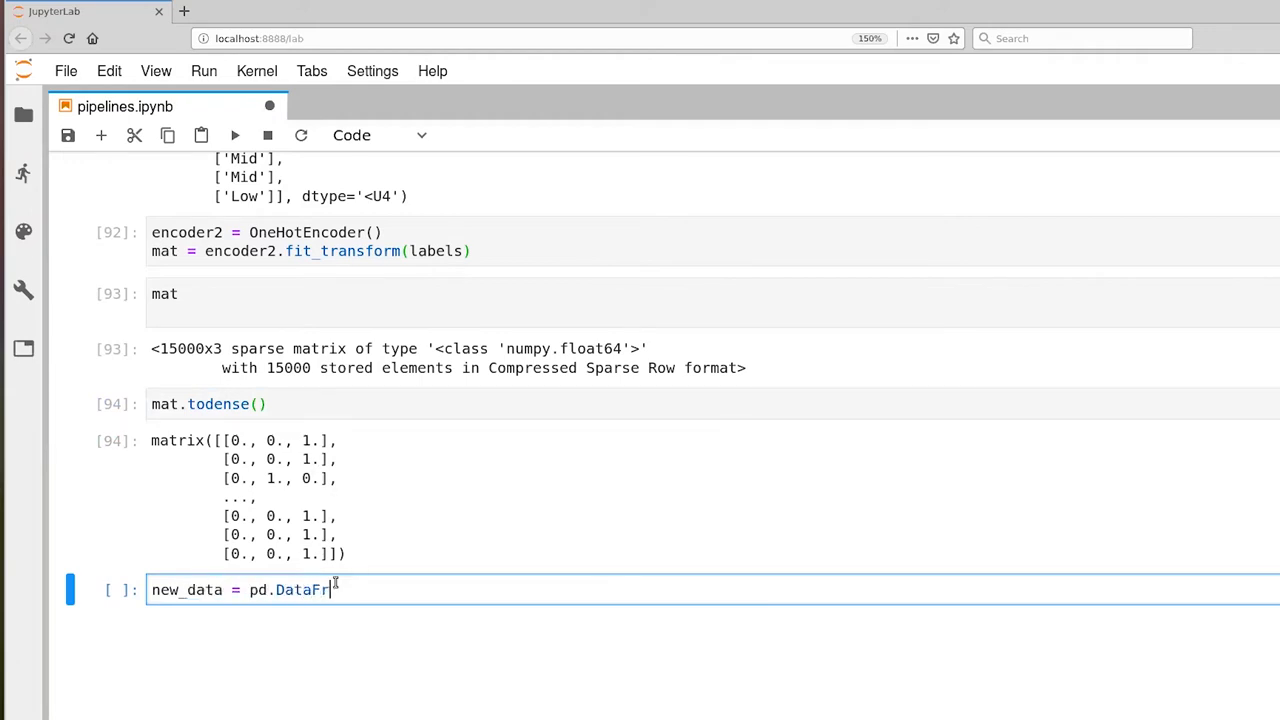
type("ame(m")
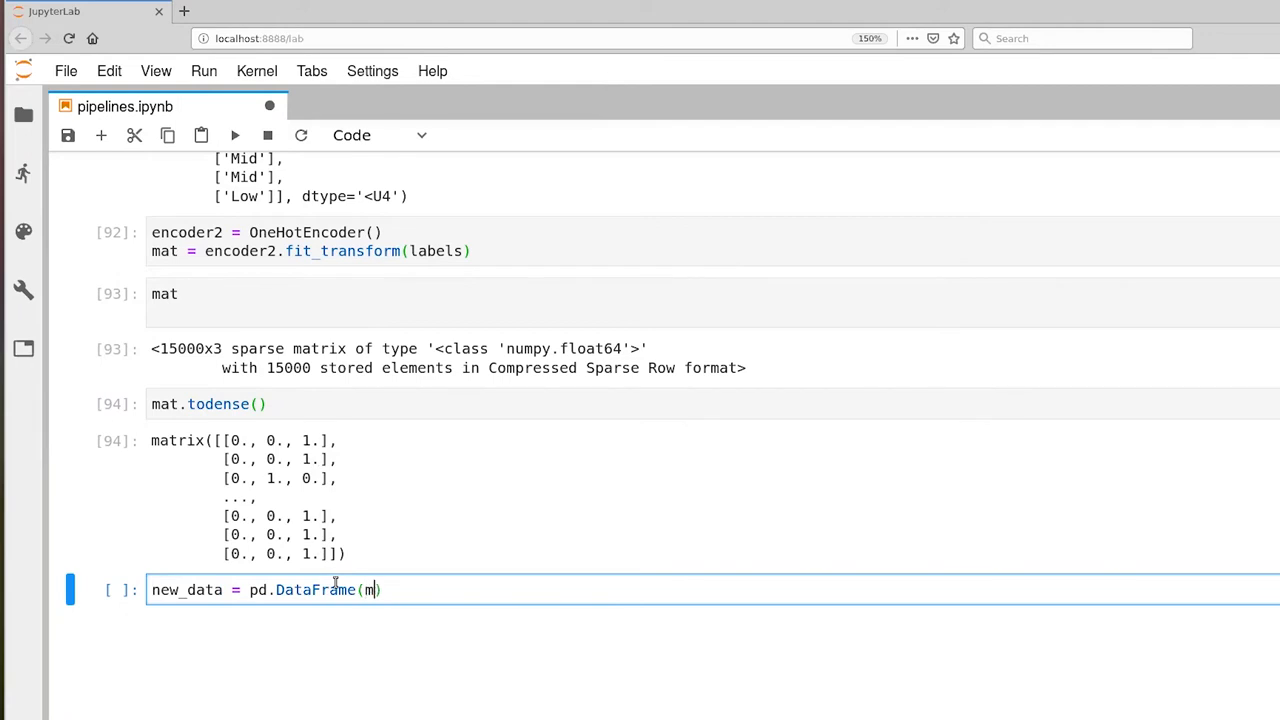
type("at.tode")
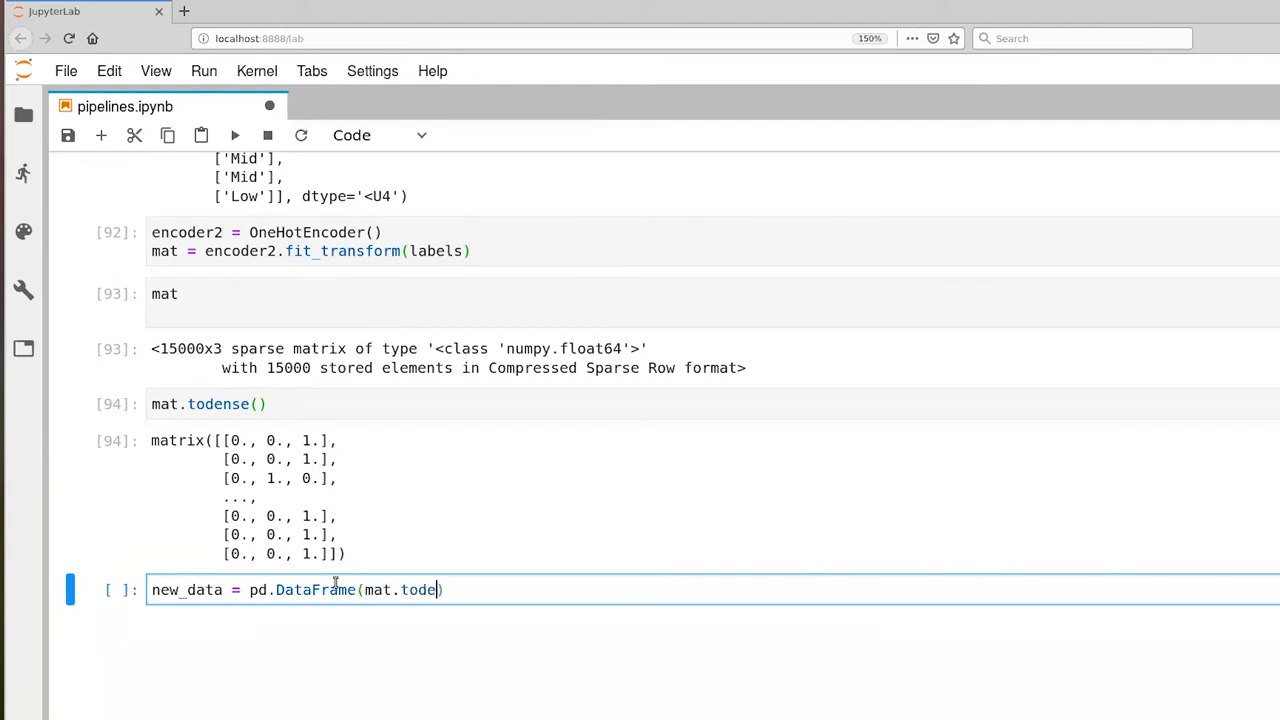
type("nse()")
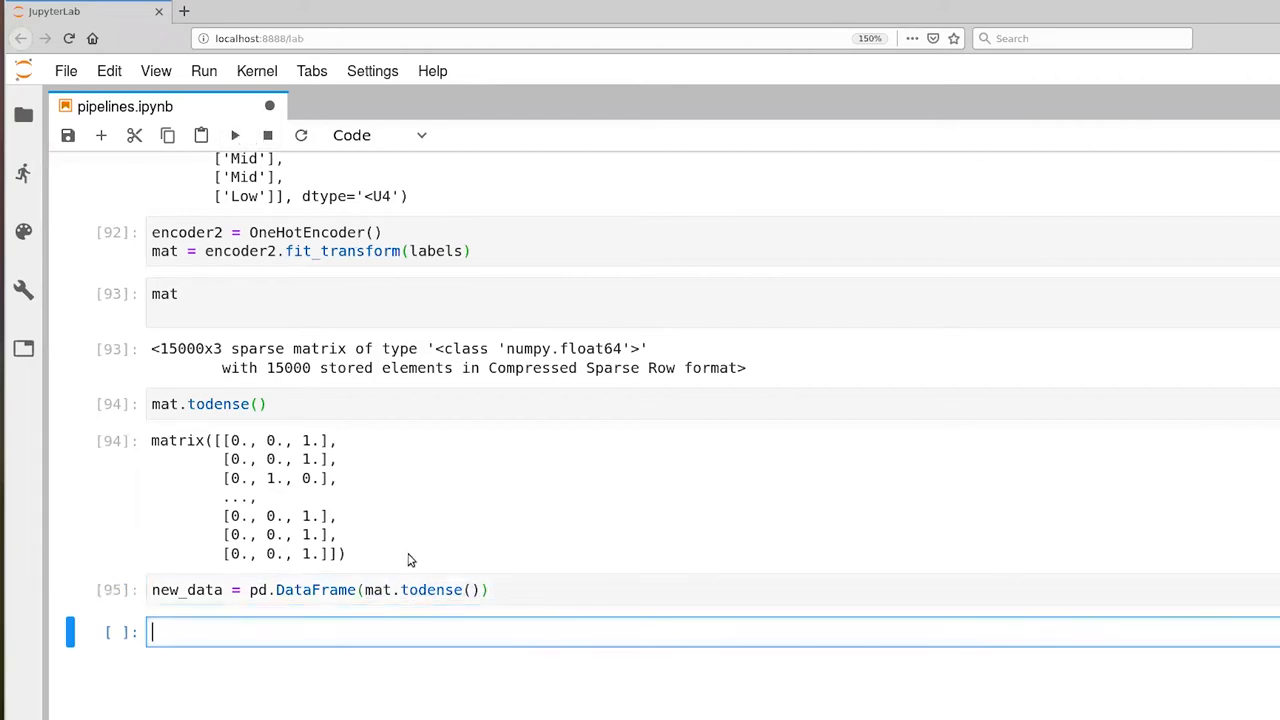
type("new_data.head(")
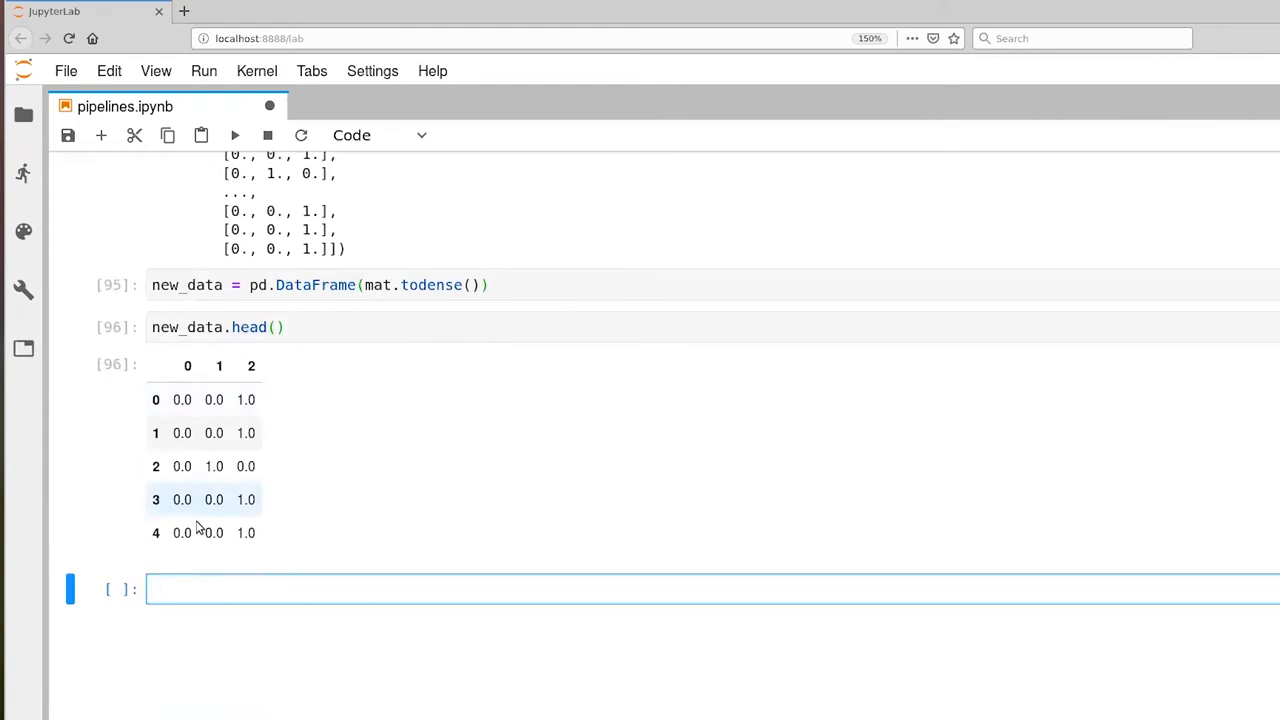
mouse_move(175, 553)
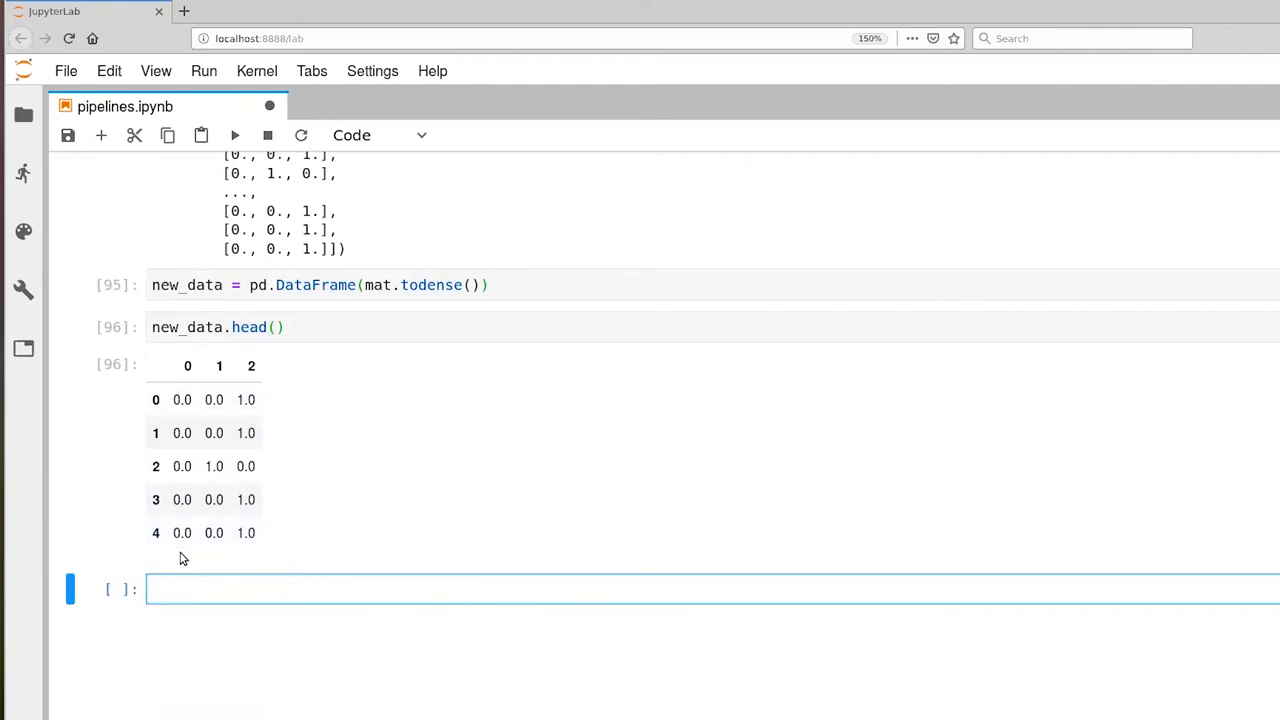
mouse_move(193, 378)
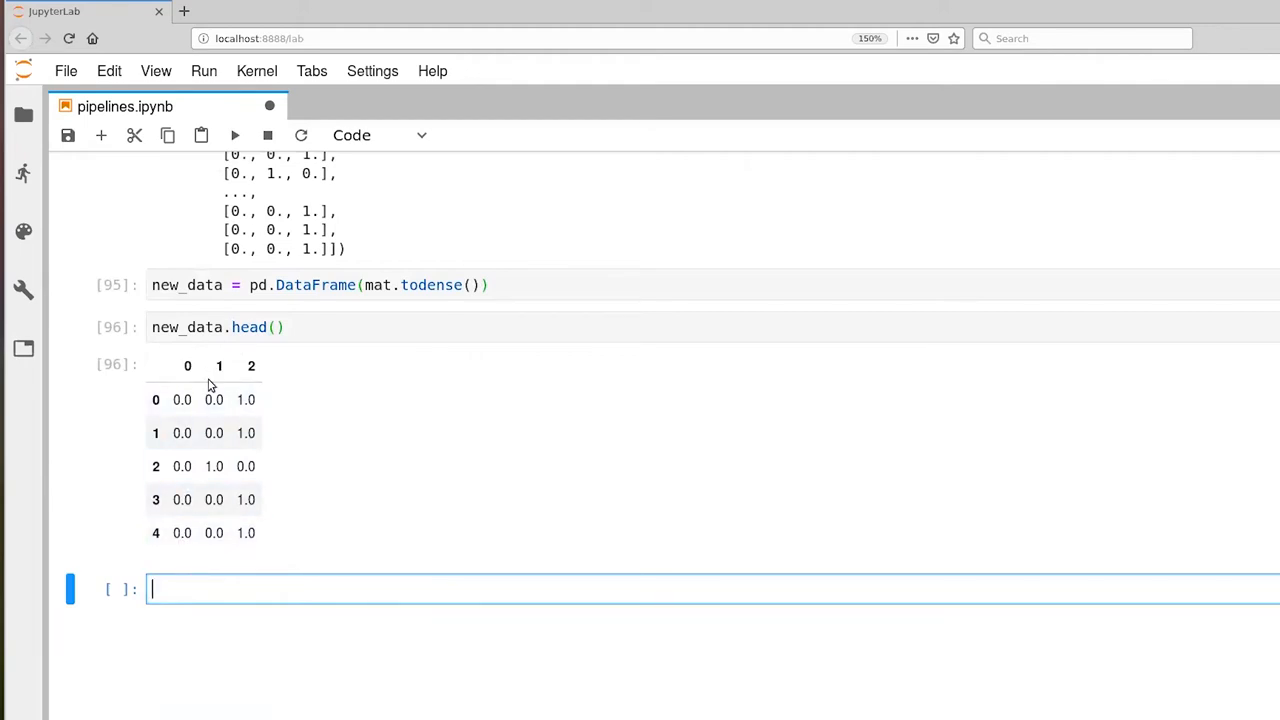
mouse_move(258, 383)
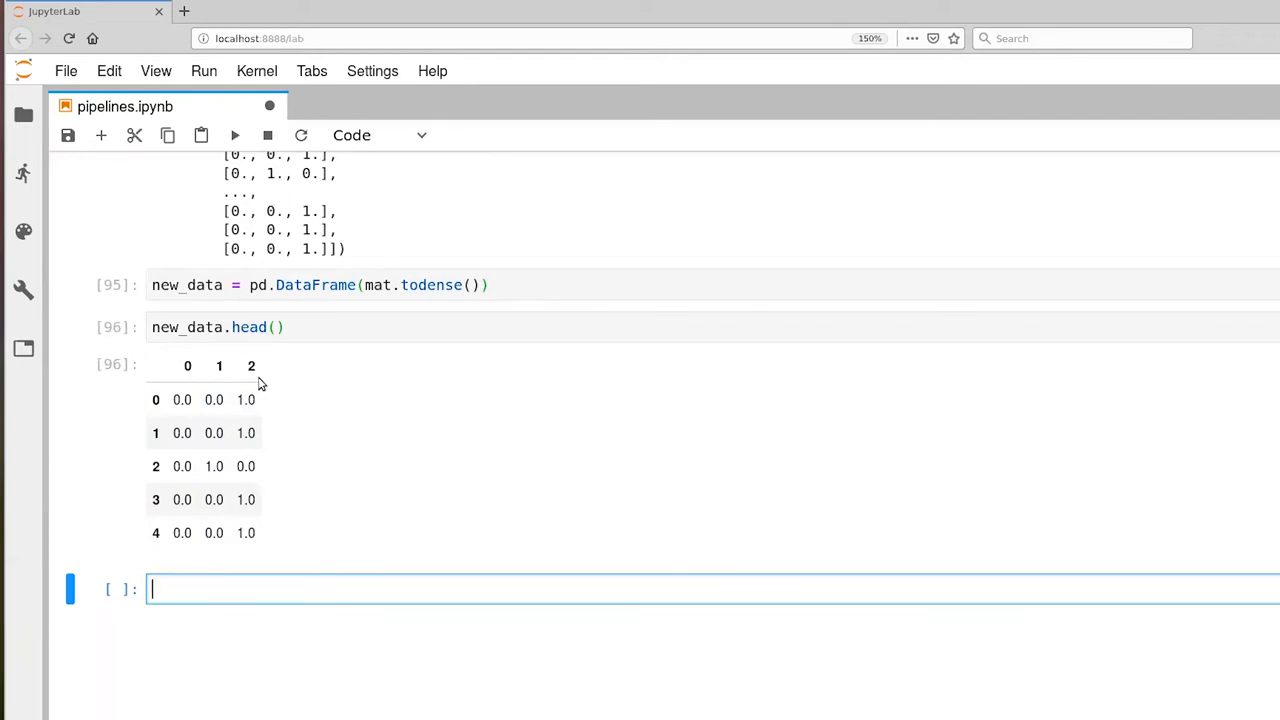
mouse_move(348, 468)
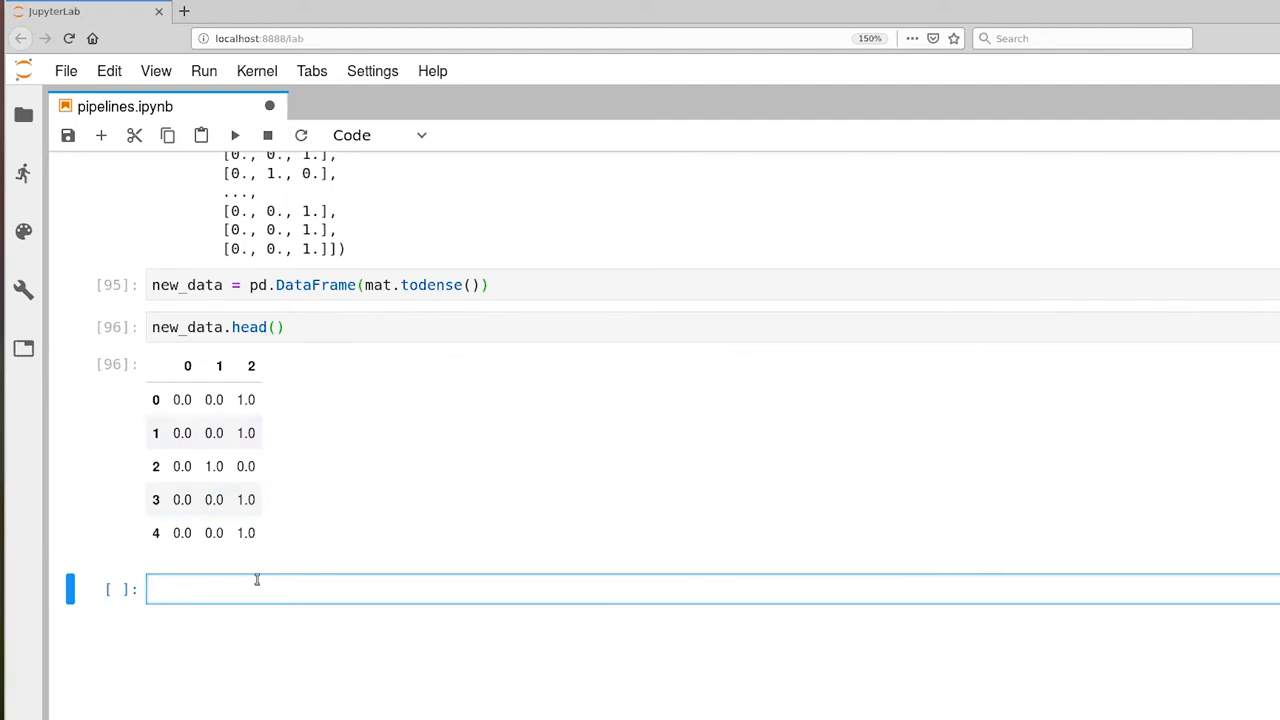
mouse_move(239, 588)
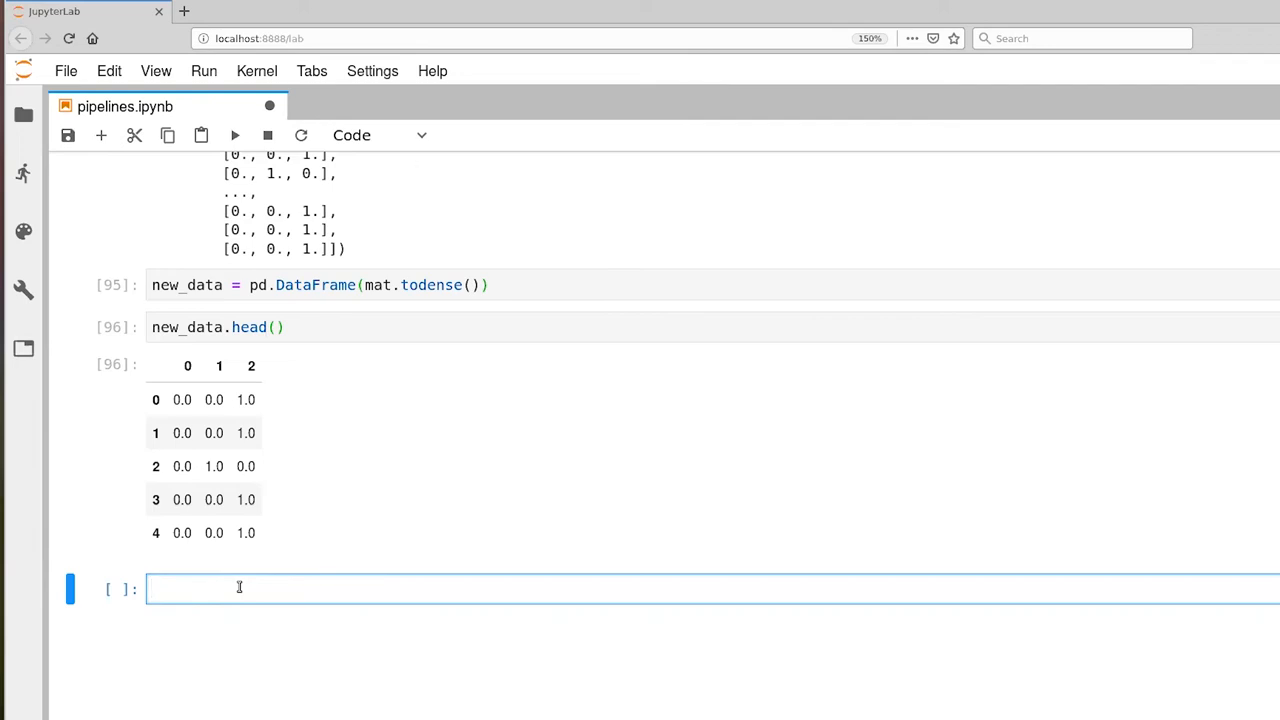
- Enter infant_data9 = pd.concat([infant_data, new_data], axis = 1)
type("inf")
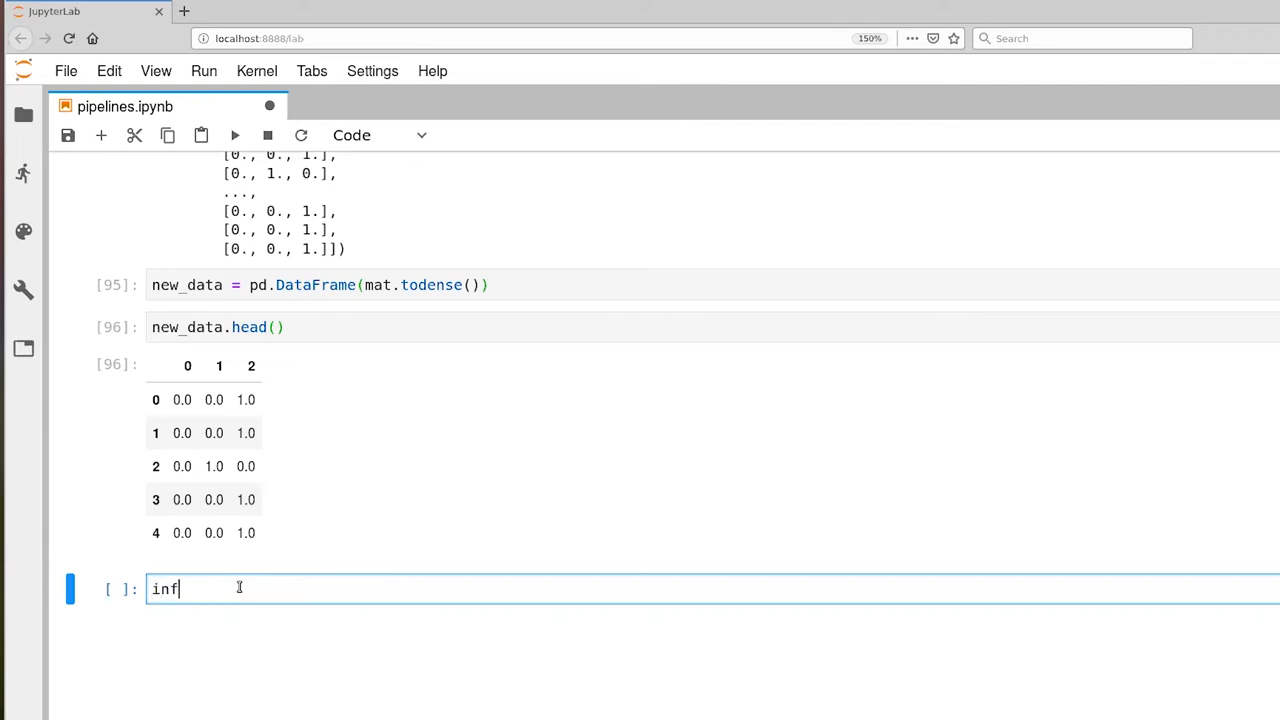
type("ant_data9")
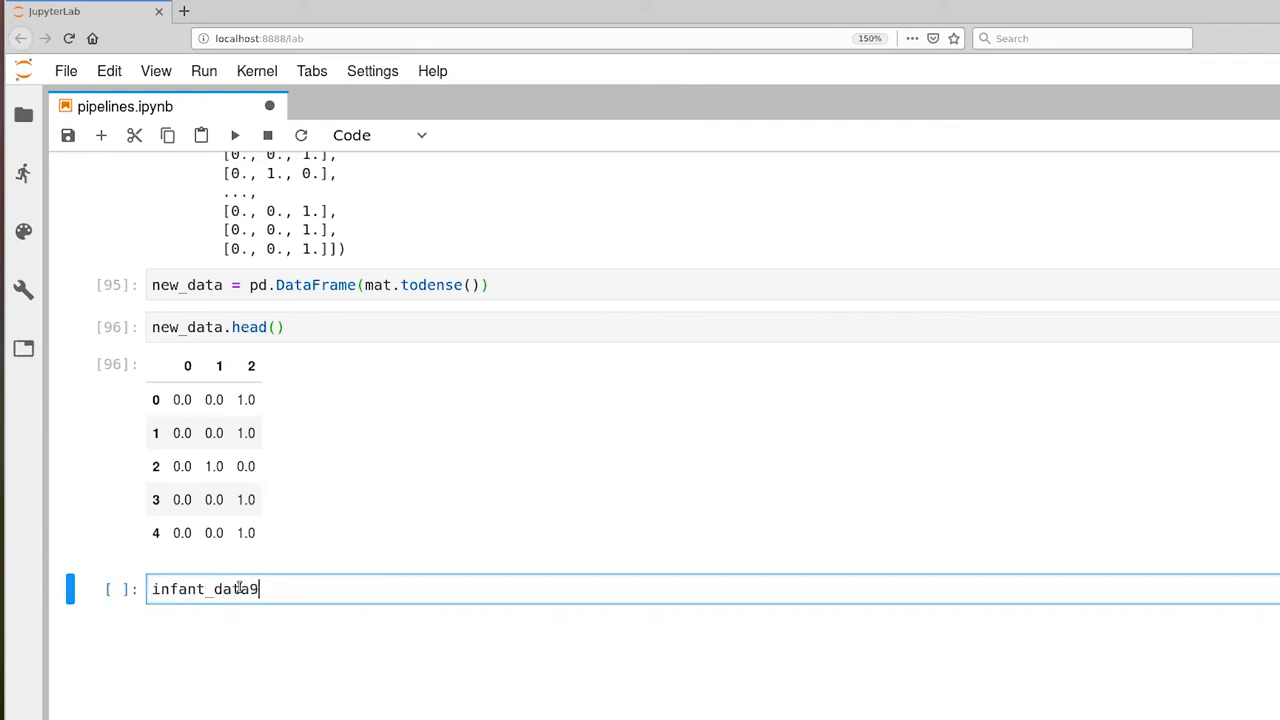
type("=")
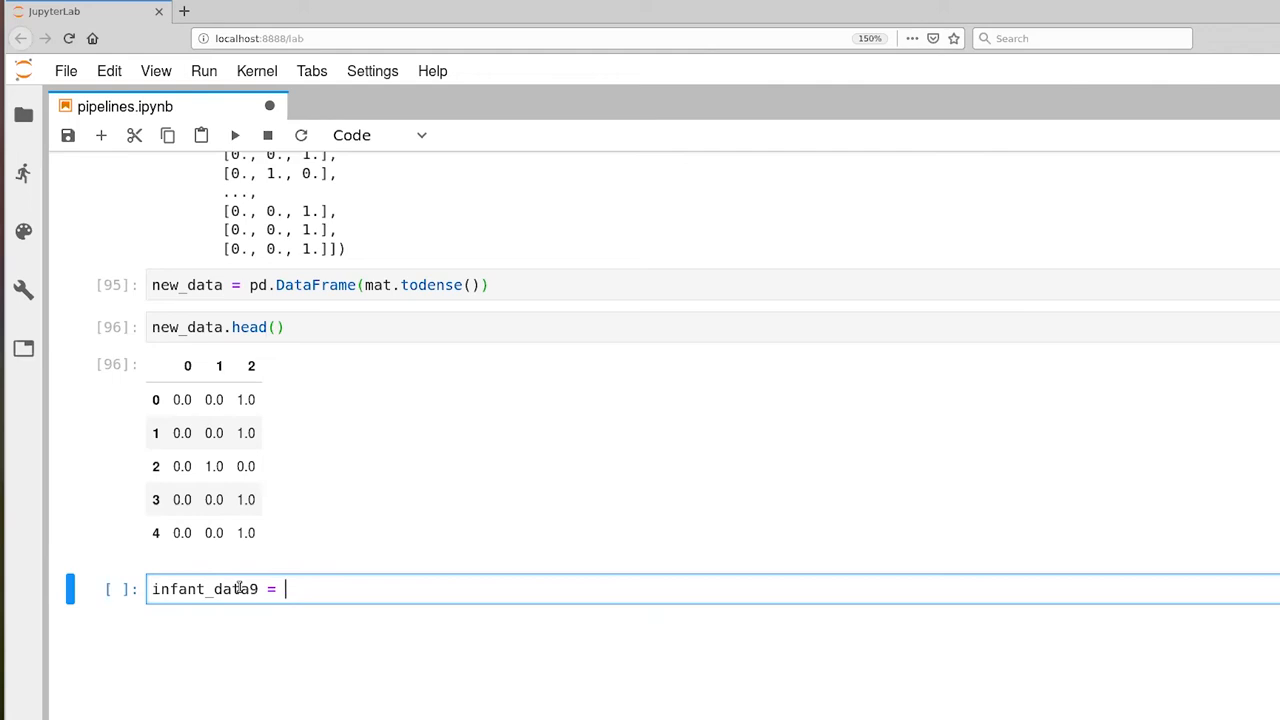
type("pd.concat(")
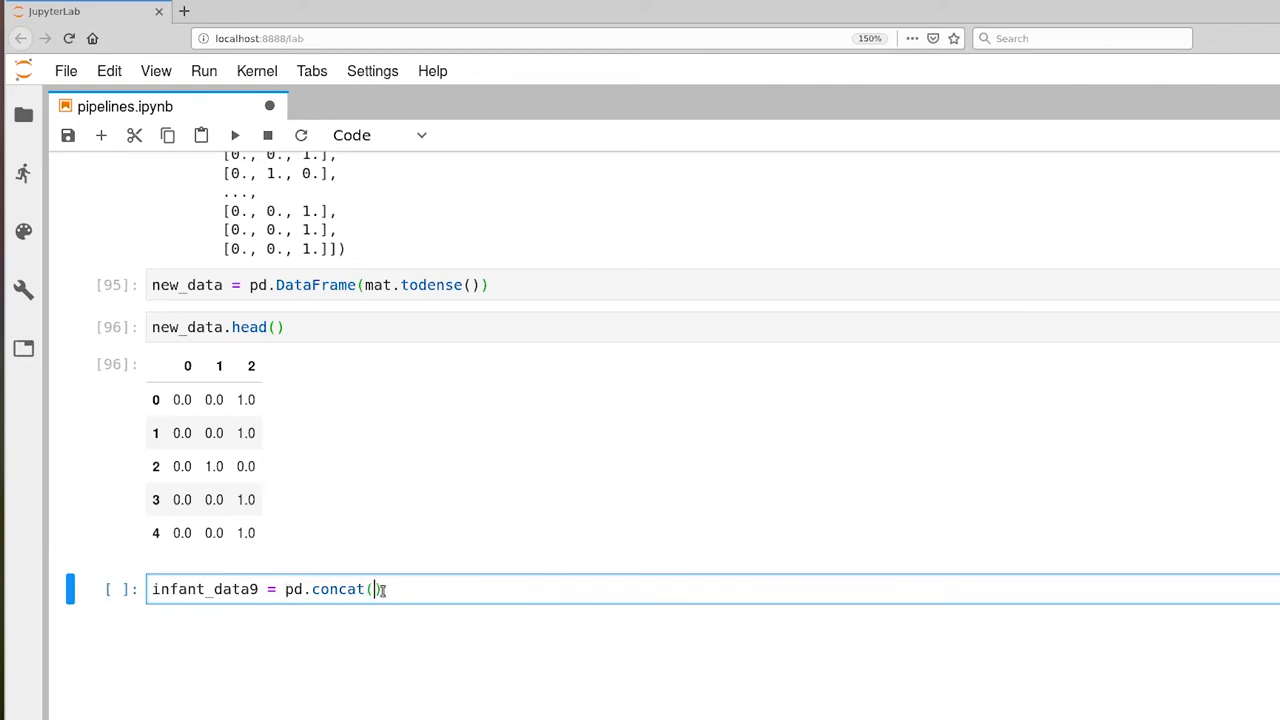
type("[")
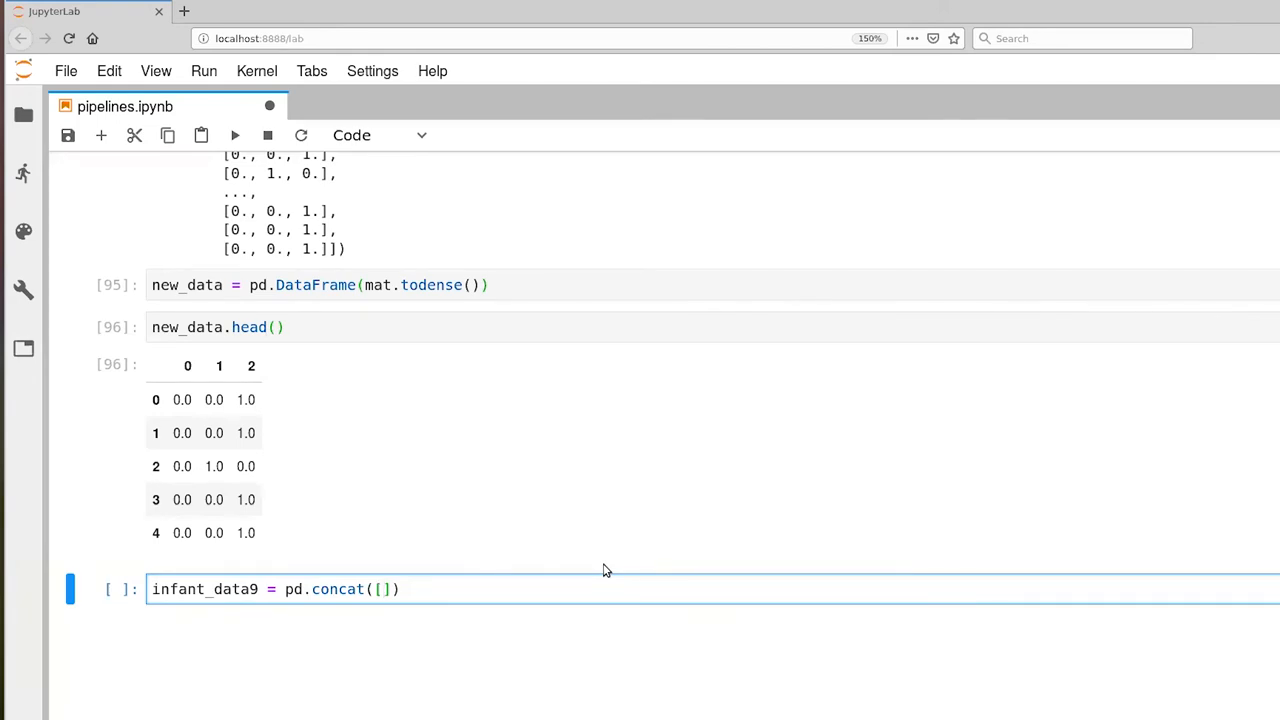
type("infant")
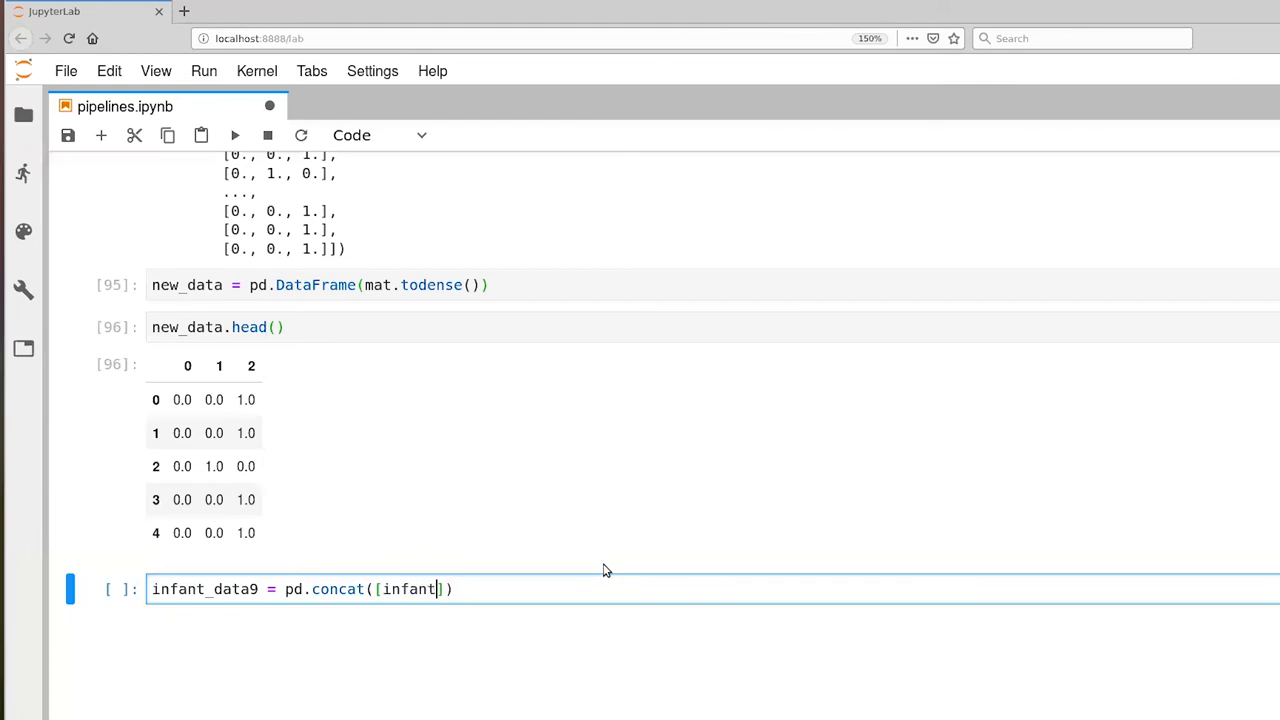
type("_data,")
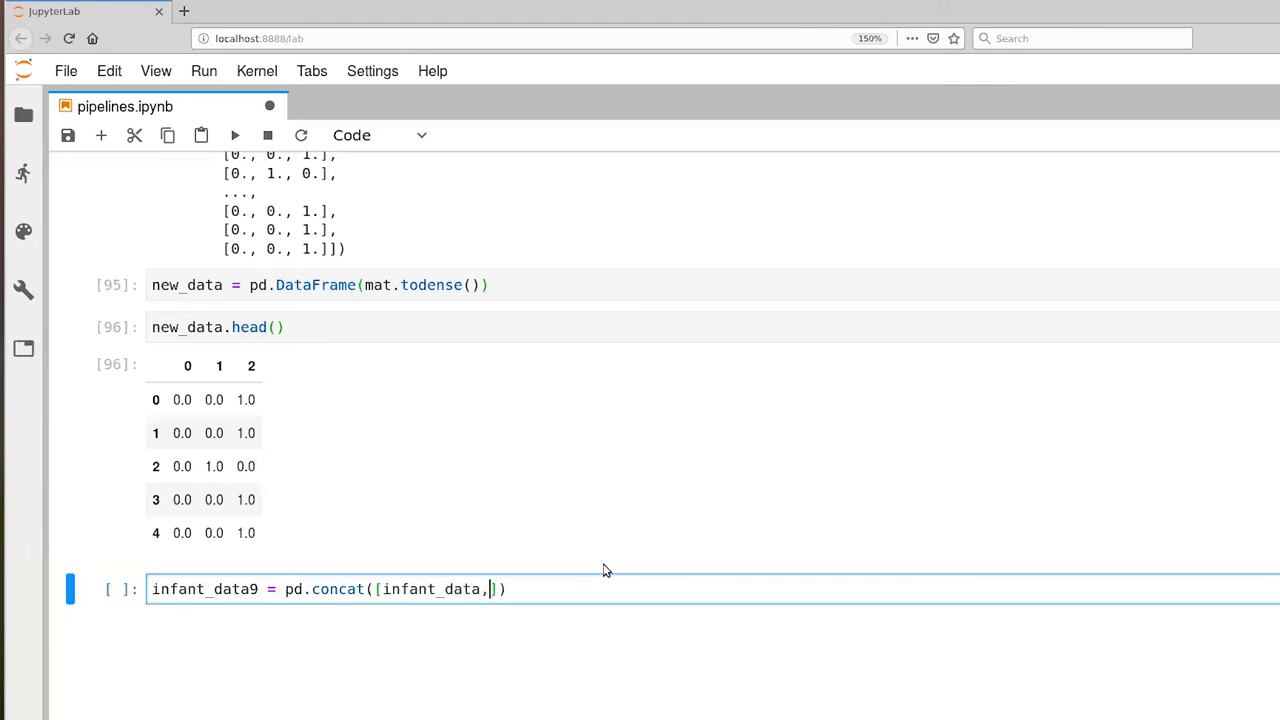
type("new_data")
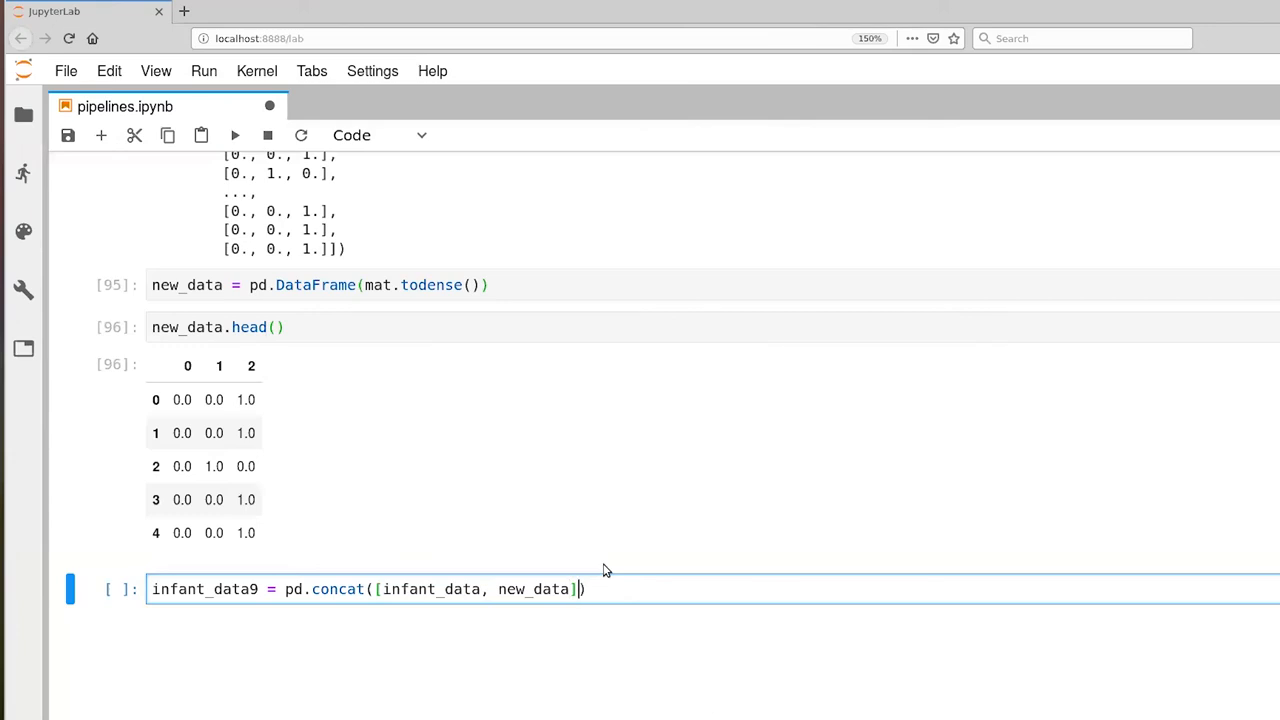
type(", axis")
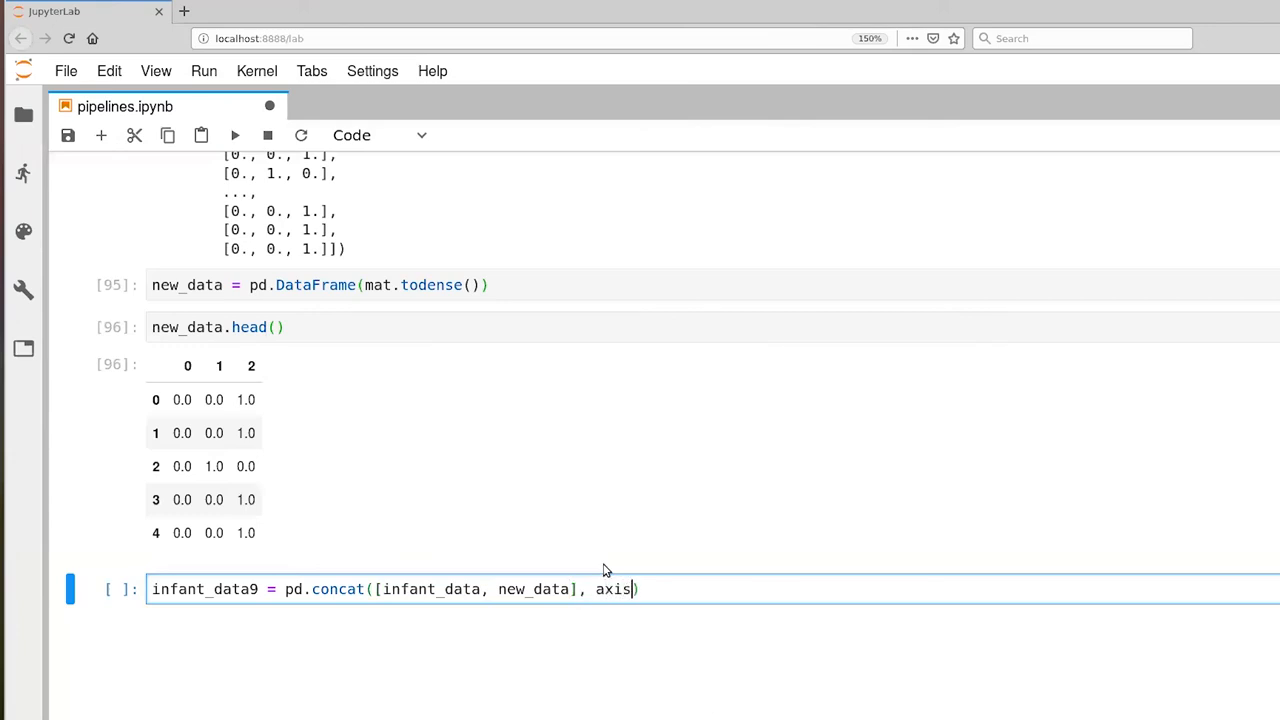
type("= 1")
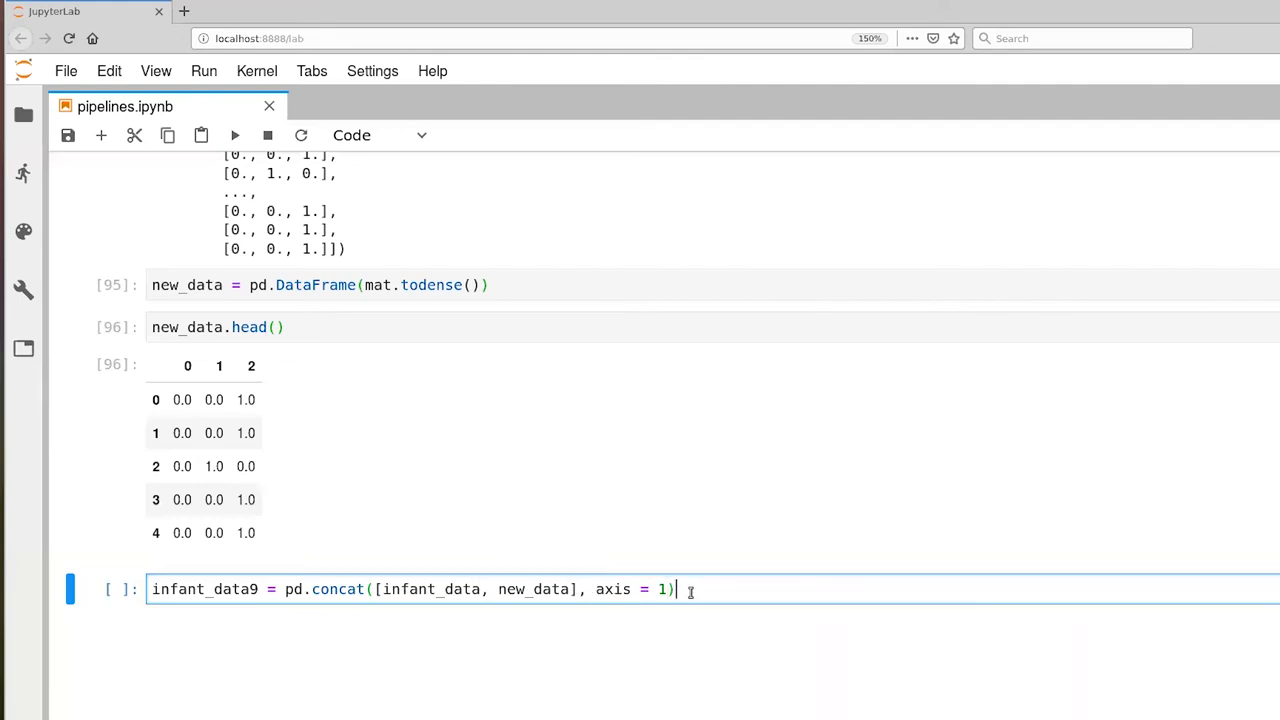
mouse_move(423, 367)
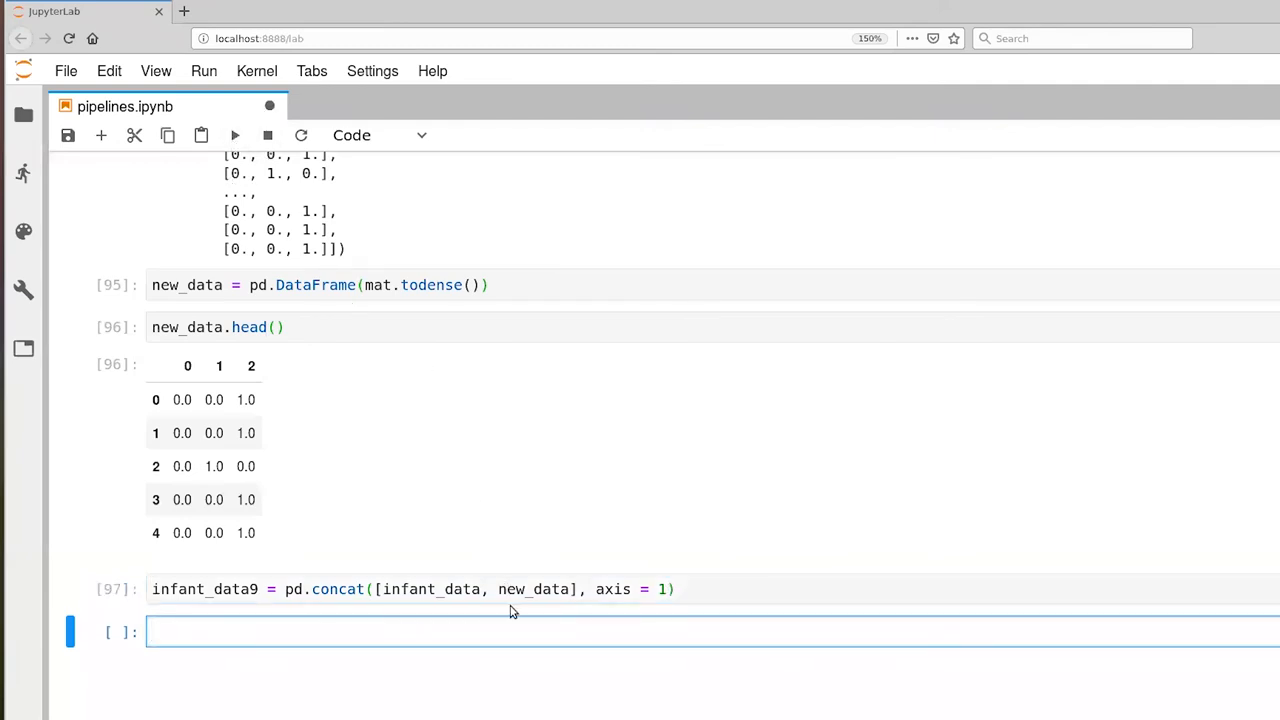
- Show infant_data9.head(), correcting the misspelled table name
type("infat")
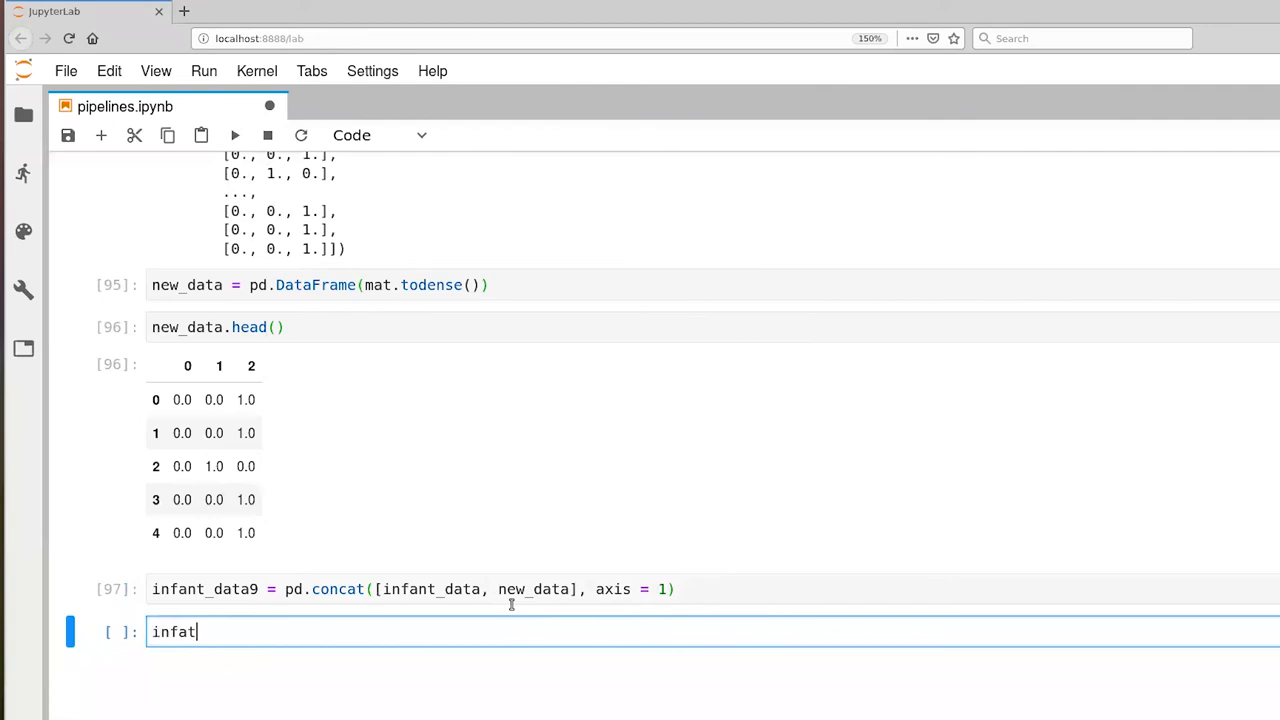
type("_data9.head(")
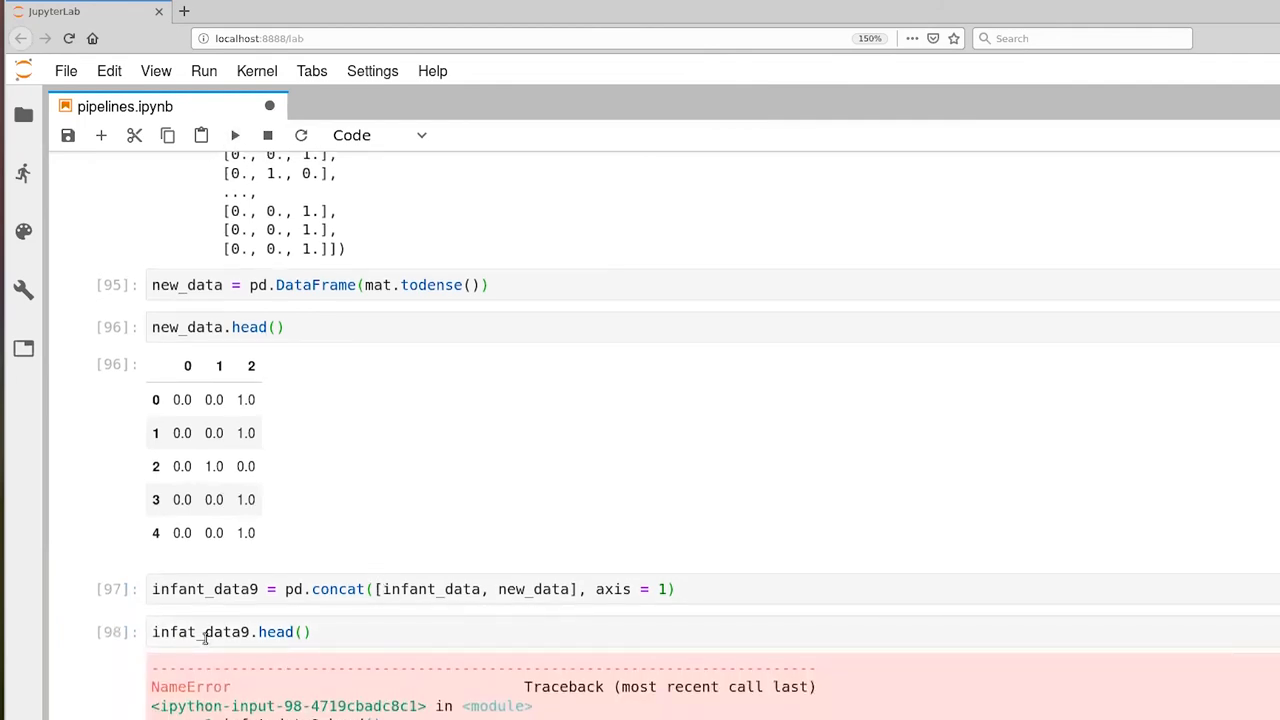
left_click(204, 631)
type("n")
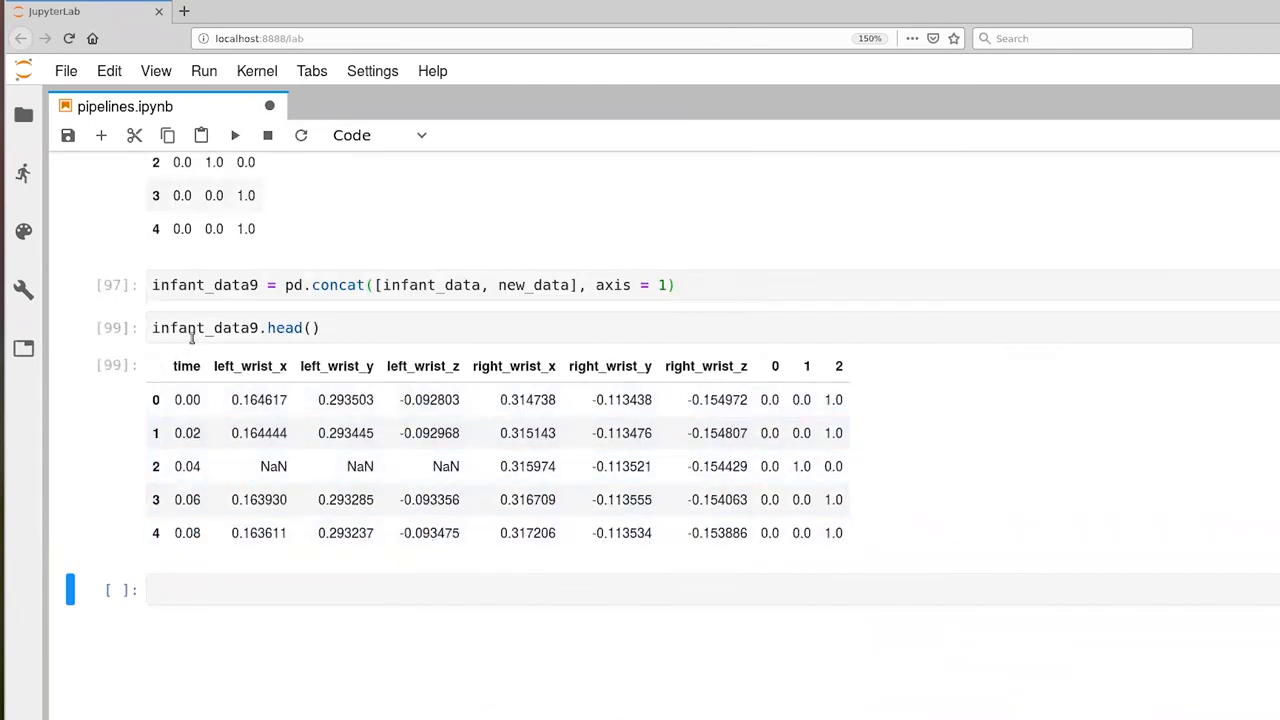
mouse_move(265, 370)
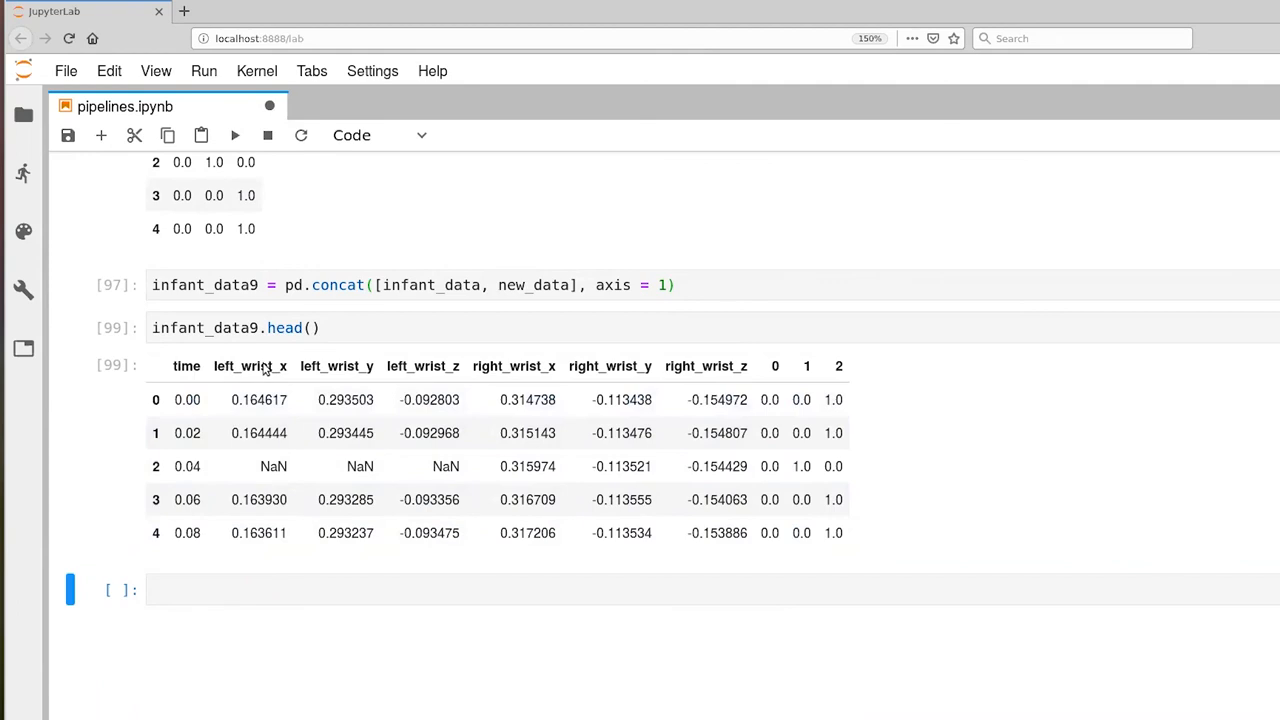
mouse_move(715, 375)
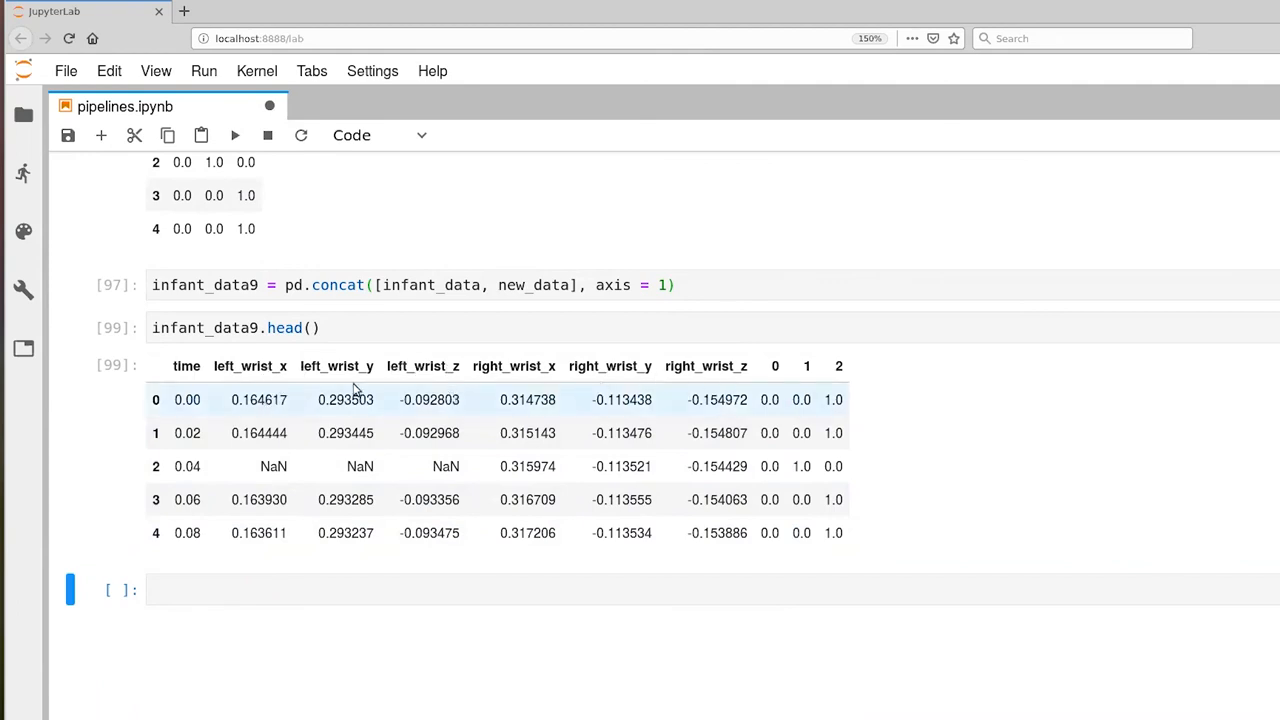
mouse_move(725, 426)
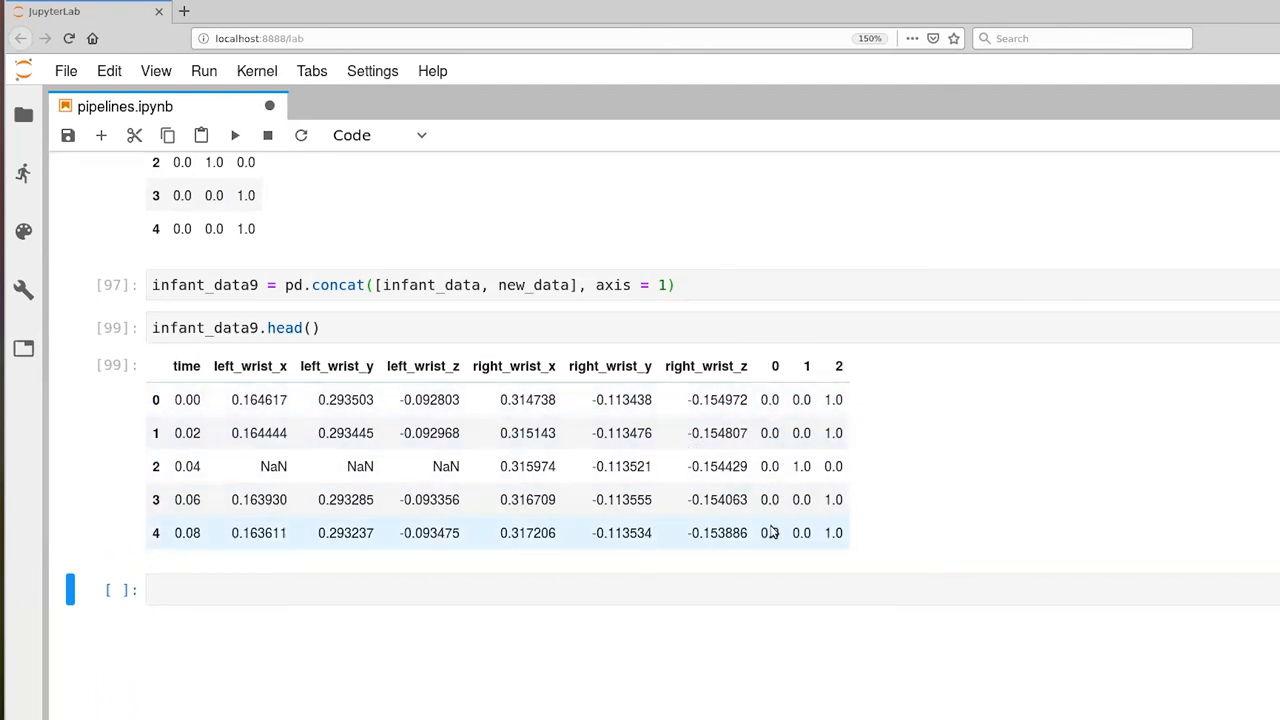
mouse_move(853, 527)
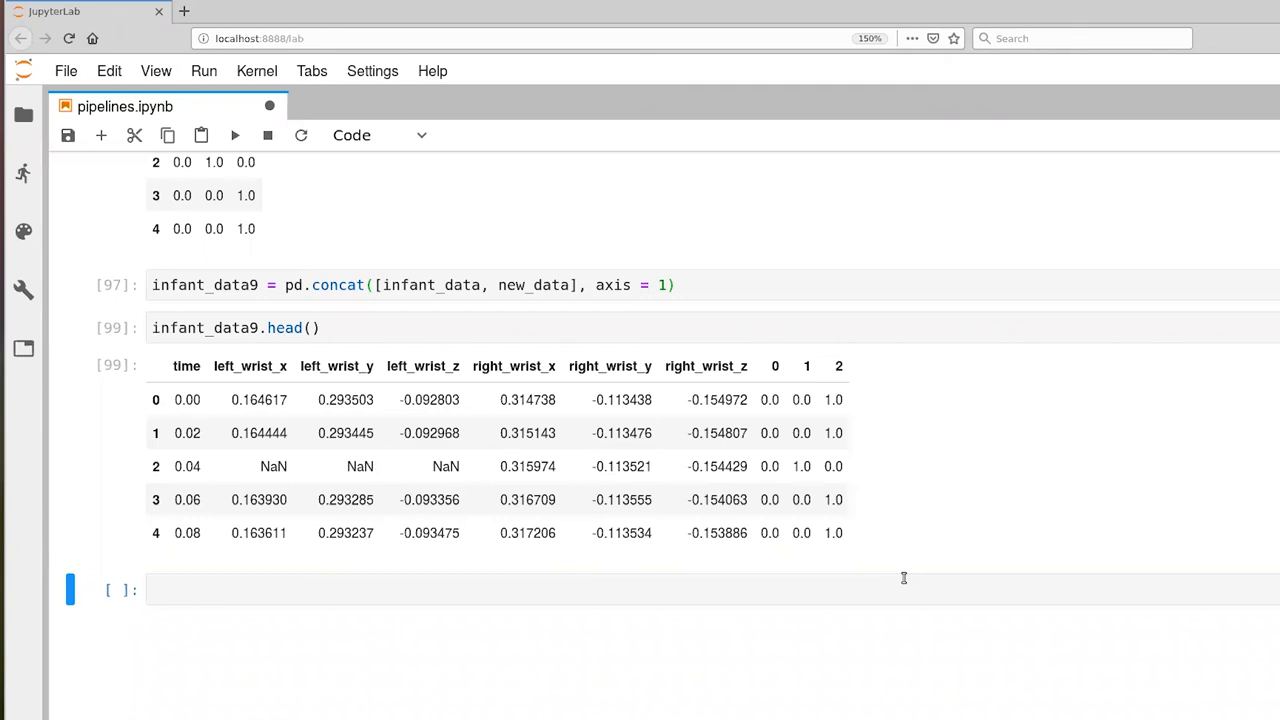
mouse_move(510, 285)
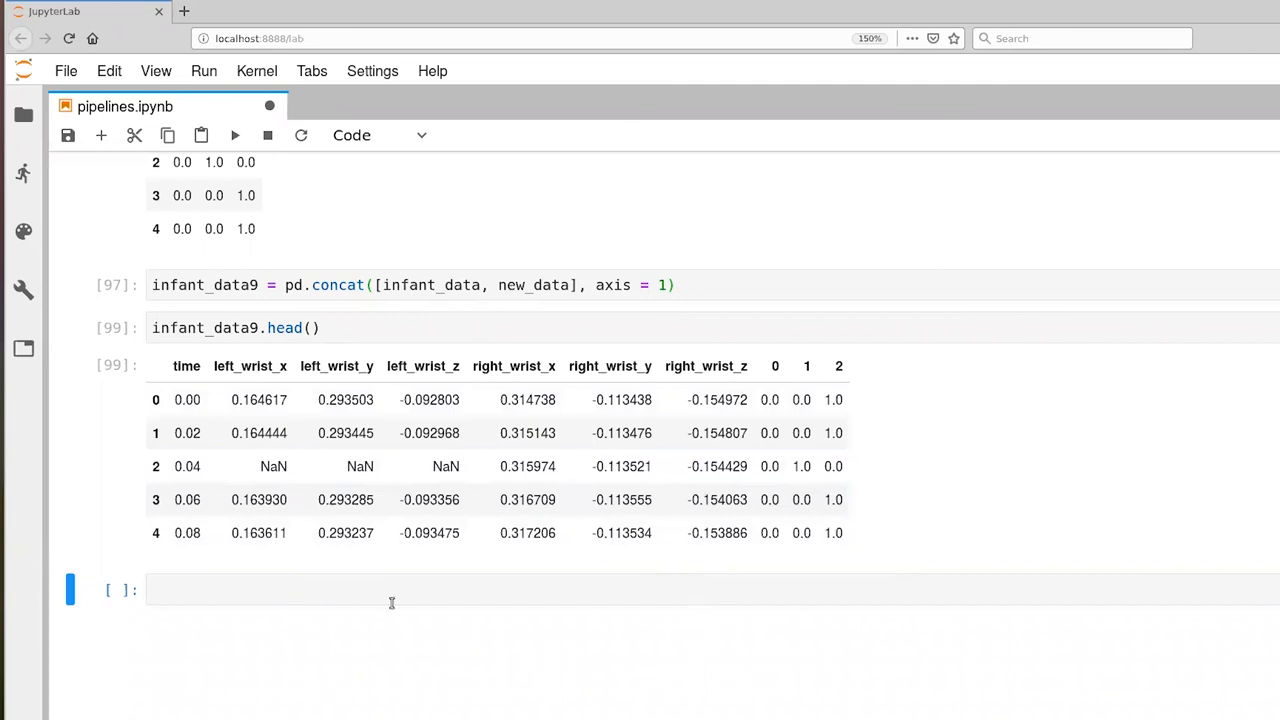
mouse_move(740, 640)
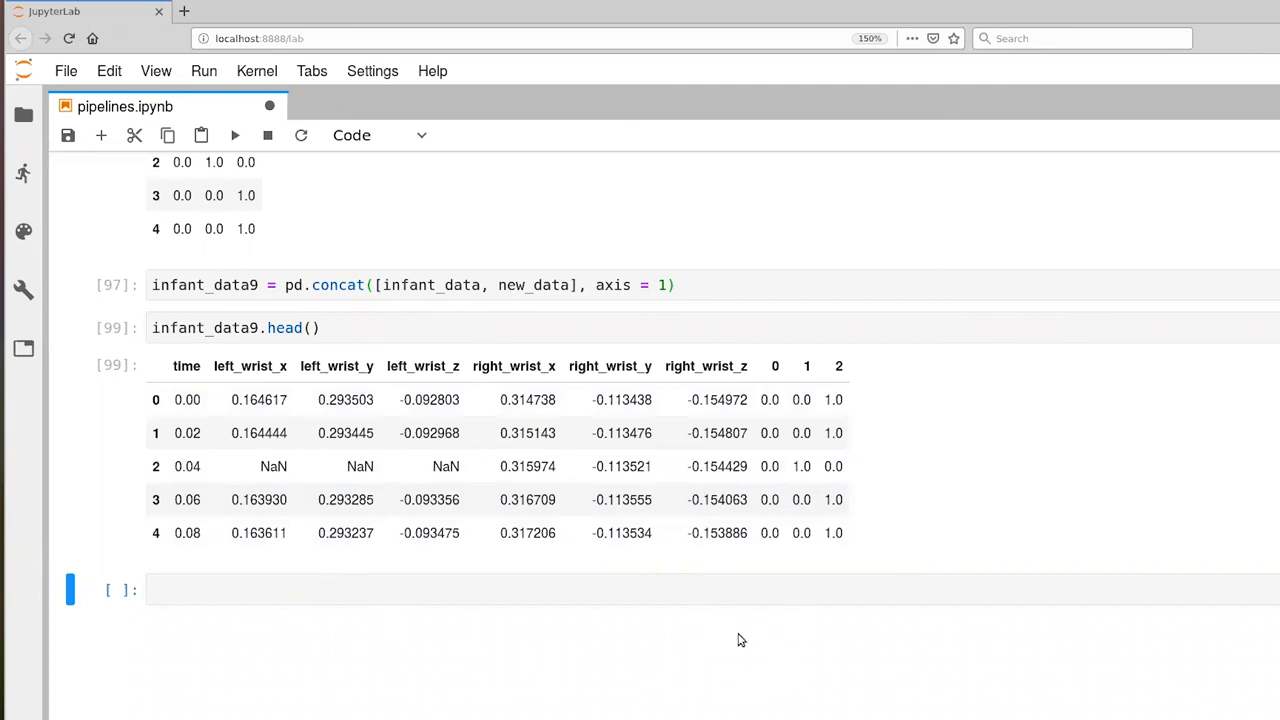
mouse_move(893, 580)
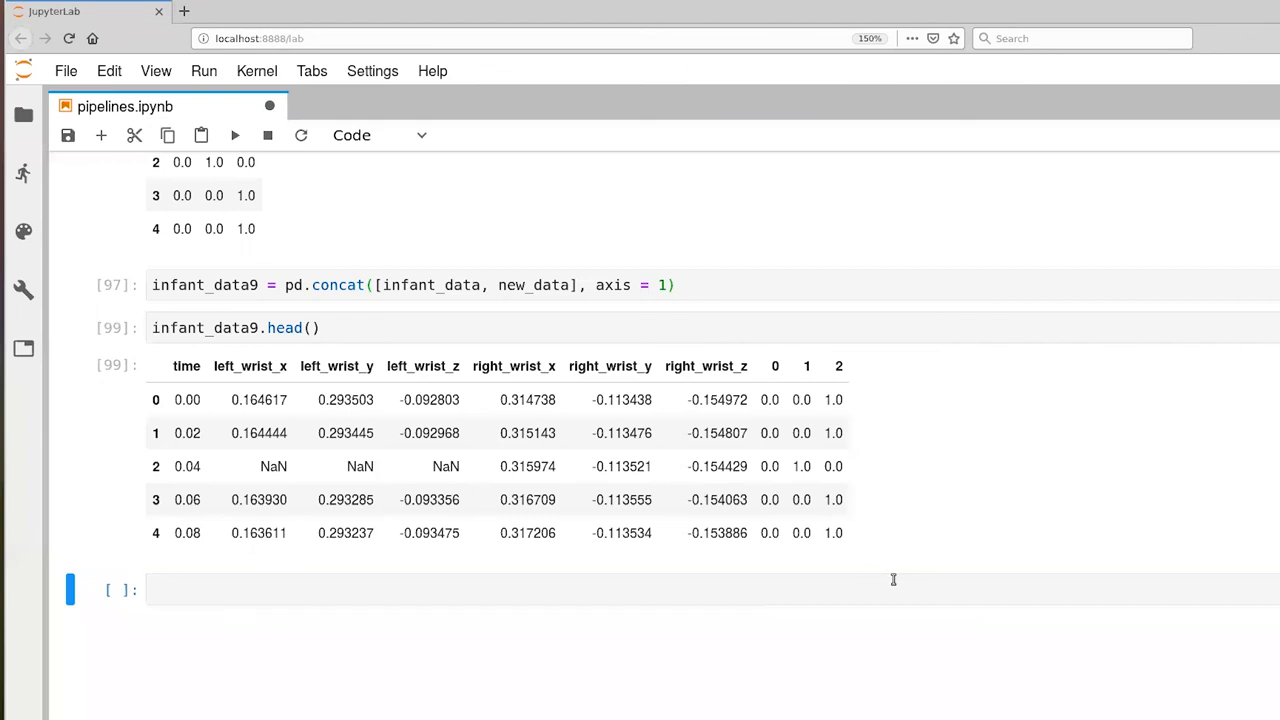
mouse_move(896, 561)
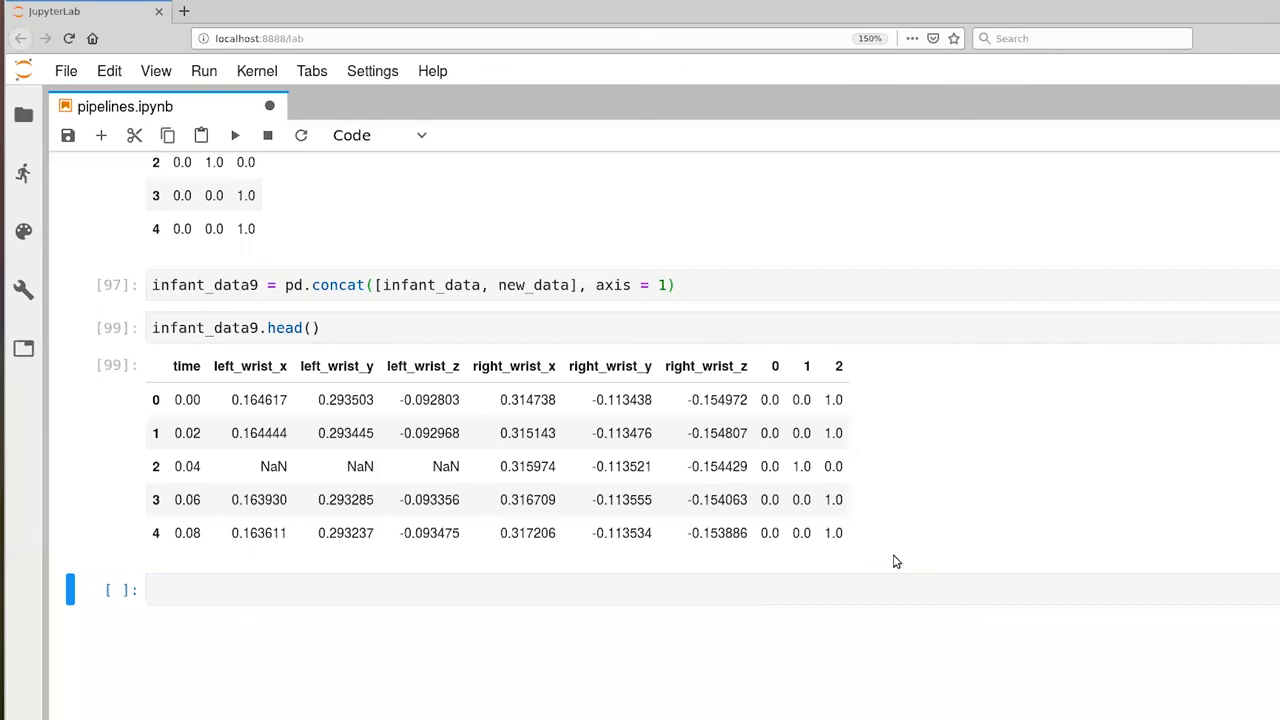